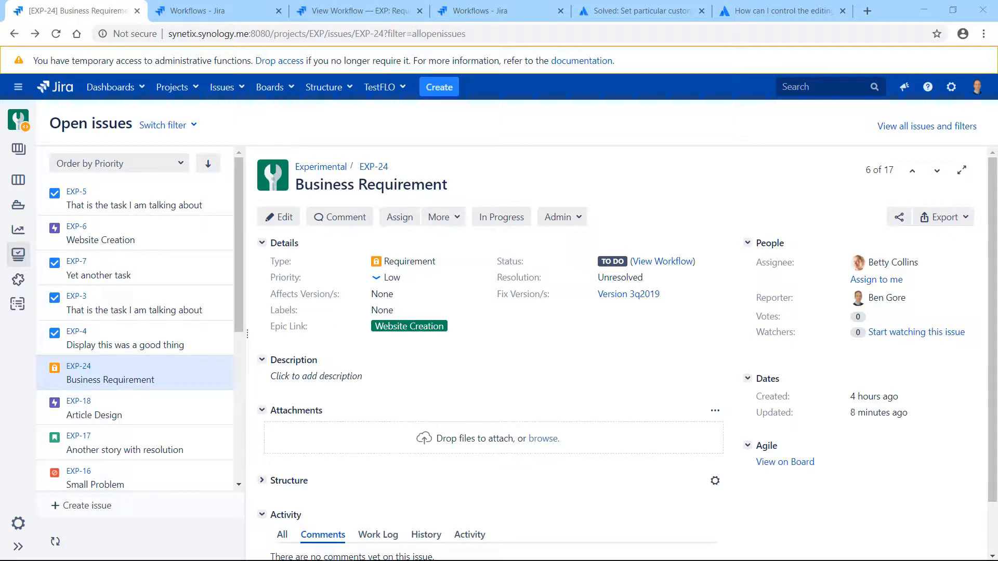
{"action": "mouse_move", "coordinate": [746, 108]}
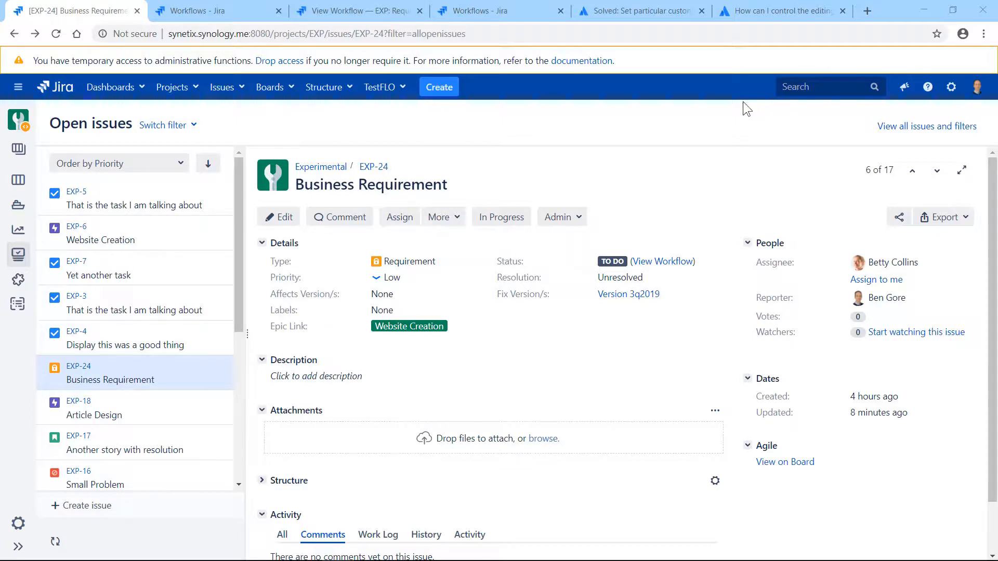
{"action": "mouse_move", "coordinate": [439, 236]}
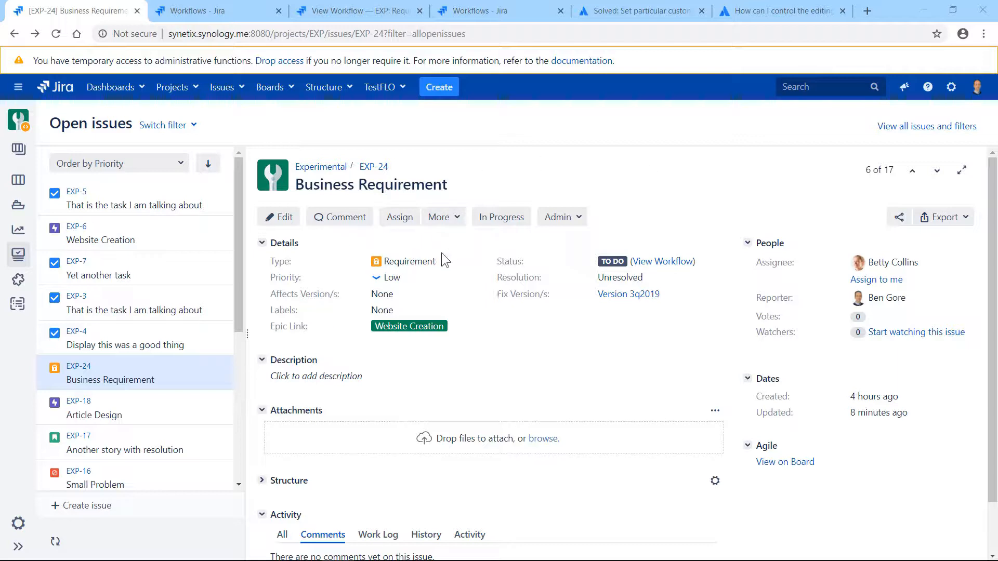
{"action": "mouse_move", "coordinate": [612, 261]}
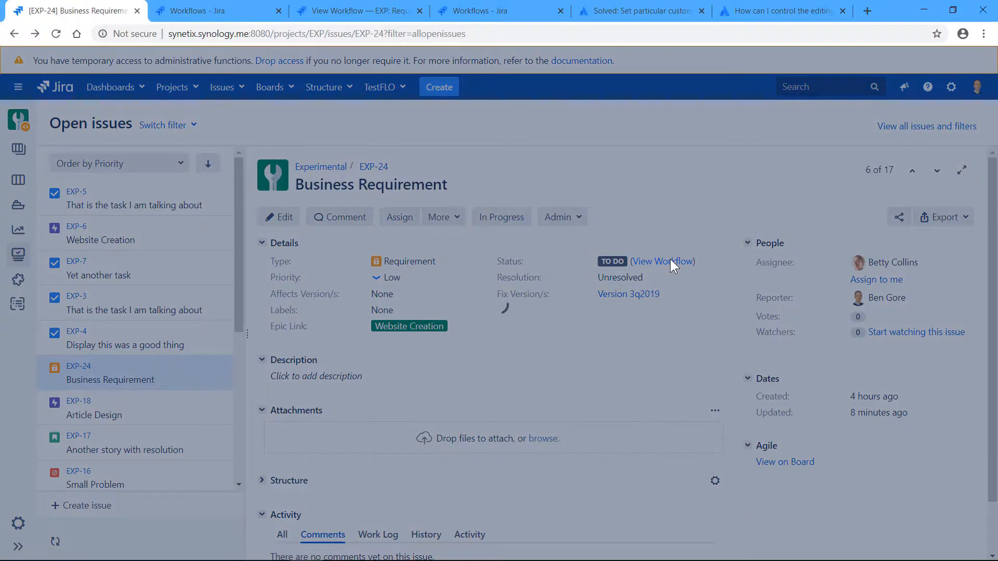
- Glance at the requirement workflow diagram, then give EXP-24 the description 'this req is finished'
{"action": "left_click", "coordinate": [661, 262]}
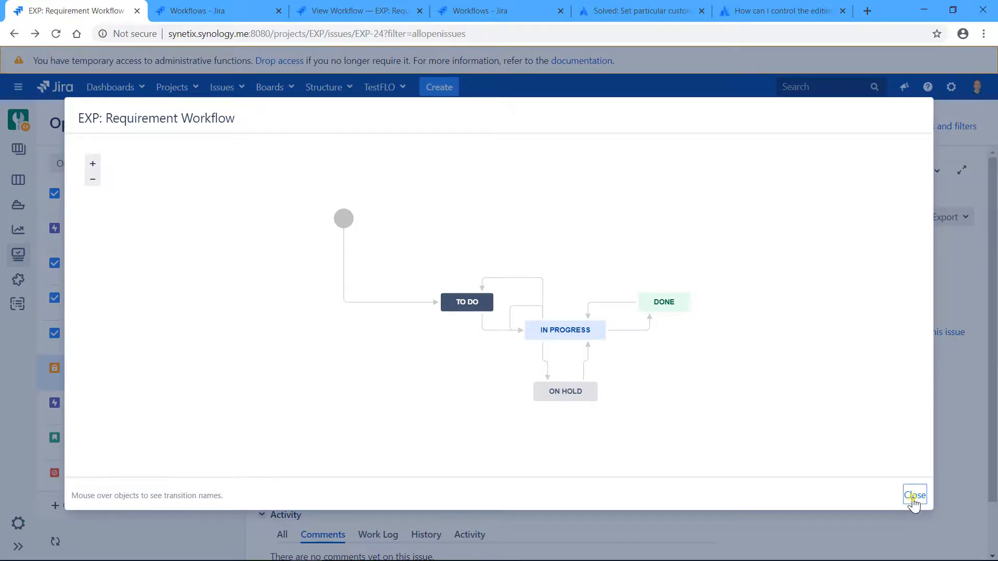
{"action": "left_click", "coordinate": [914, 496]}
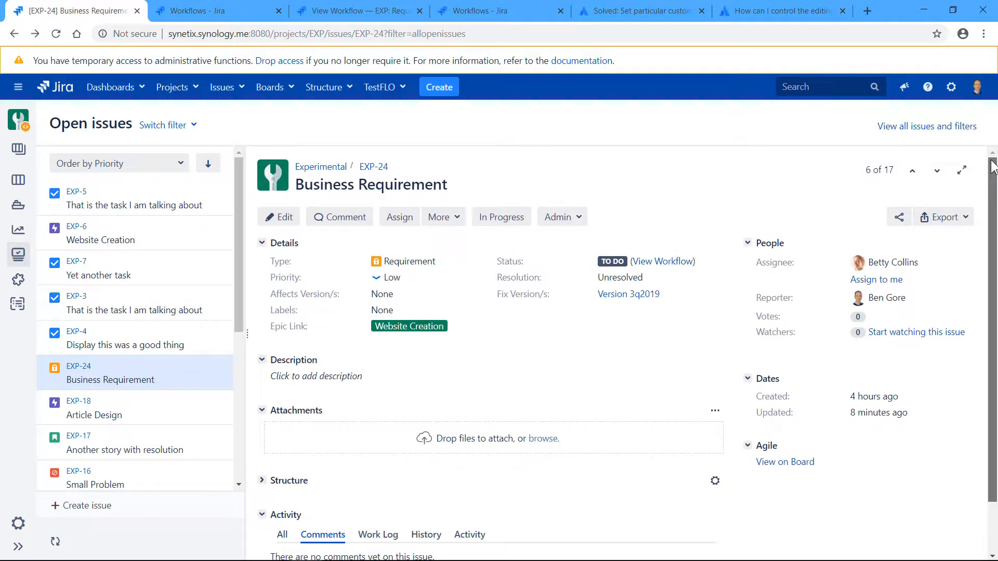
{"action": "mouse_move", "coordinate": [630, 158]}
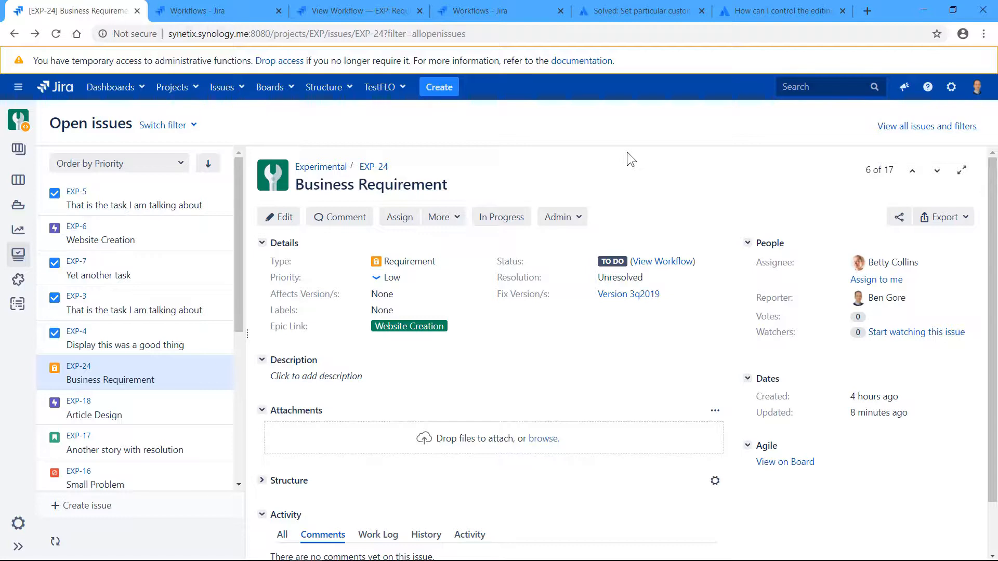
{"action": "mouse_move", "coordinate": [601, 153]}
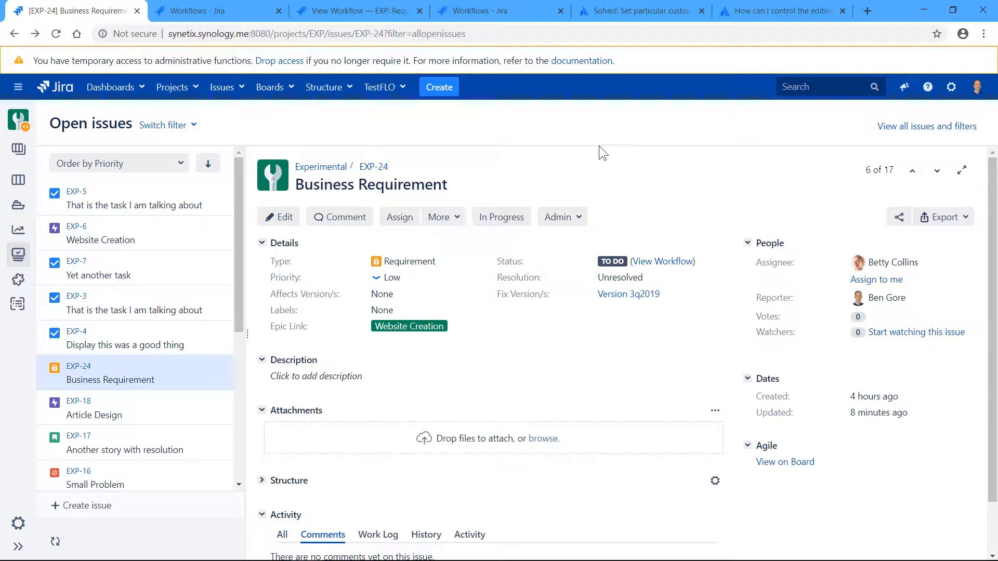
{"action": "mouse_move", "coordinate": [515, 209]}
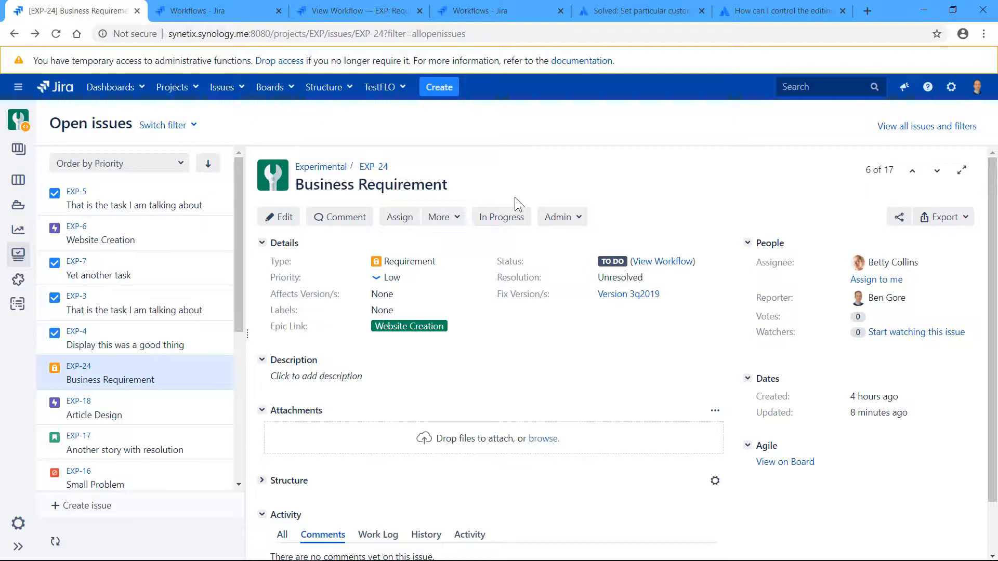
{"action": "mouse_move", "coordinate": [559, 216]}
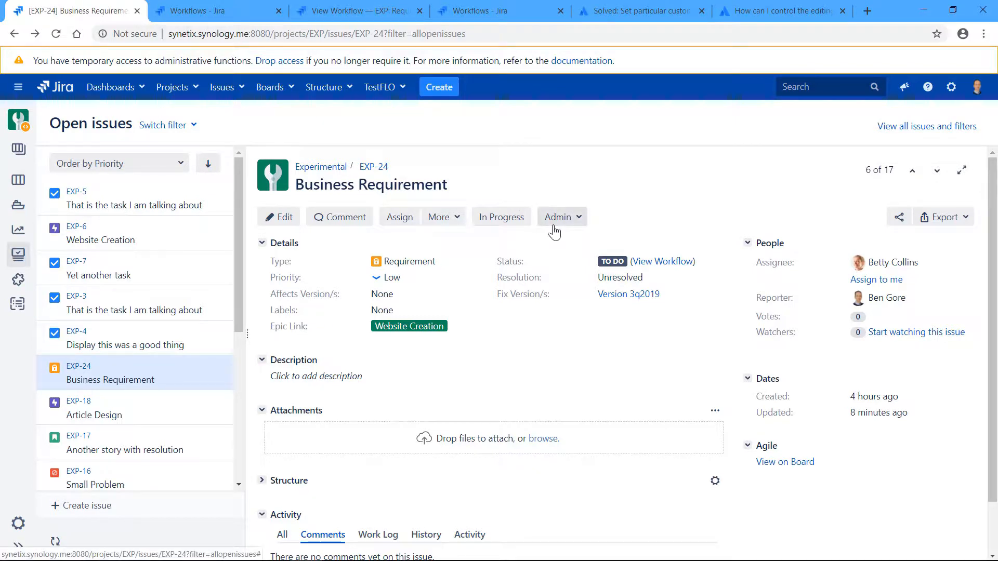
{"action": "mouse_move", "coordinate": [567, 165]}
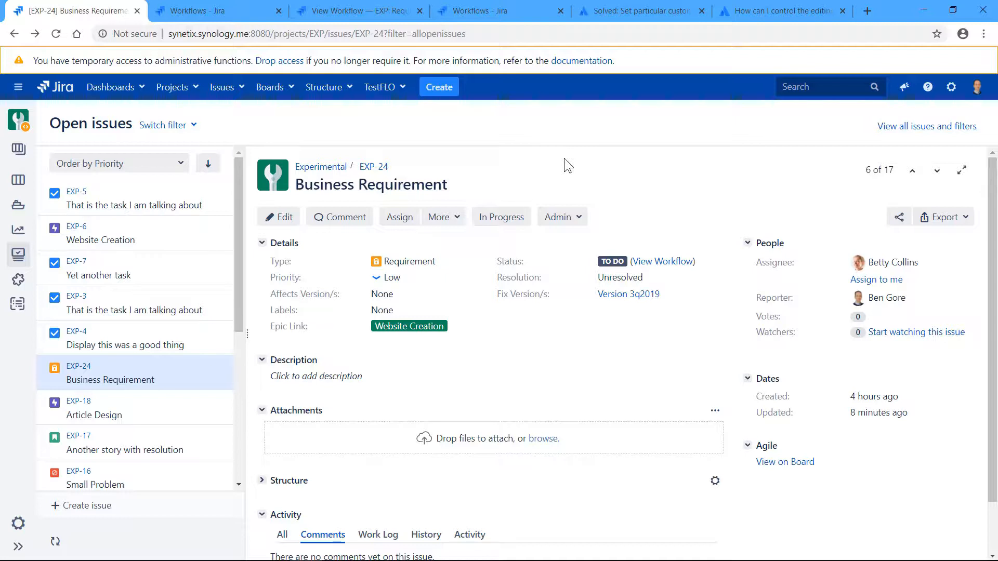
{"action": "mouse_move", "coordinate": [541, 142]}
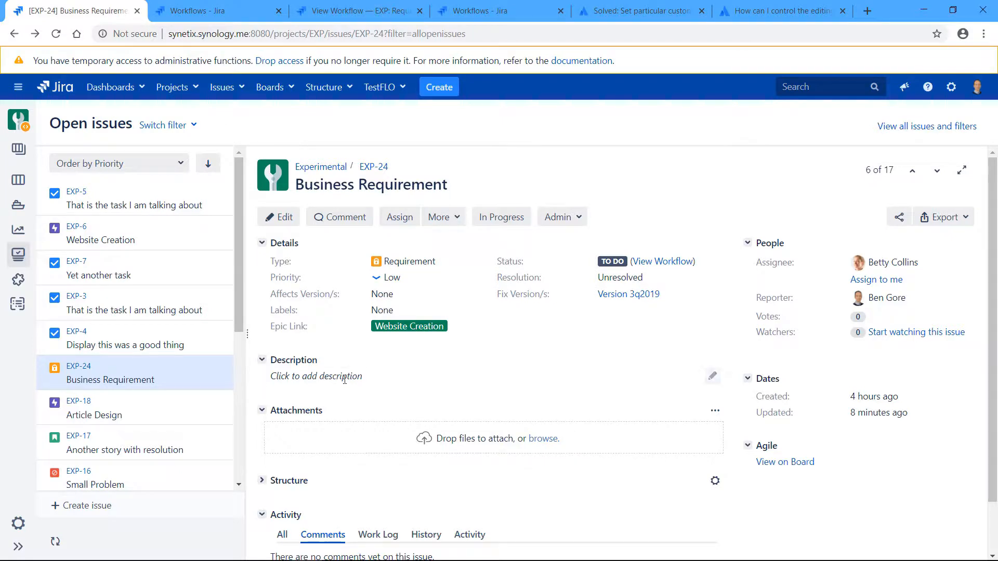
{"action": "left_click", "coordinate": [317, 376]}
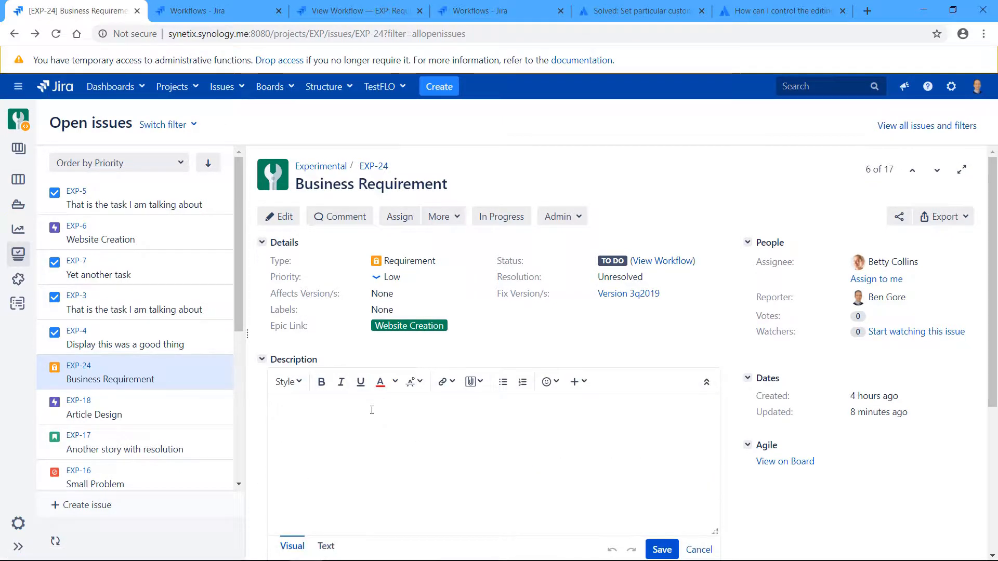
{"action": "type", "text": "th"}
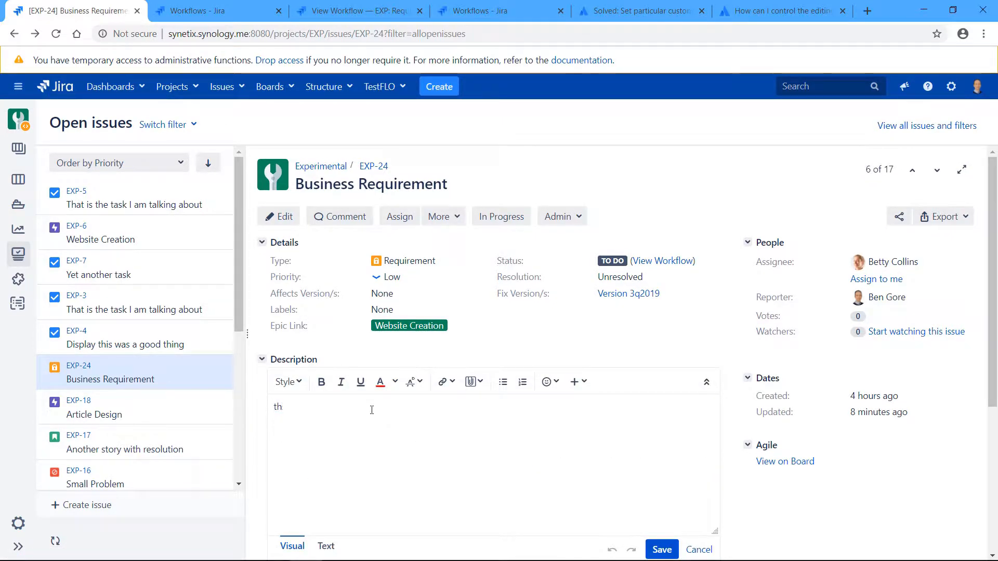
{"action": "type", "text": "this req is fi"}
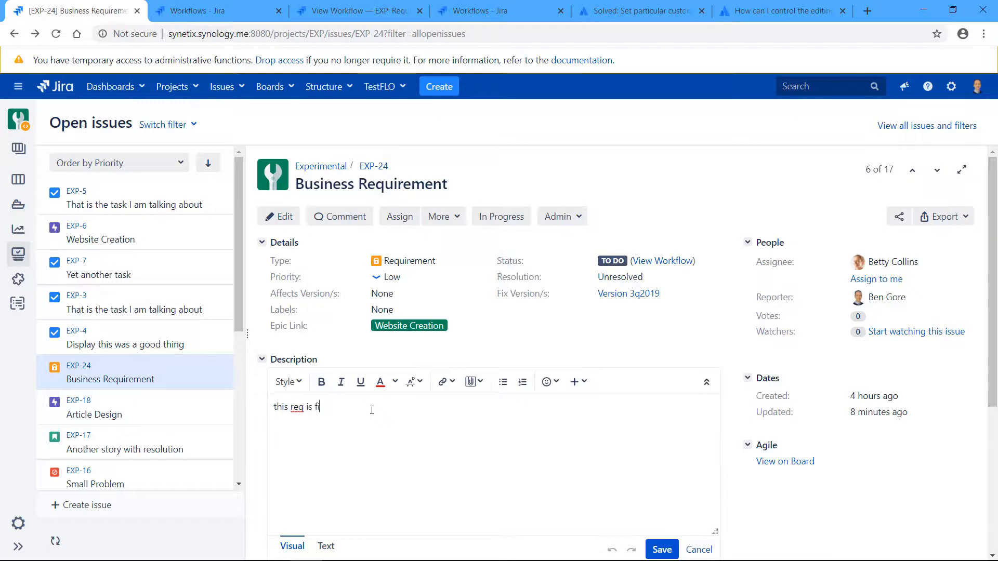
{"action": "type", "text": "nished"}
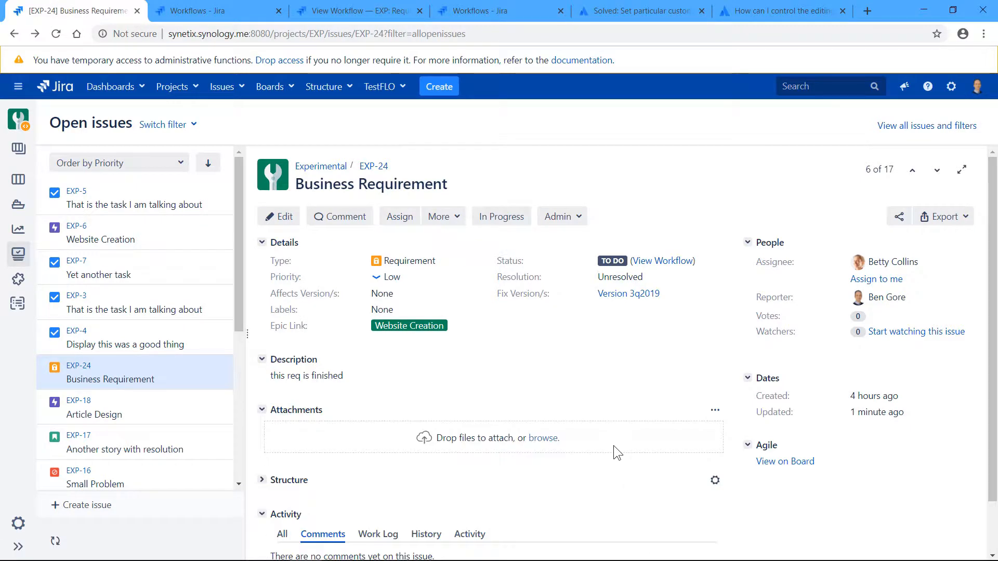
{"action": "scroll", "scroll_direction": "down", "scroll_amount": 3}
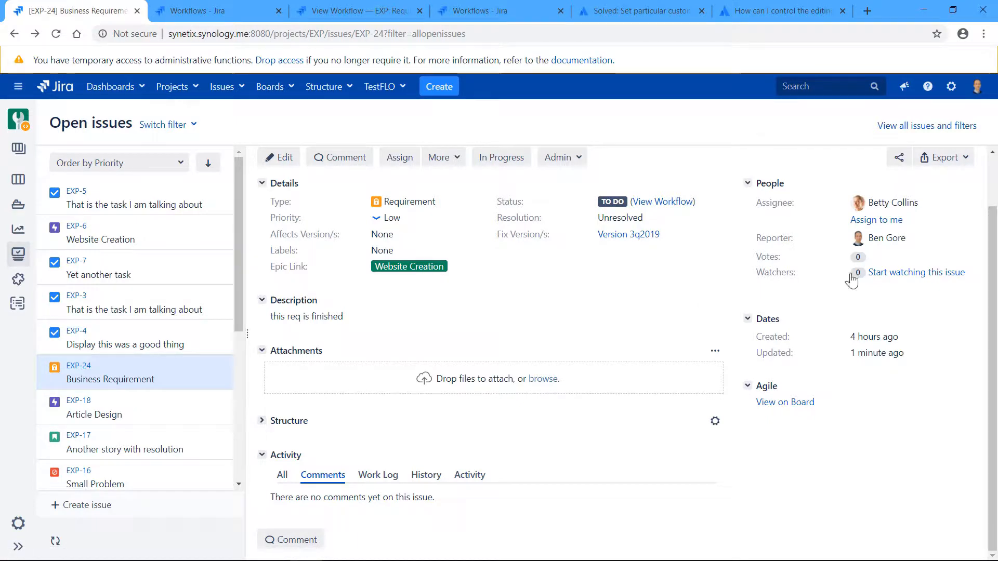
{"action": "scroll", "scroll_direction": "up", "scroll_amount": 3}
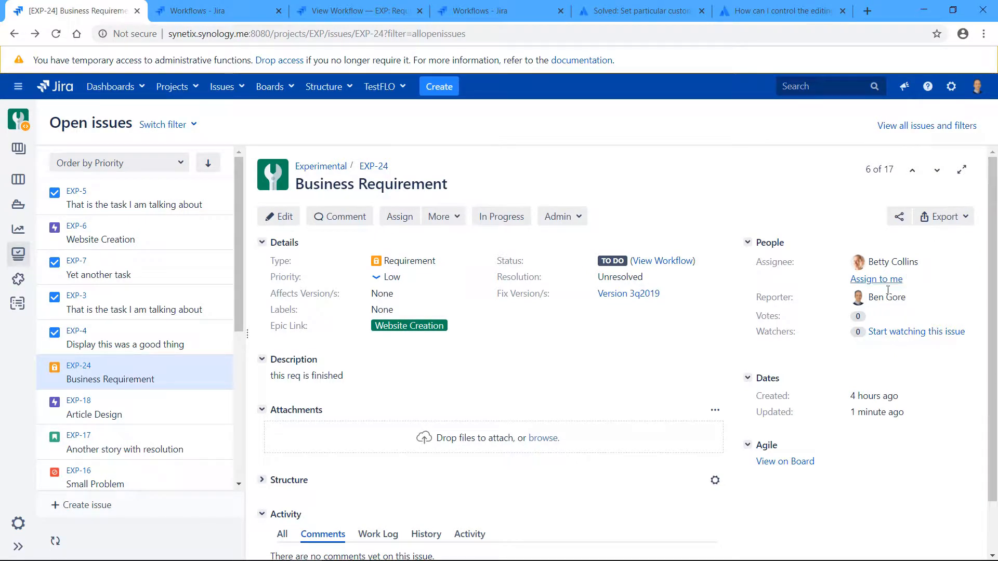
- Assign EXP-24 to Ben Gore using 'Assign to me'
{"action": "left_click", "coordinate": [876, 279]}
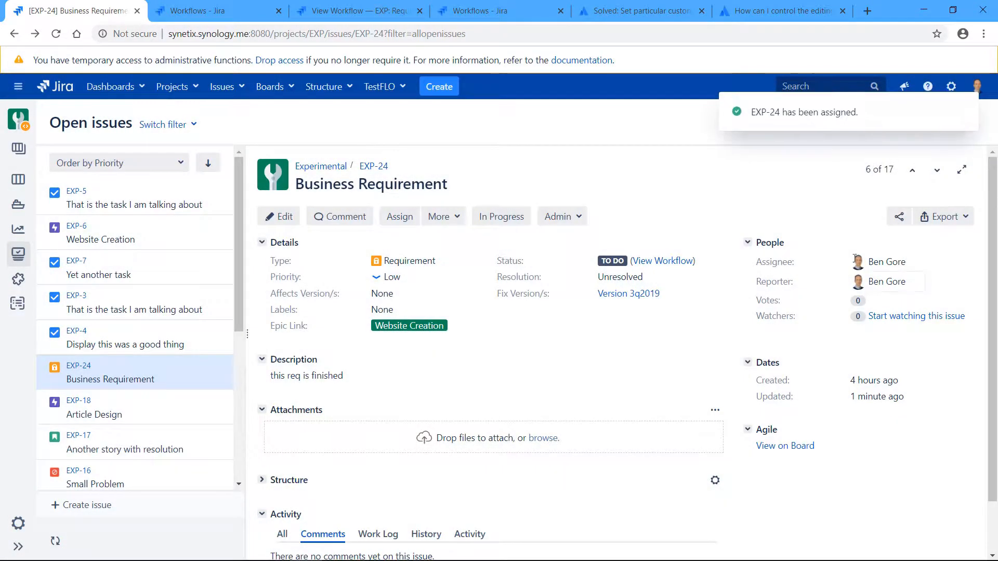
{"action": "mouse_move", "coordinate": [664, 365]}
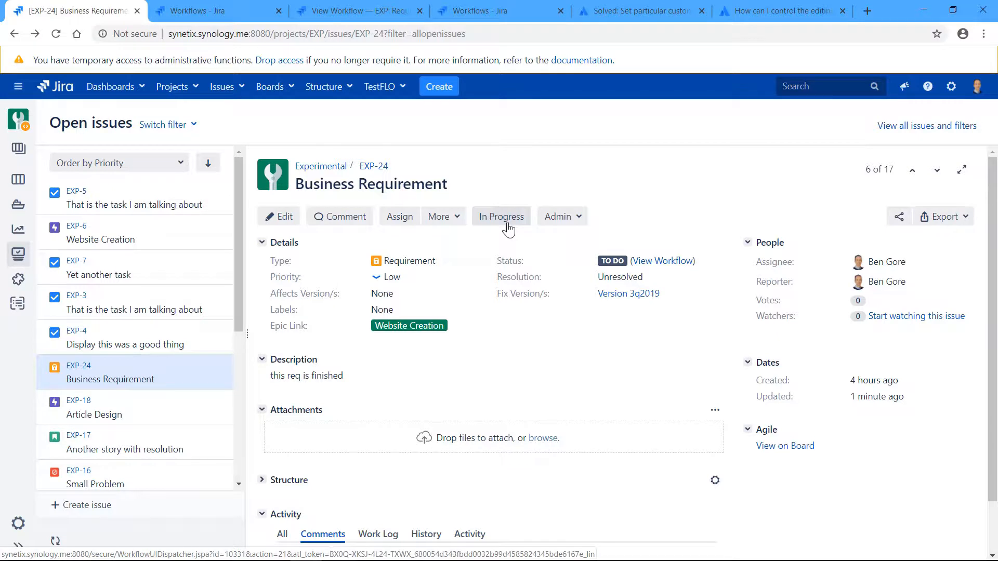
{"action": "mouse_move", "coordinate": [547, 231]}
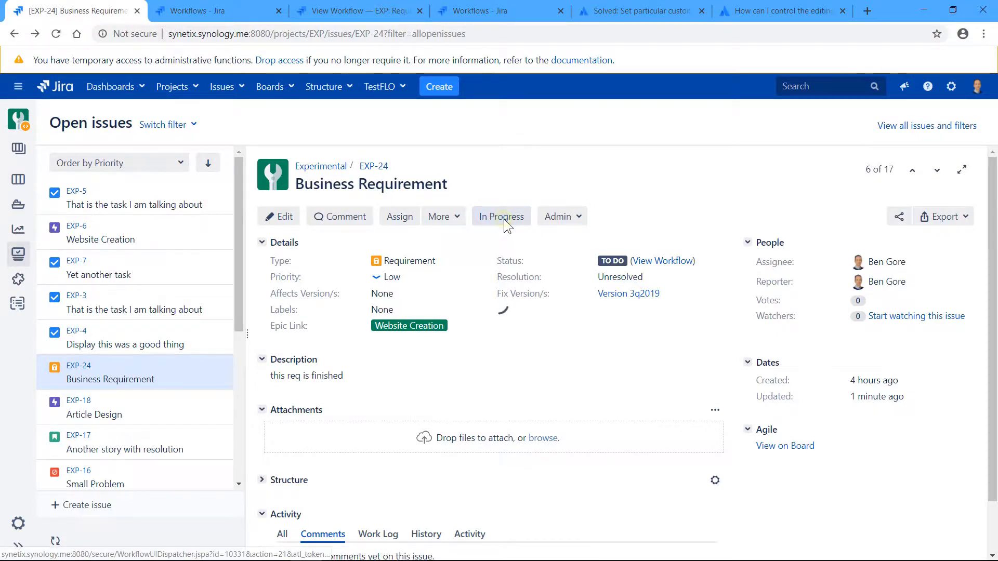
- Transition EXP-24 from To Do to In Progress
{"action": "left_click", "coordinate": [501, 217]}
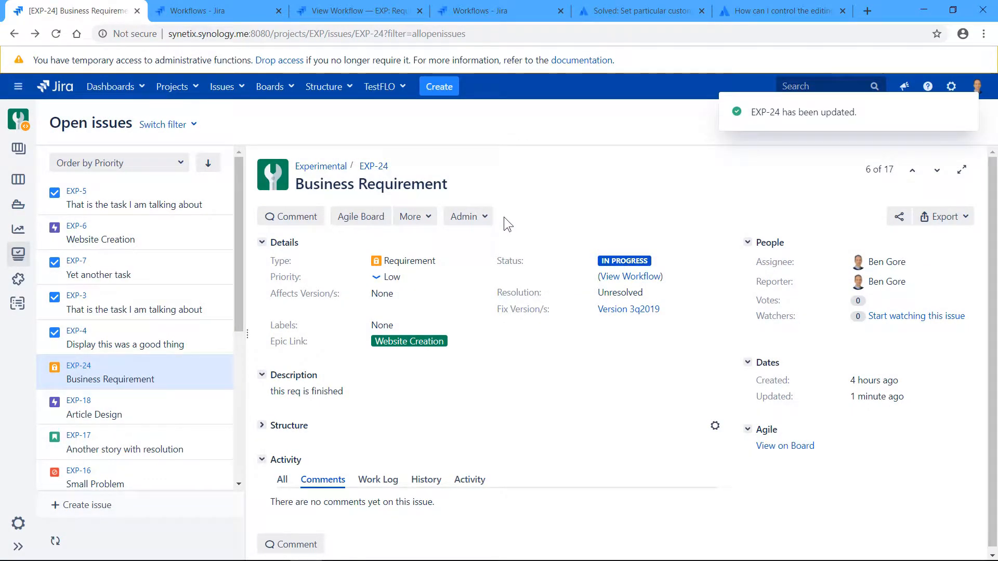
{"action": "mouse_move", "coordinate": [764, 199]}
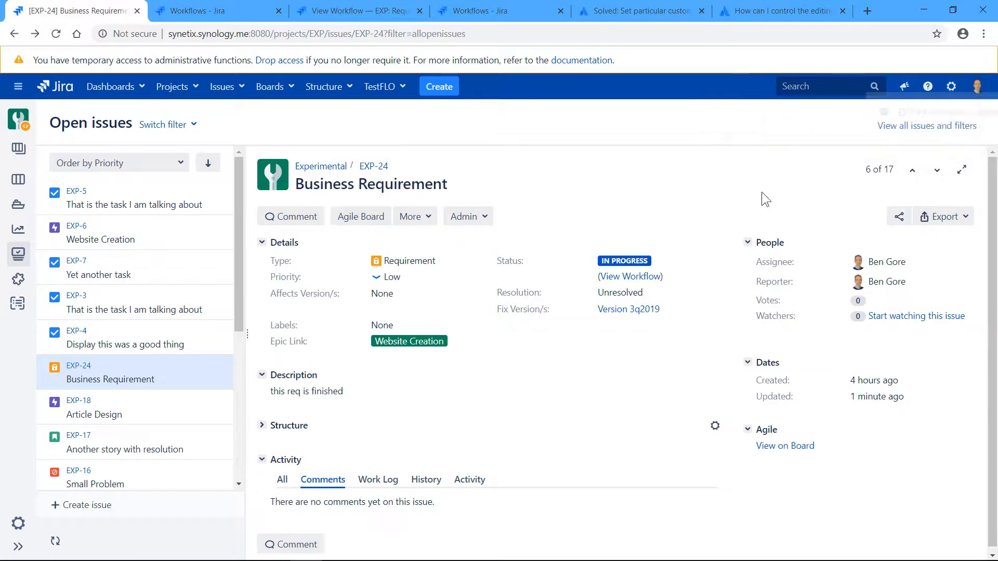
{"action": "mouse_move", "coordinate": [712, 180]}
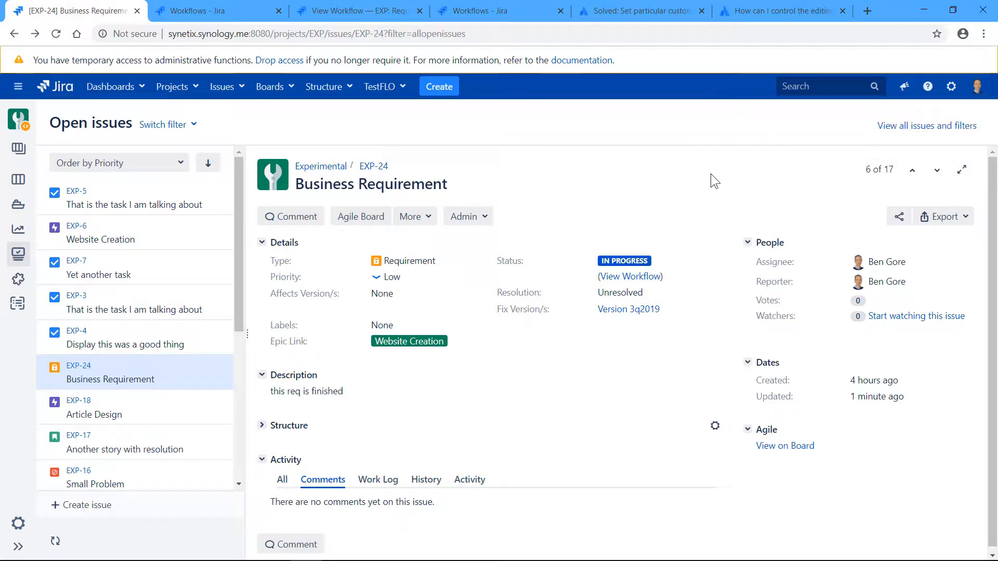
{"action": "mouse_move", "coordinate": [54, 32]}
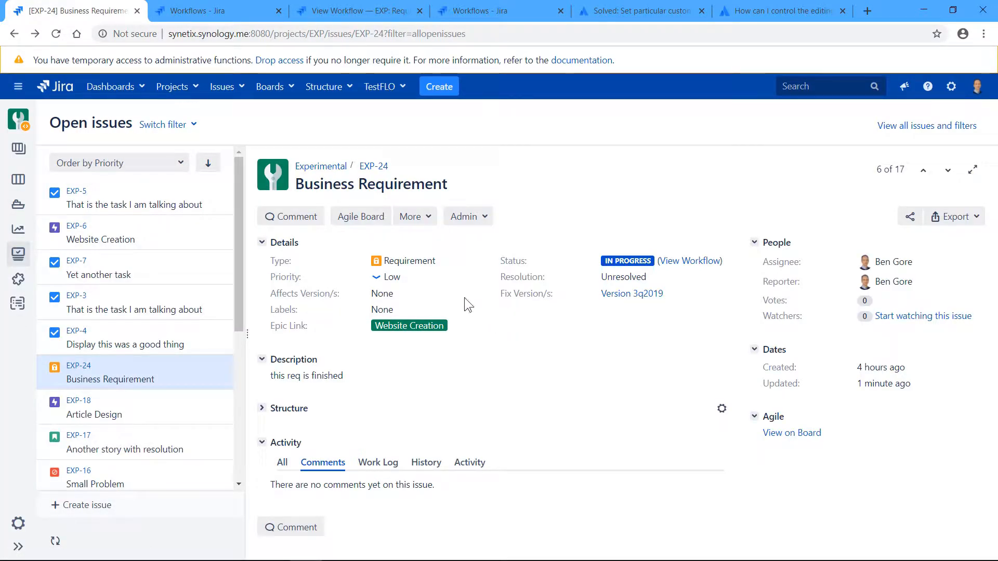
{"action": "mouse_move", "coordinate": [358, 391]}
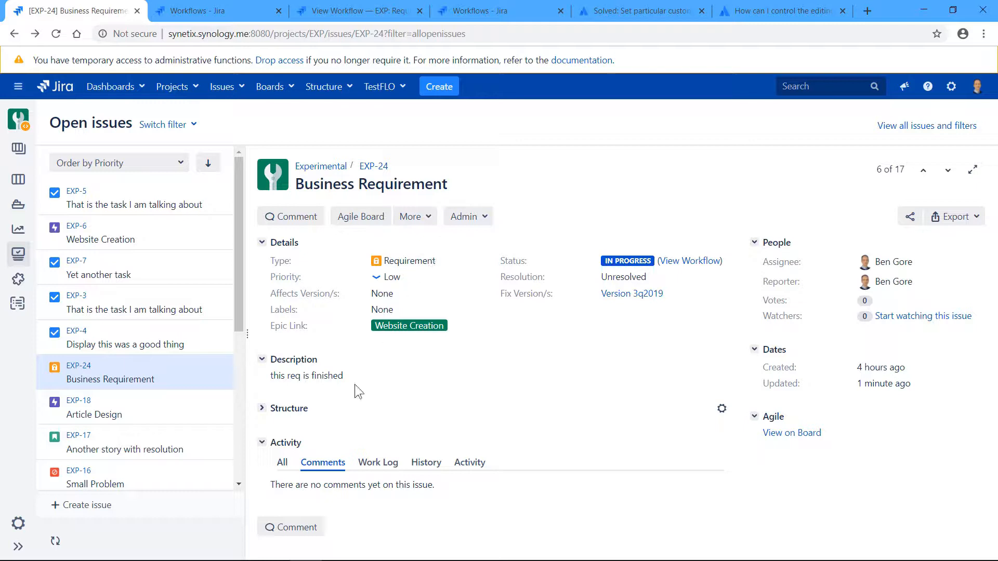
{"action": "mouse_move", "coordinate": [291, 527]}
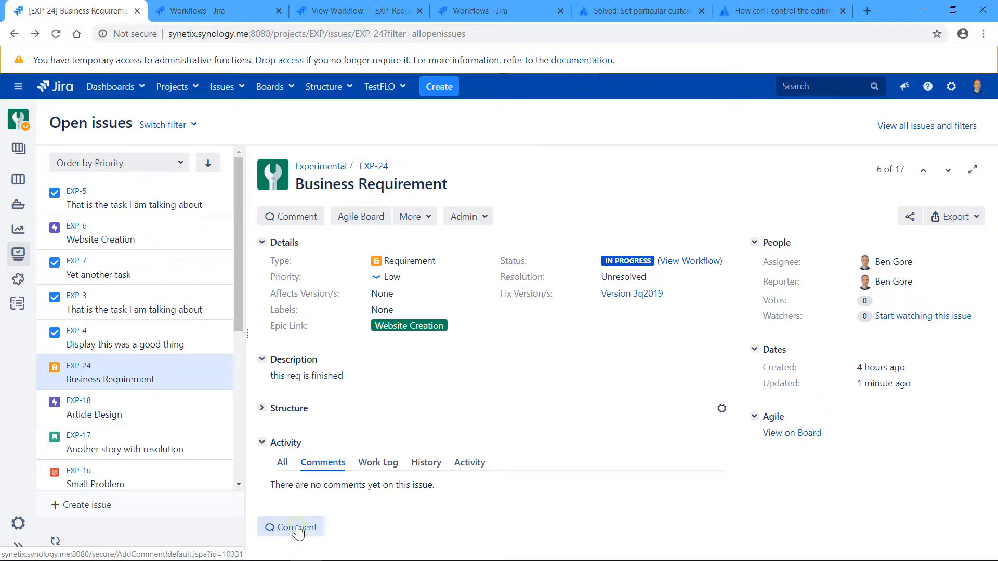
{"action": "left_click", "coordinate": [295, 527]}
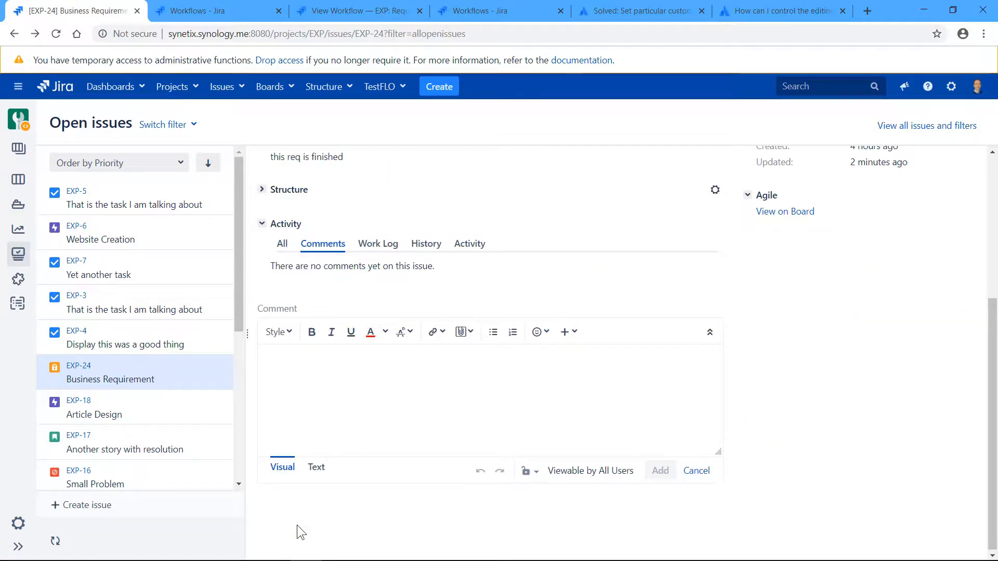
{"action": "type", "text": "comment"}
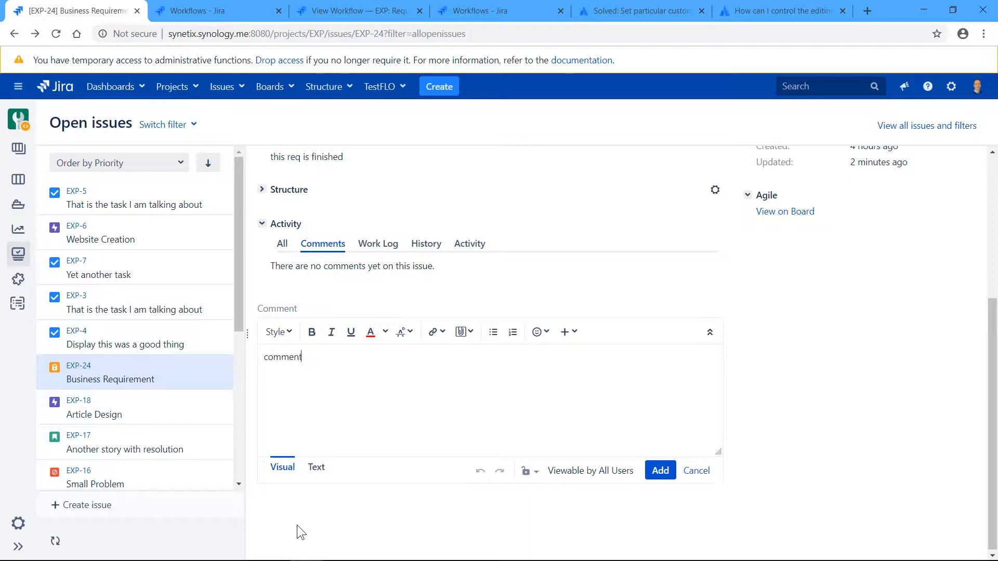
{"action": "left_click", "coordinate": [661, 471]}
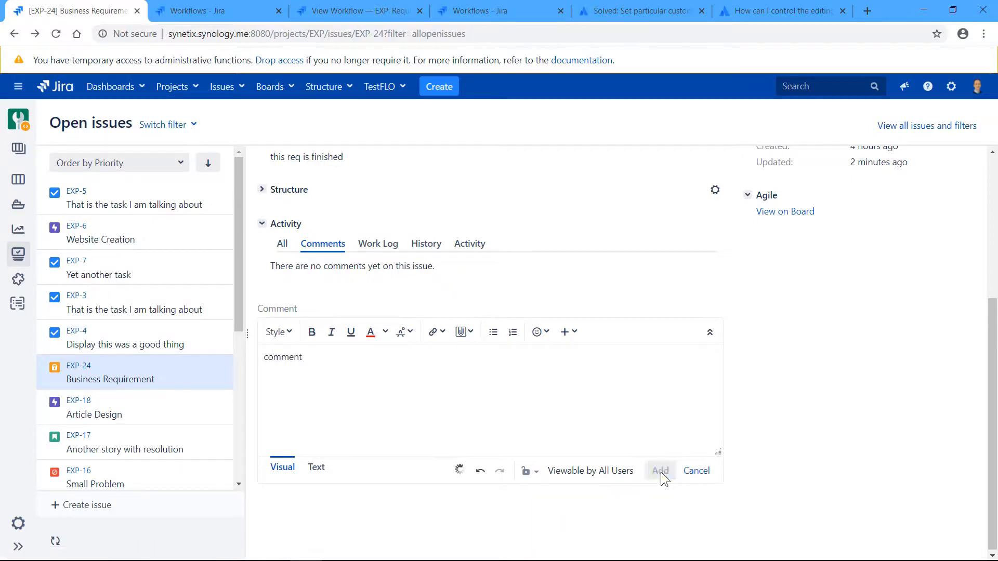
{"action": "left_click", "coordinate": [659, 470]}
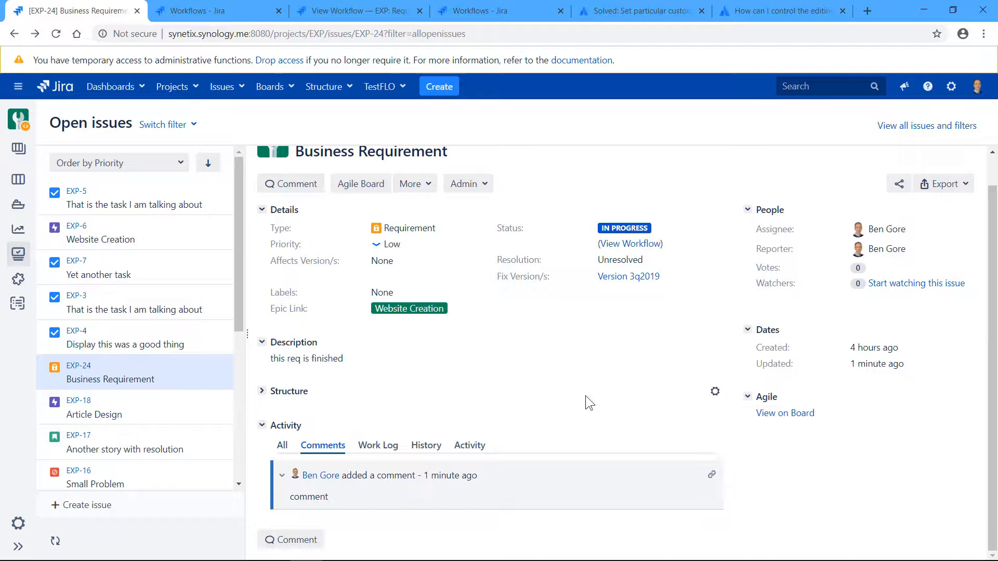
{"action": "mouse_move", "coordinate": [612, 354]}
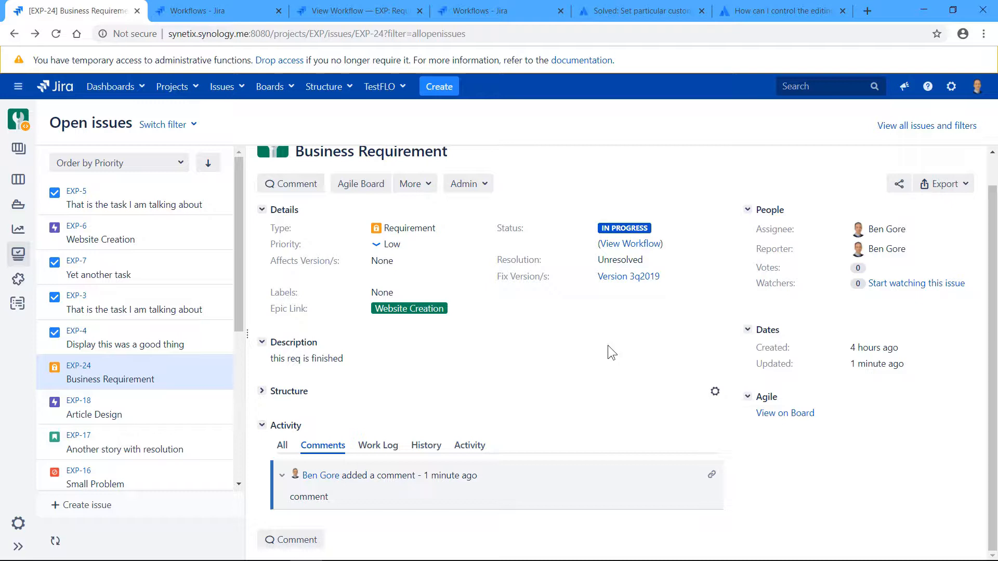
{"action": "mouse_move", "coordinate": [578, 357]}
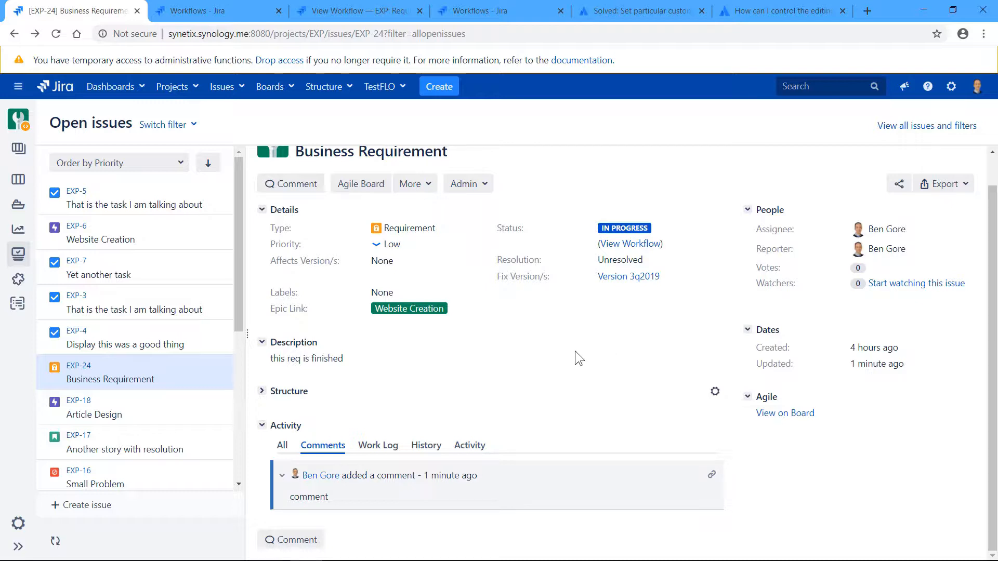
{"action": "mouse_move", "coordinate": [613, 228]}
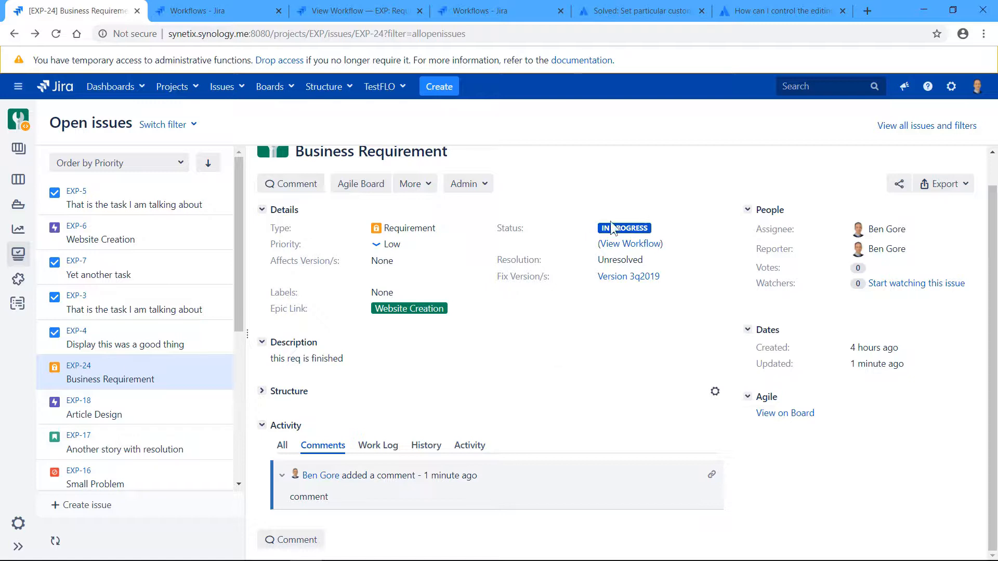
{"action": "mouse_move", "coordinate": [624, 228]}
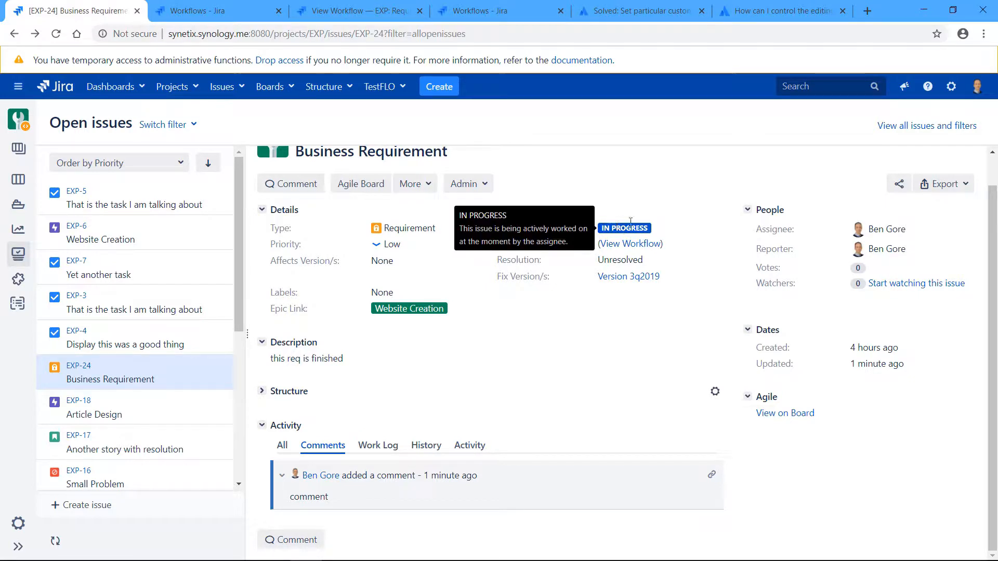
{"action": "mouse_move", "coordinate": [674, 171]}
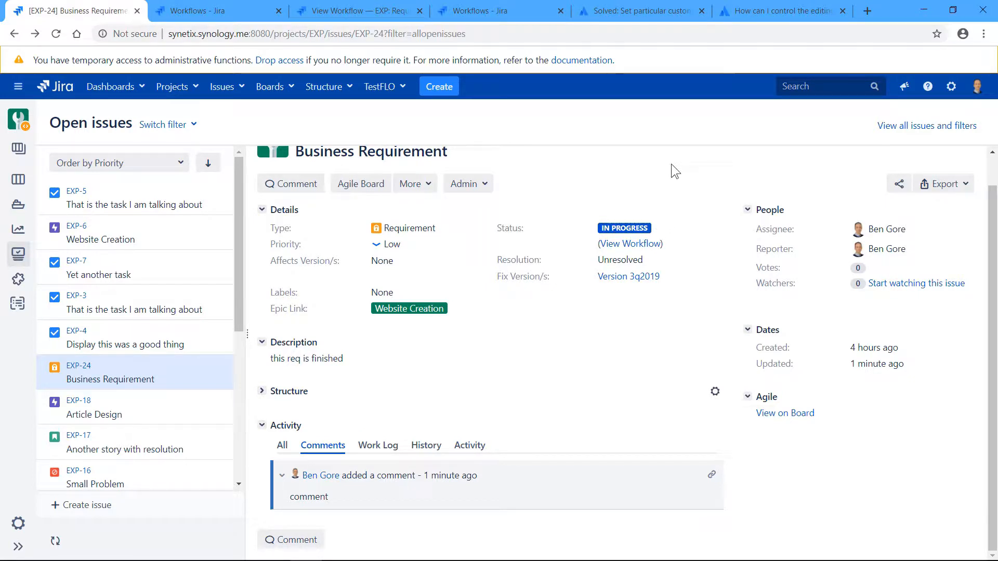
{"action": "mouse_move", "coordinate": [408, 309]}
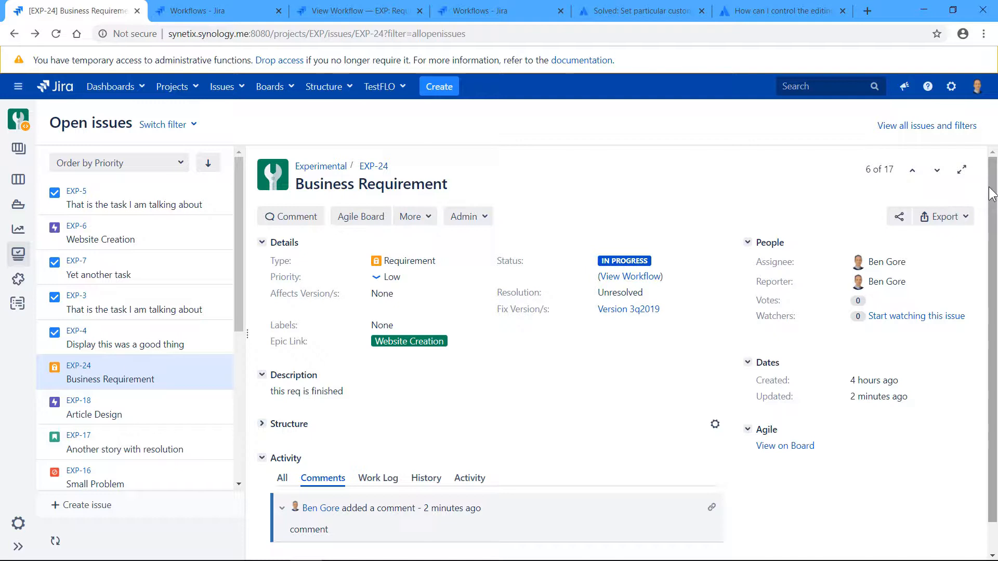
{"action": "mouse_move", "coordinate": [98, 464]}
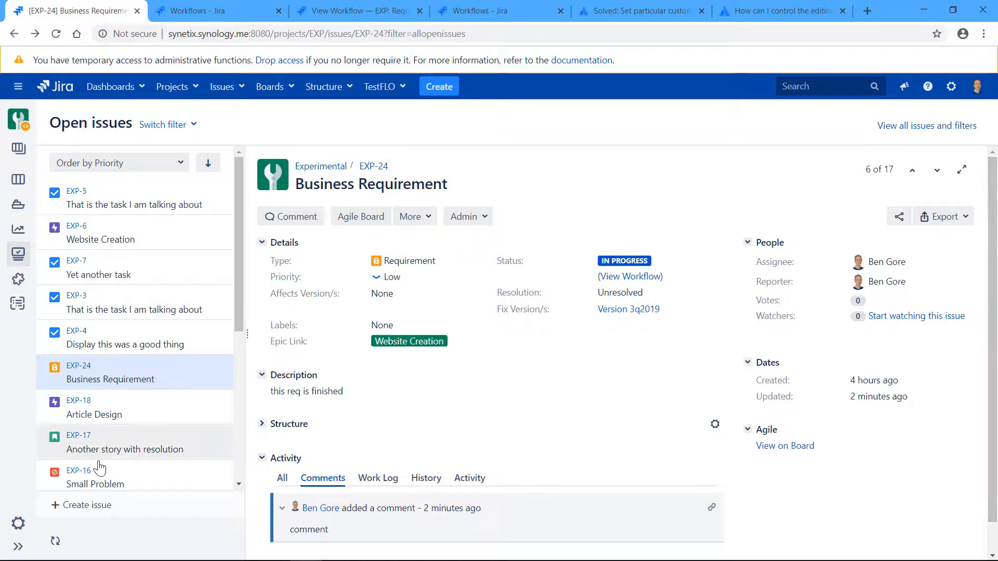
{"action": "mouse_move", "coordinate": [17, 546]}
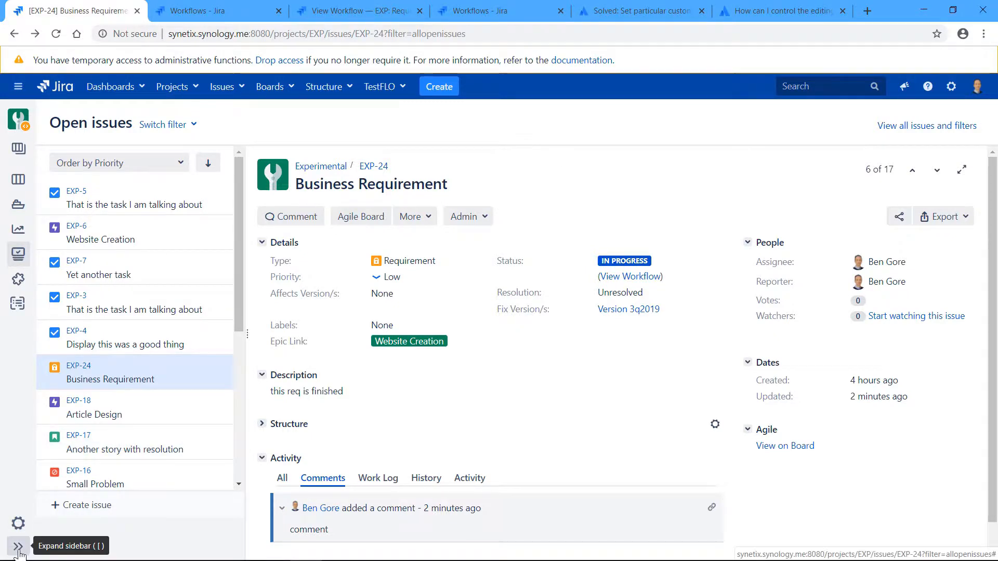
- Check the Experimental project's Users and roles settings for the single Project Manager
{"action": "left_click", "coordinate": [18, 546]}
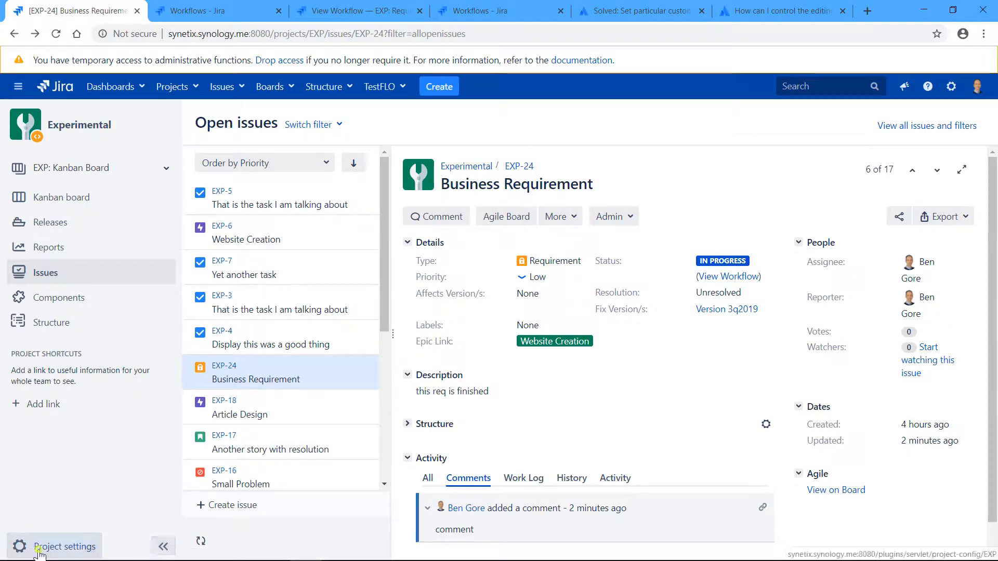
{"action": "left_click", "coordinate": [63, 546]}
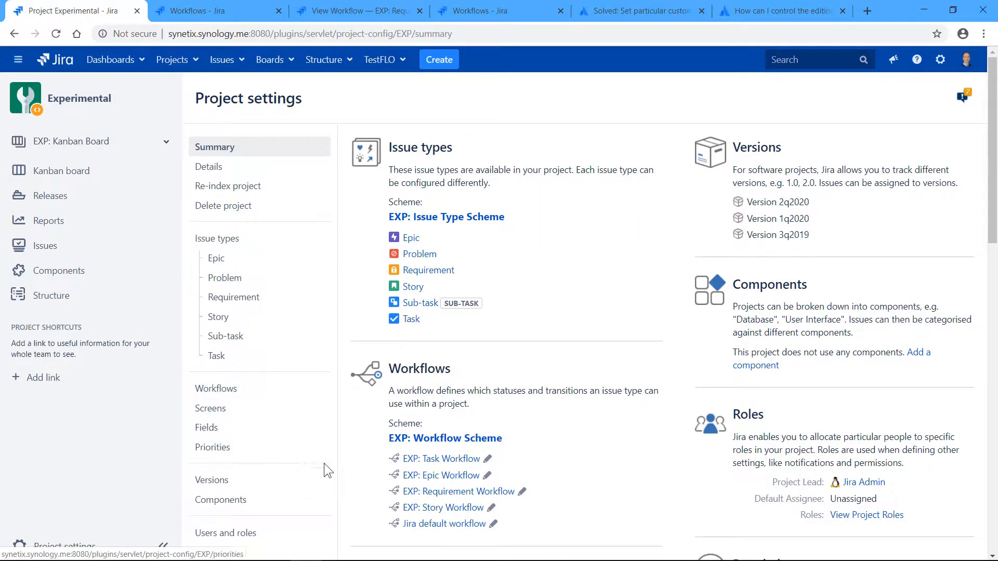
{"action": "mouse_move", "coordinate": [225, 532]}
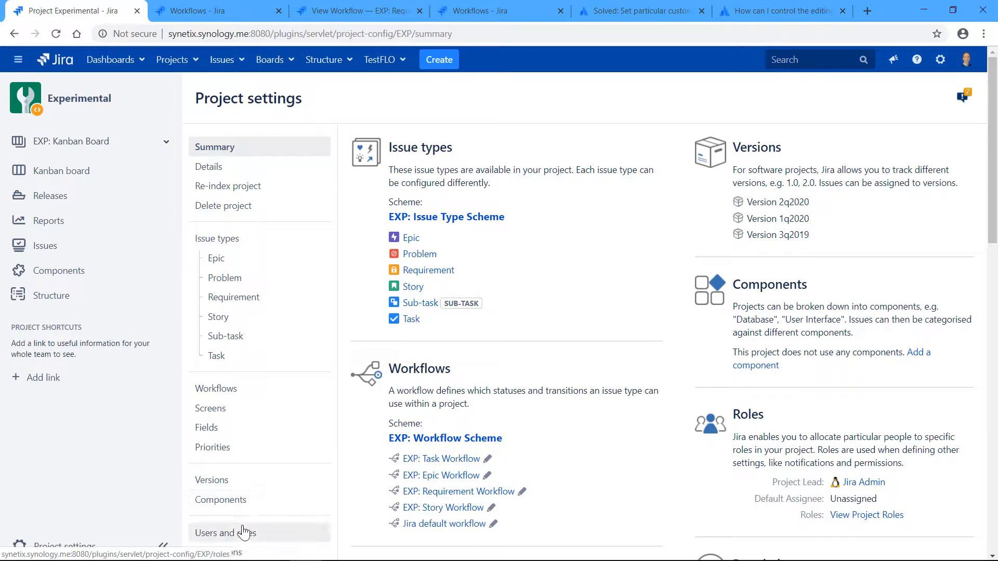
{"action": "left_click", "coordinate": [224, 533]}
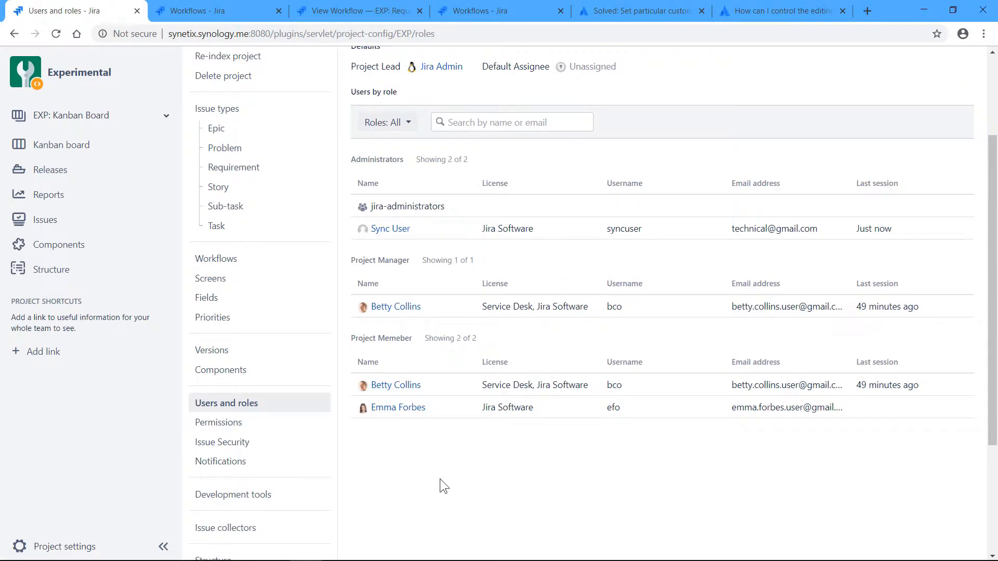
{"action": "mouse_move", "coordinate": [406, 274]}
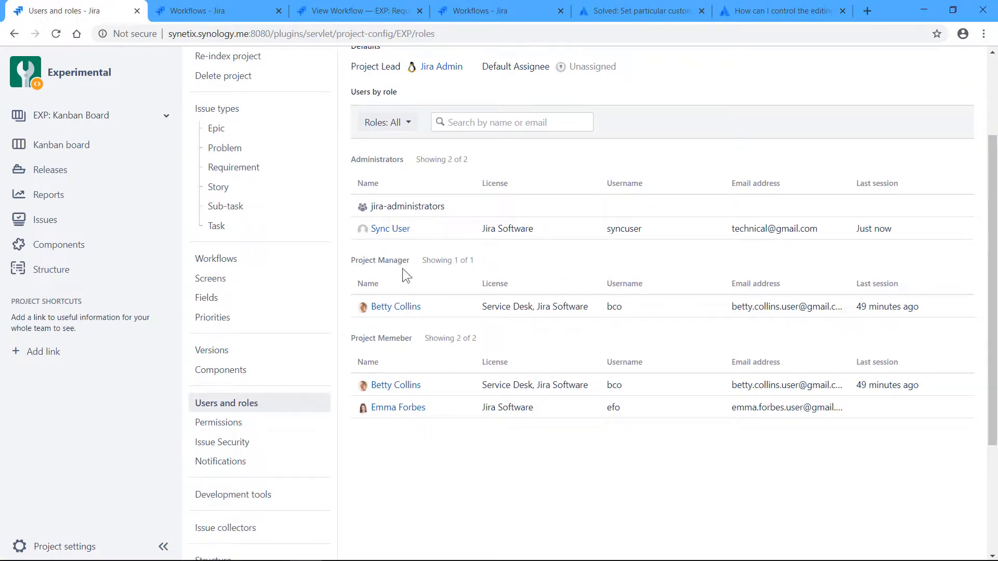
{"action": "mouse_move", "coordinate": [407, 312]}
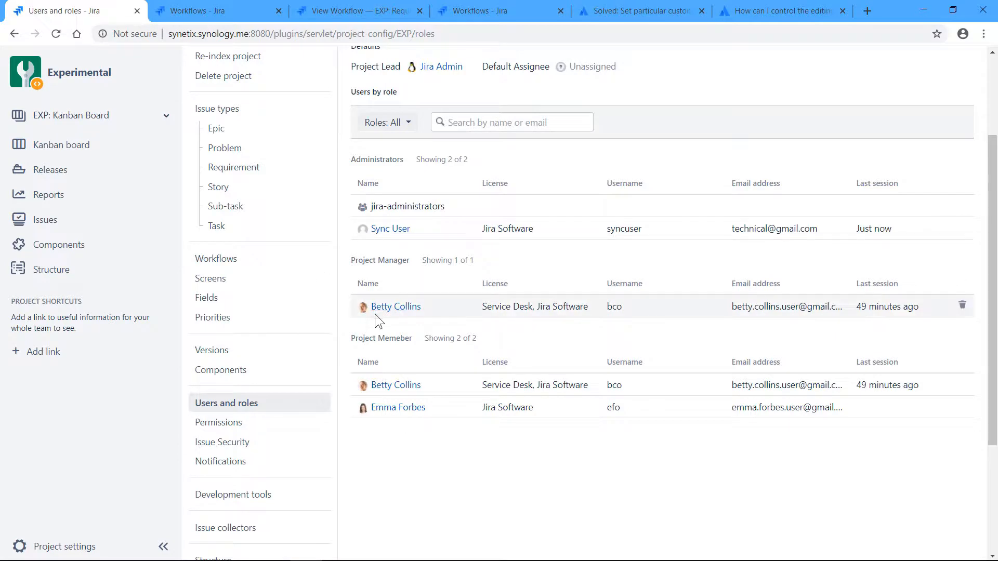
{"action": "mouse_move", "coordinate": [308, 462]}
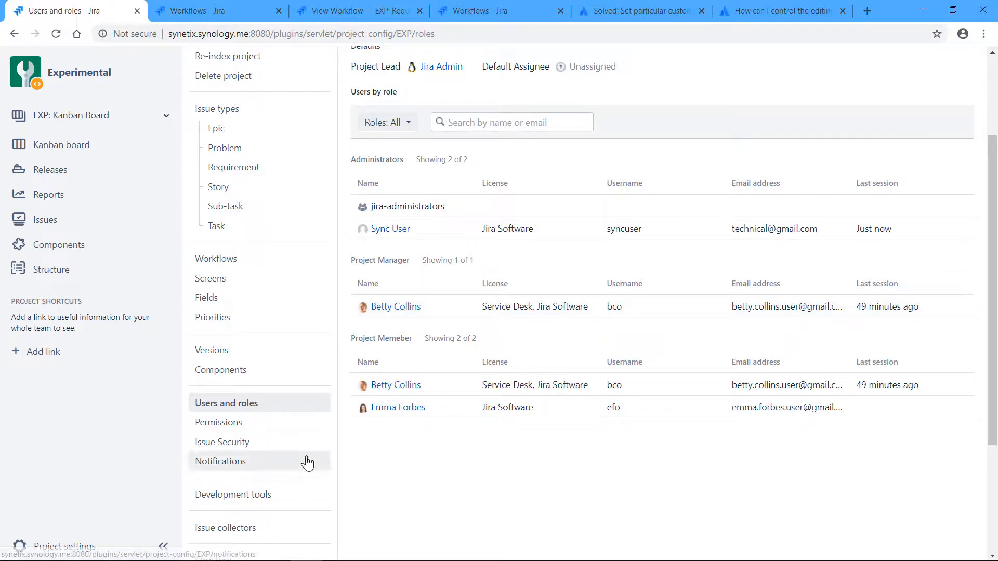
{"action": "scroll", "scroll_direction": "up", "scroll_amount": 3}
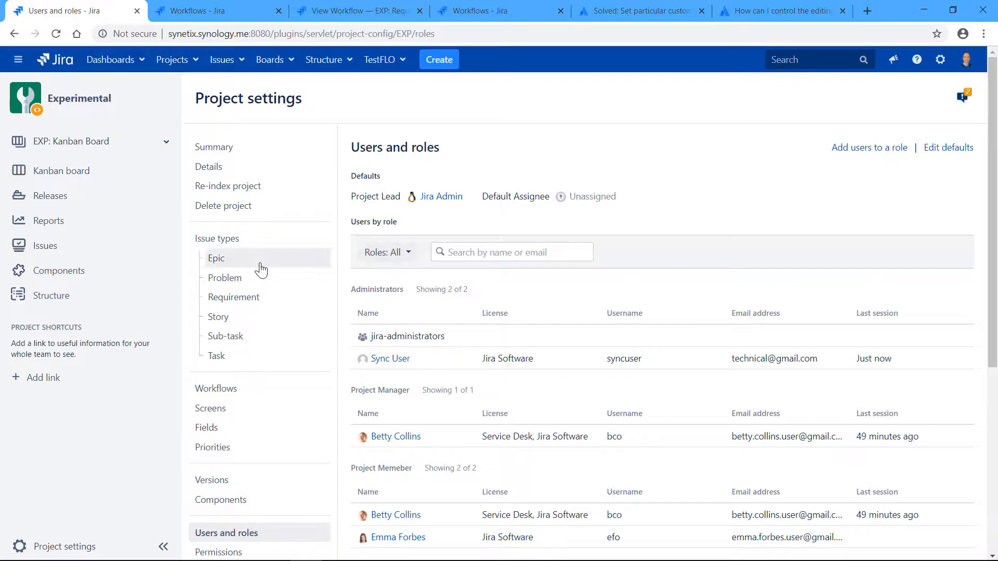
{"action": "left_click", "coordinate": [163, 546]}
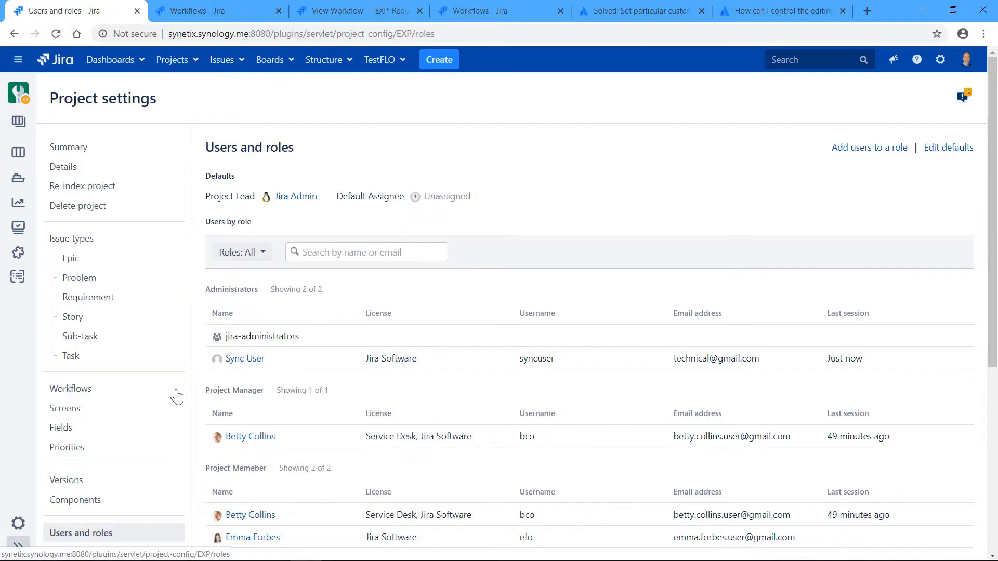
{"action": "left_click", "coordinate": [68, 147]}
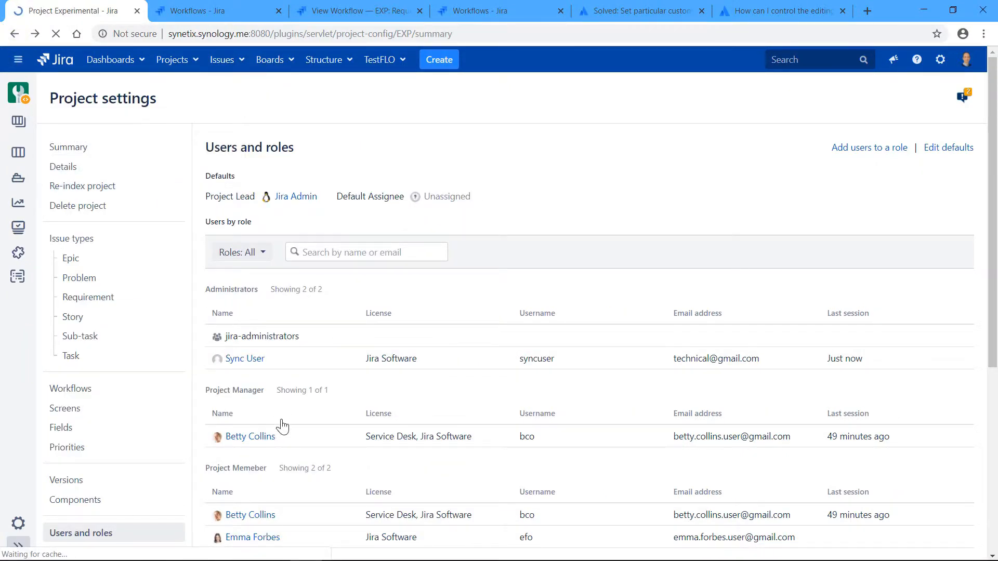
{"action": "left_click", "coordinate": [68, 147]}
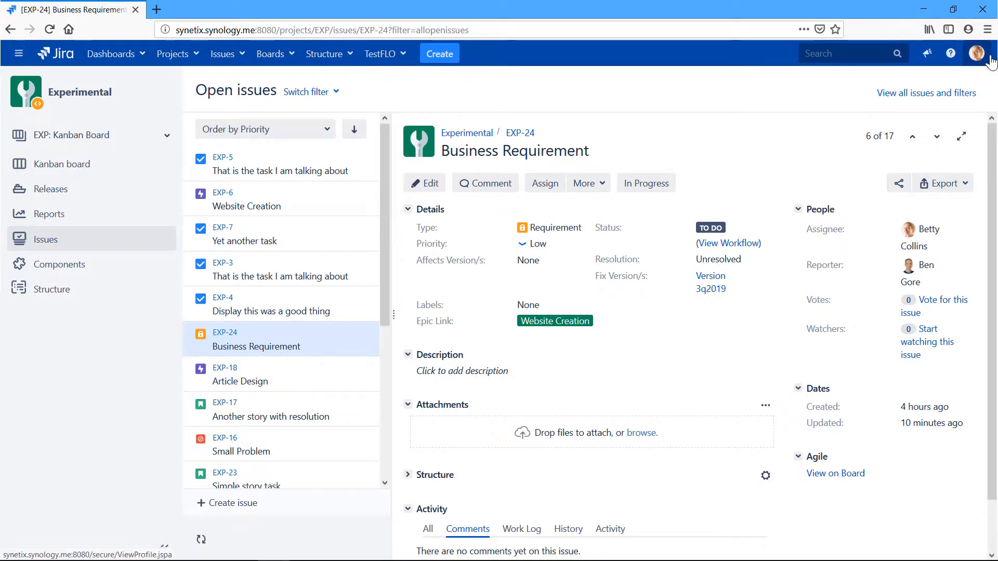
{"action": "mouse_move", "coordinate": [979, 53]}
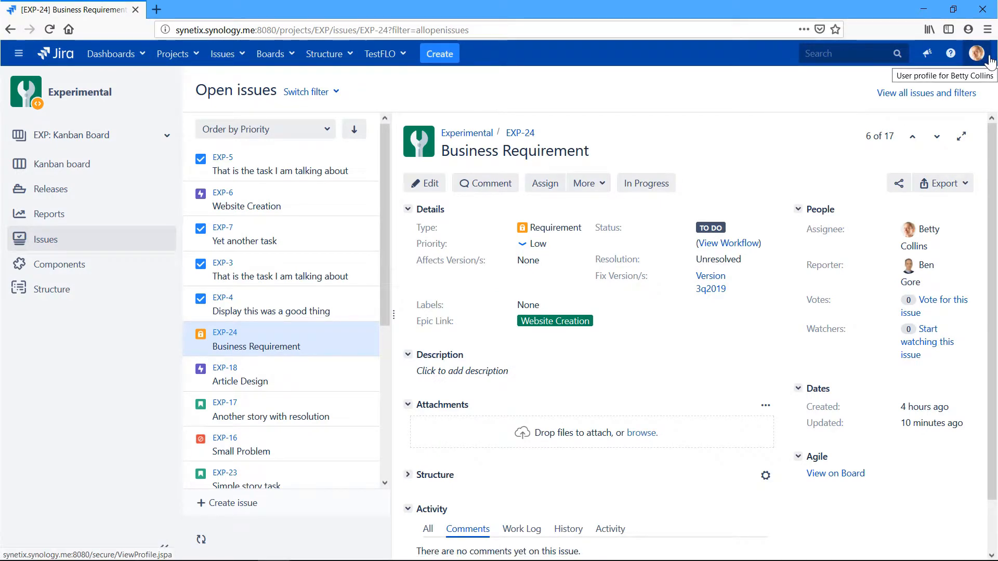
- Reload EXP-24 in the project manager's session to confirm Modify Issue appears without Edit
{"action": "left_click", "coordinate": [976, 53]}
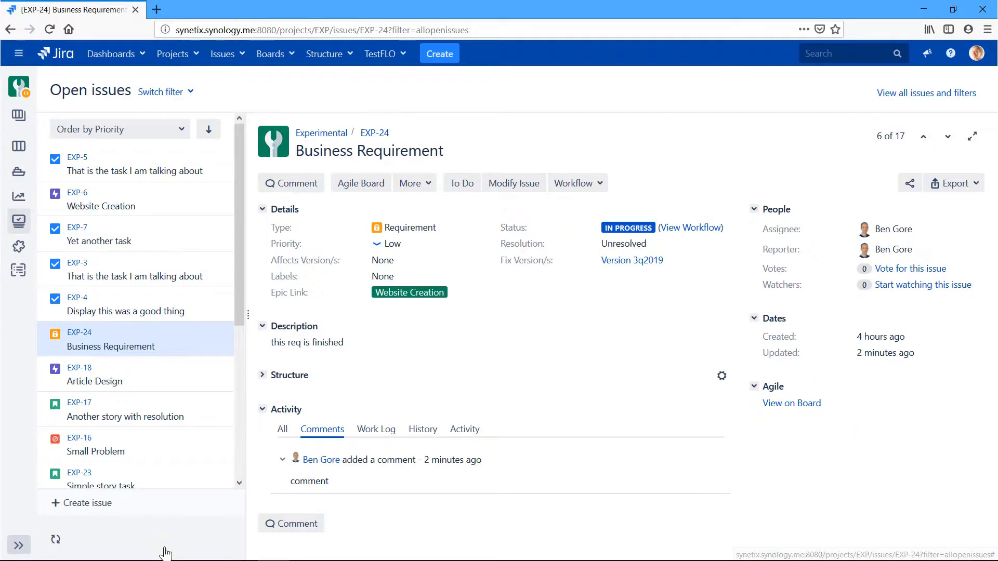
{"action": "mouse_move", "coordinate": [573, 380]}
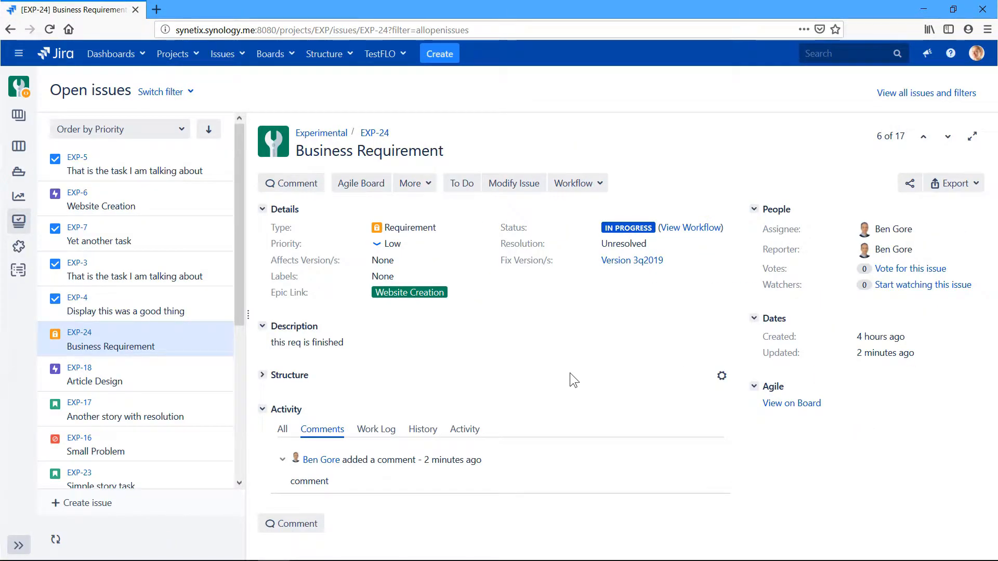
{"action": "mouse_move", "coordinate": [527, 207]}
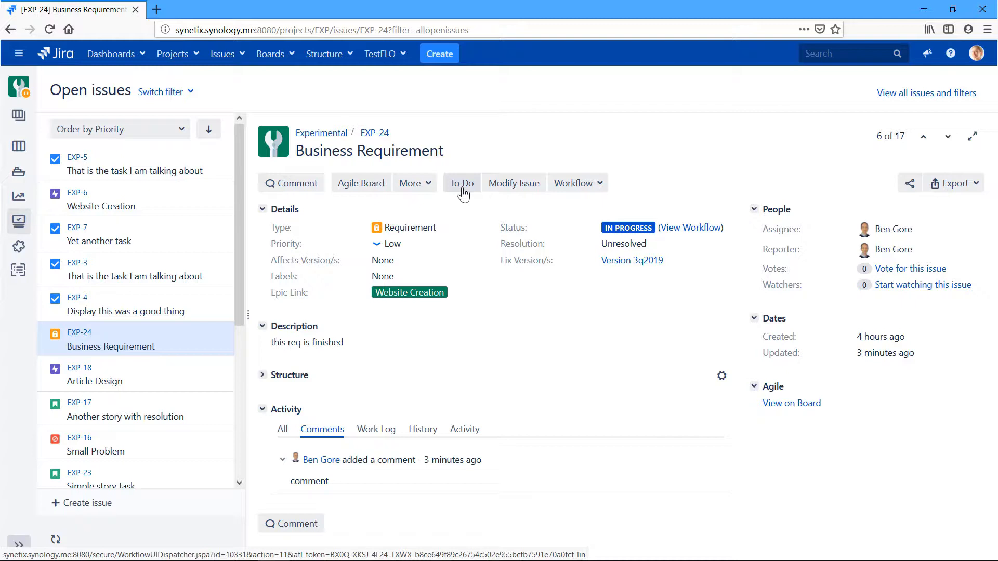
{"action": "mouse_move", "coordinate": [470, 211]}
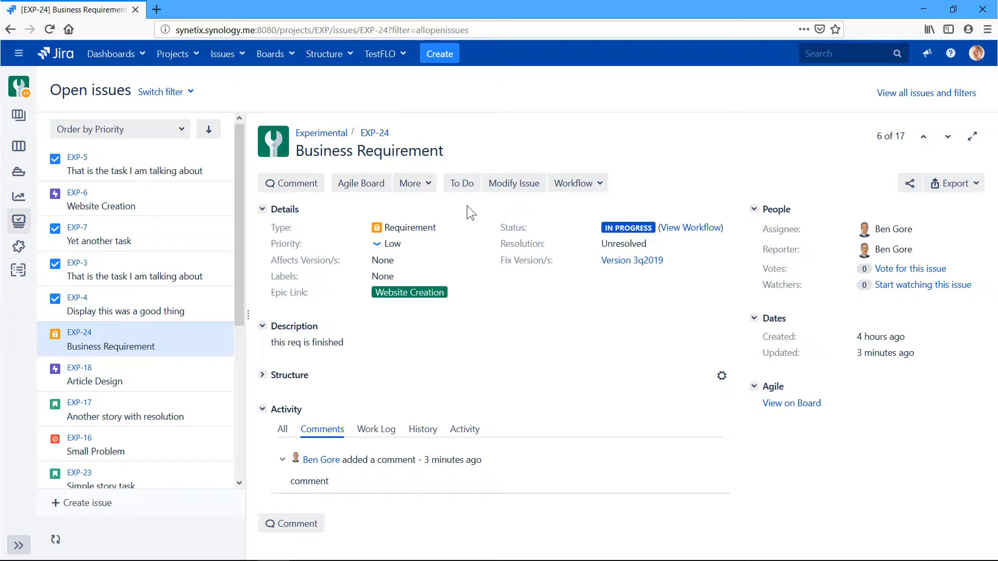
{"action": "mouse_move", "coordinate": [441, 206]}
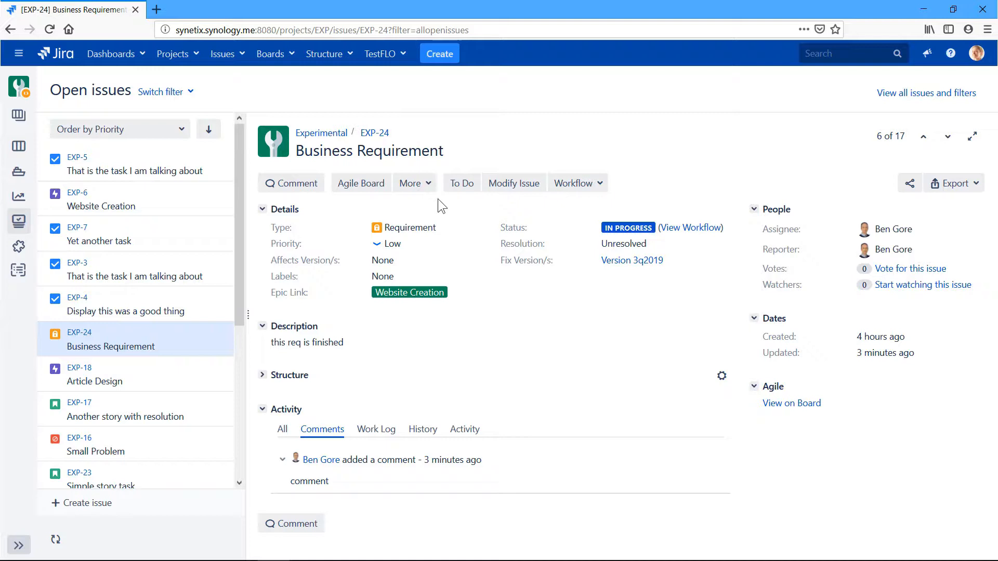
{"action": "mouse_move", "coordinate": [488, 204]}
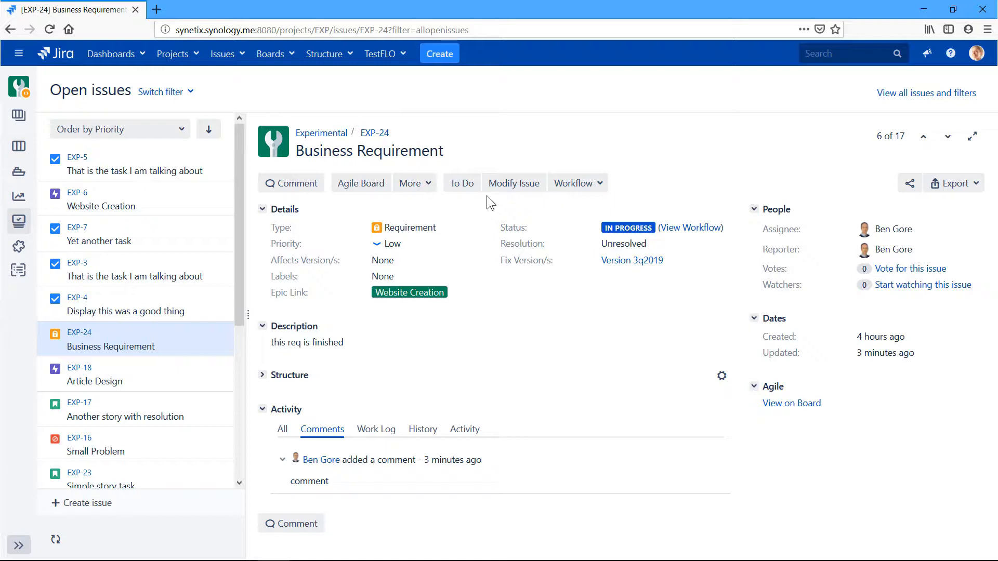
{"action": "mouse_move", "coordinate": [440, 302]}
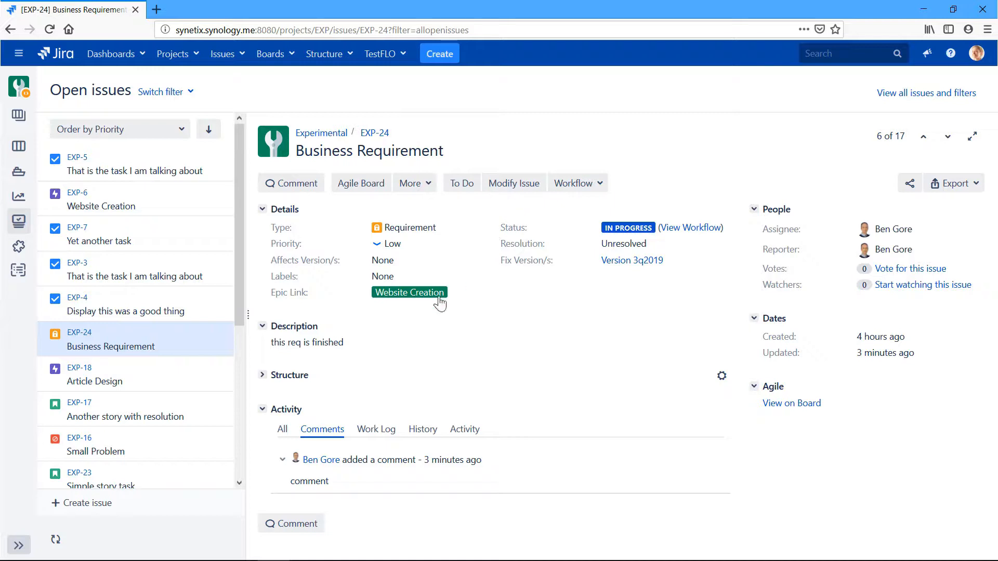
{"action": "left_click", "coordinate": [408, 292]}
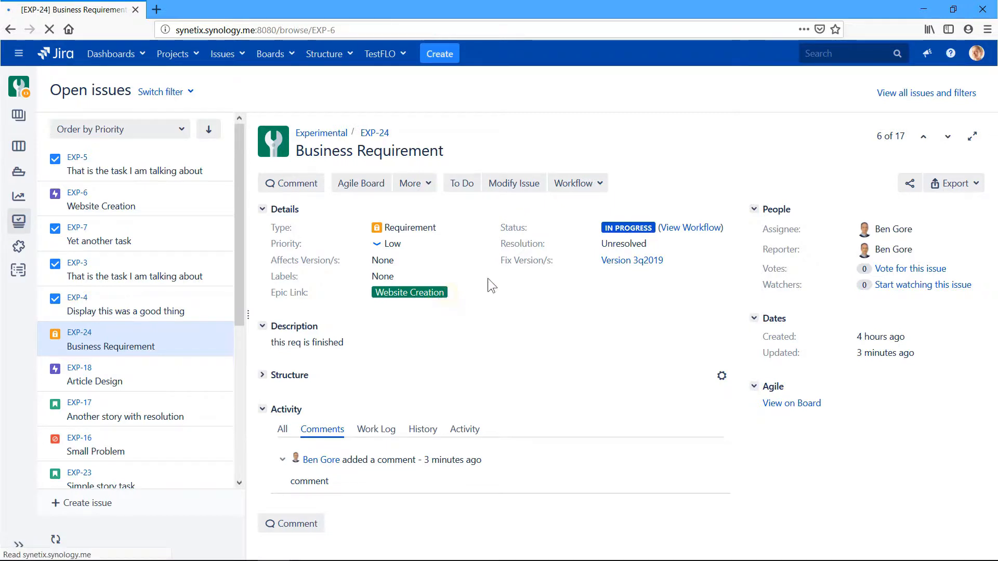
{"action": "left_click", "coordinate": [409, 292]}
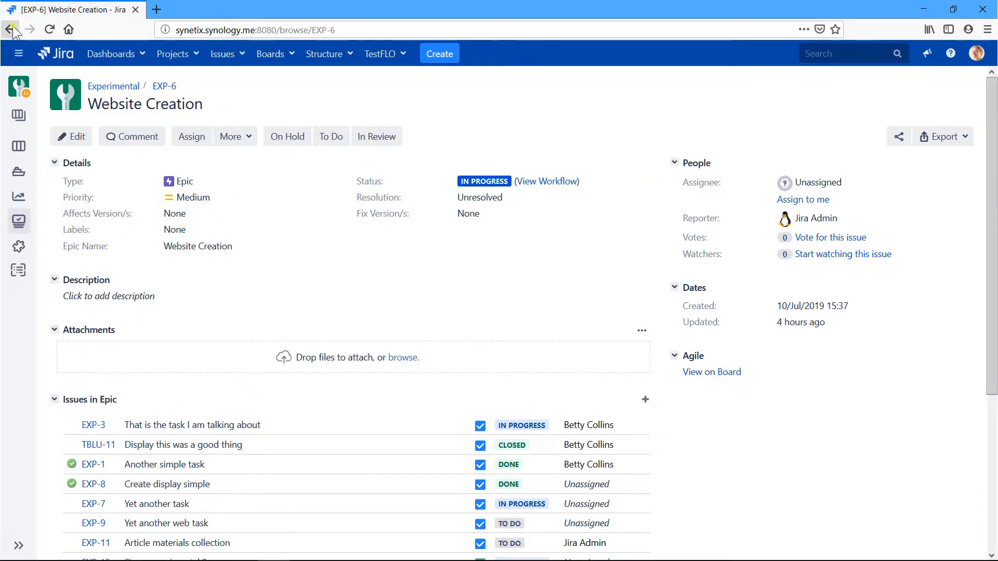
{"action": "left_click", "coordinate": [11, 29]}
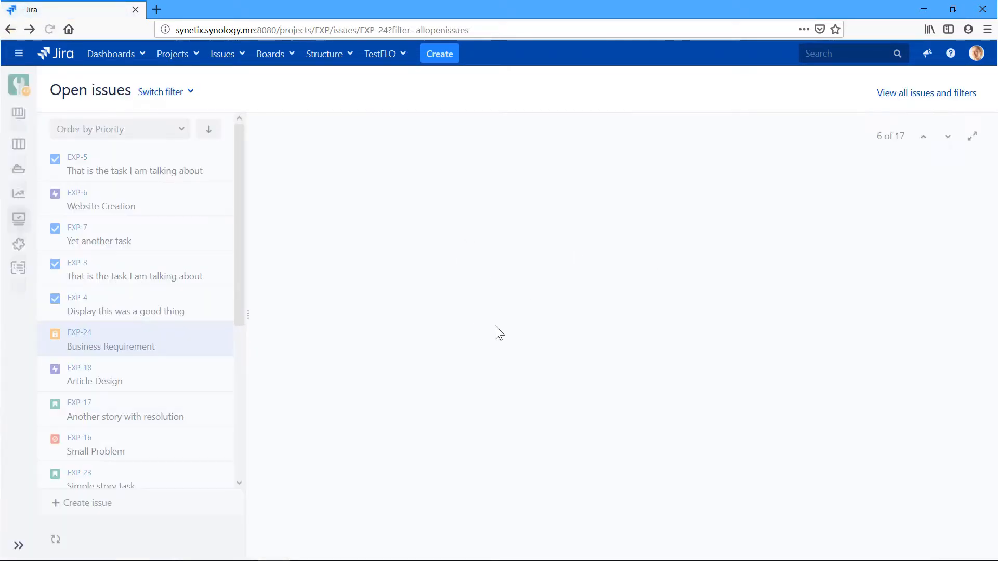
{"action": "left_click", "coordinate": [110, 346]}
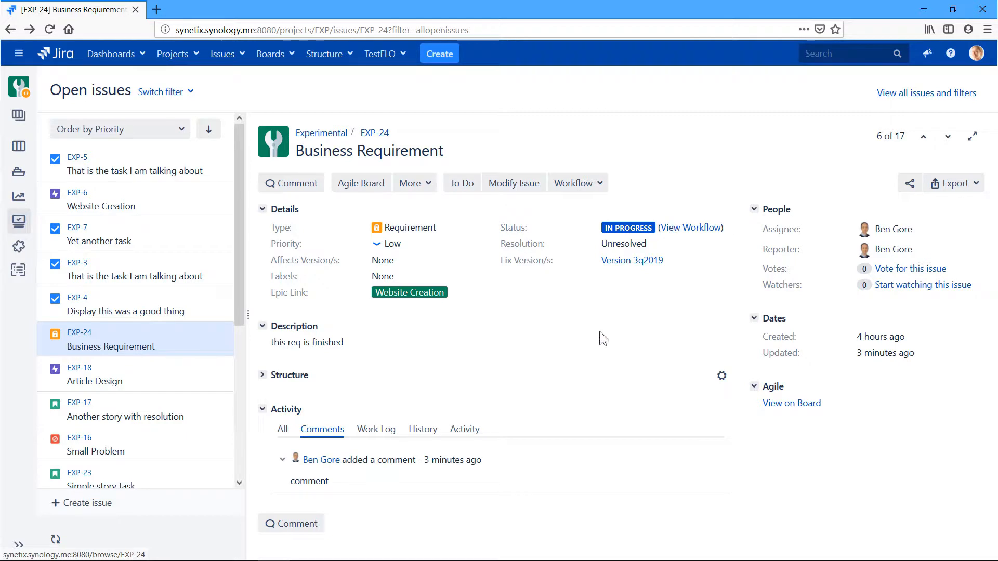
{"action": "mouse_move", "coordinate": [414, 374]}
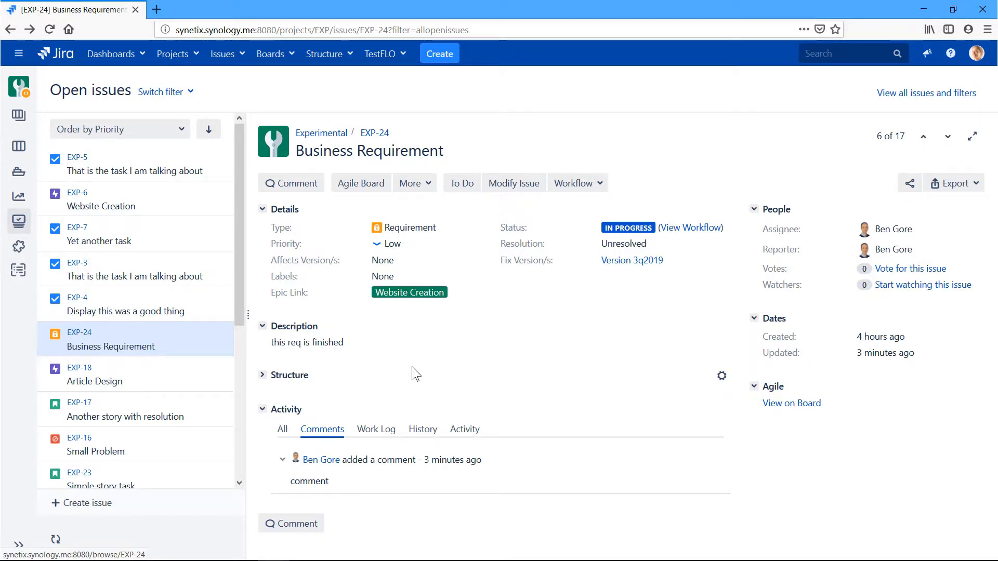
{"action": "mouse_move", "coordinate": [395, 291]}
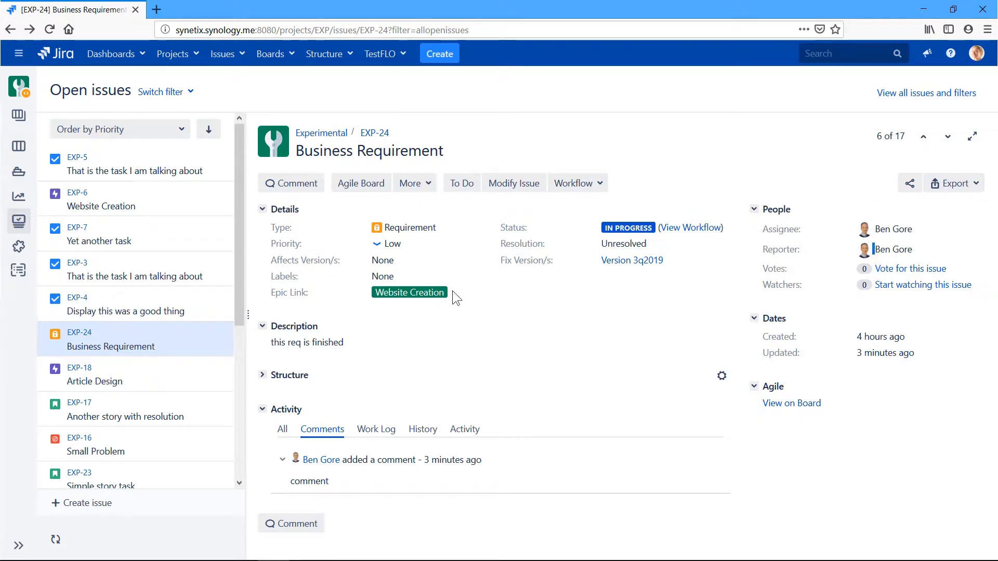
{"action": "mouse_move", "coordinate": [697, 268]}
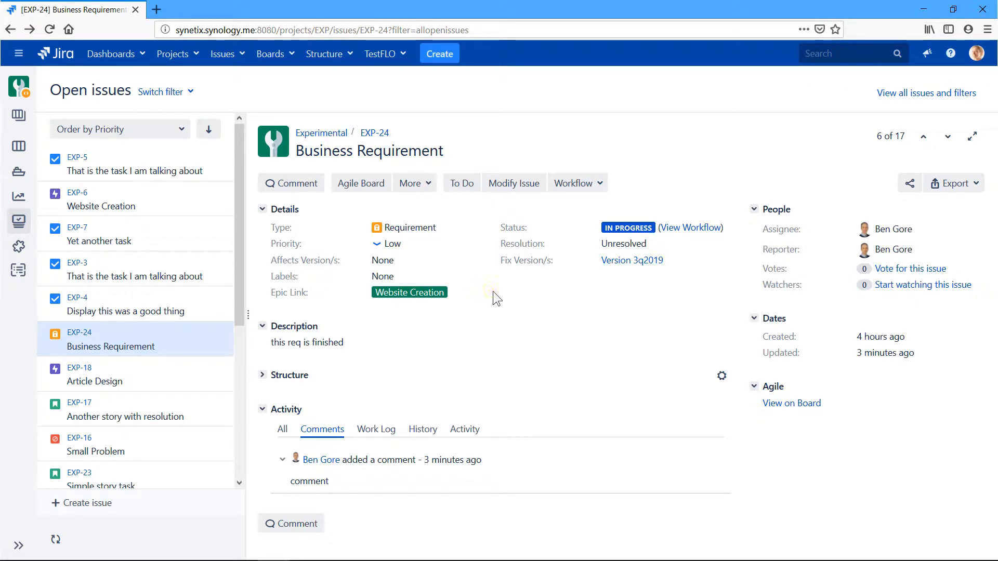
{"action": "mouse_move", "coordinate": [487, 320]}
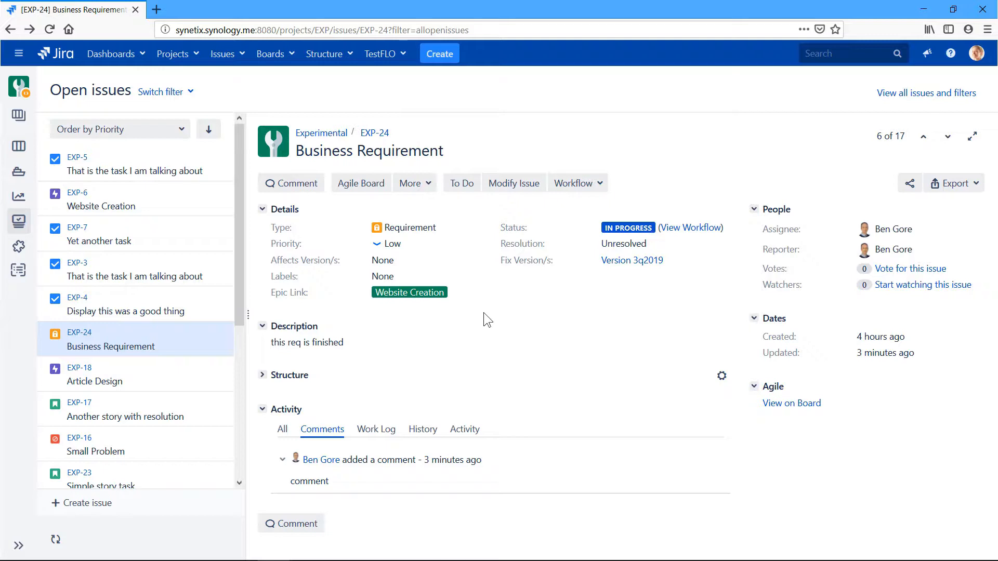
{"action": "mouse_move", "coordinate": [568, 267]}
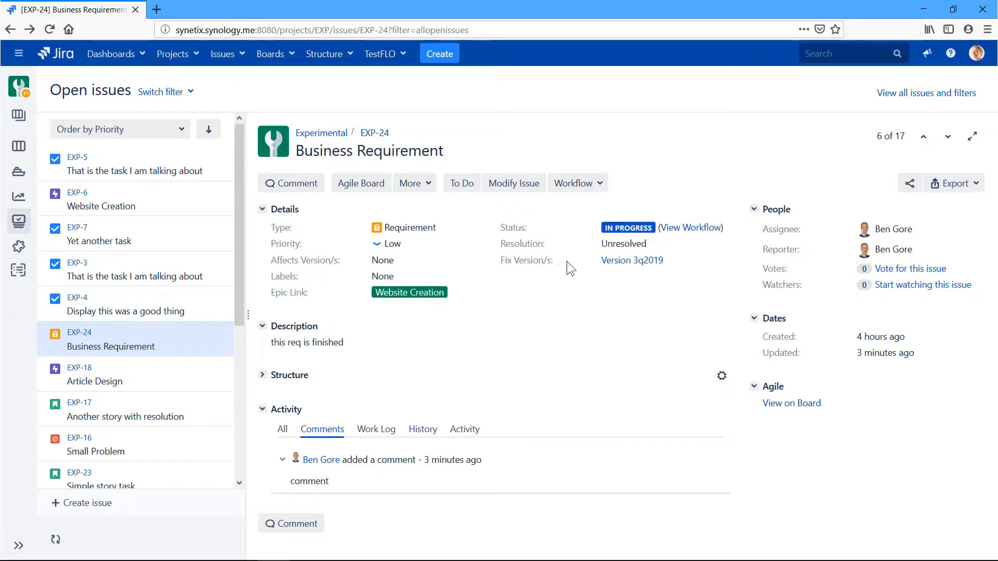
{"action": "mouse_move", "coordinate": [639, 275]}
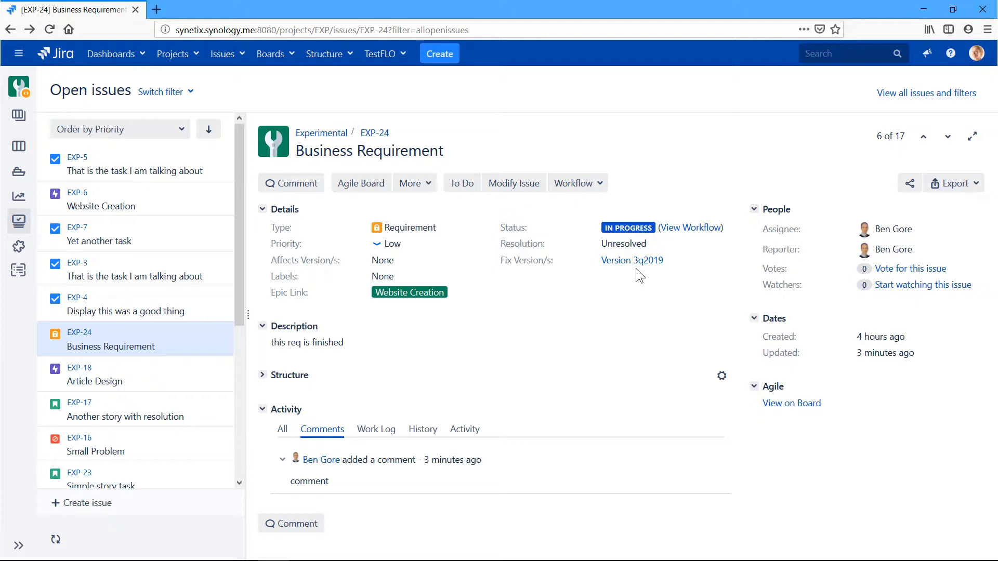
{"action": "mouse_move", "coordinate": [632, 260]}
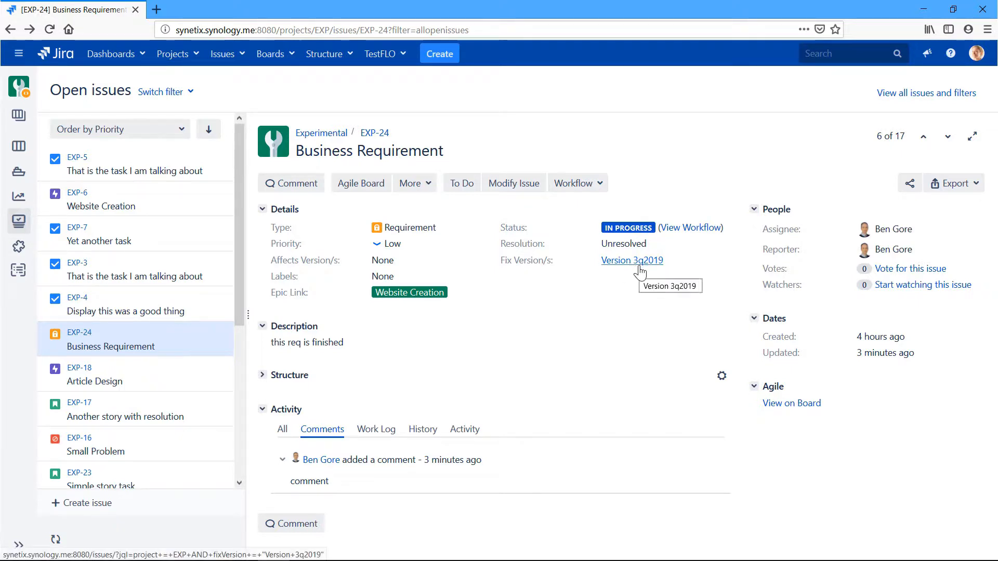
{"action": "mouse_move", "coordinate": [654, 267]}
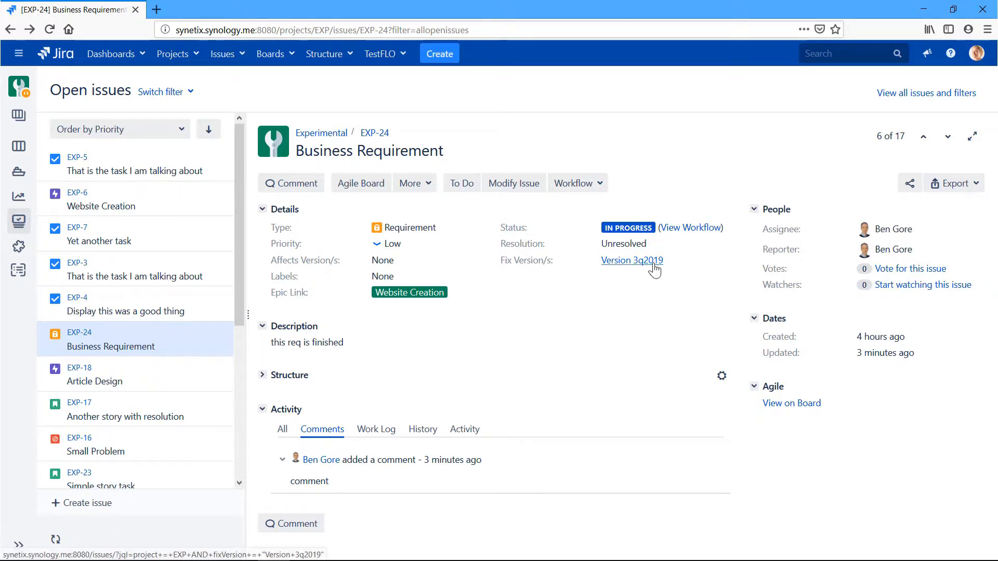
{"action": "mouse_move", "coordinate": [666, 266]}
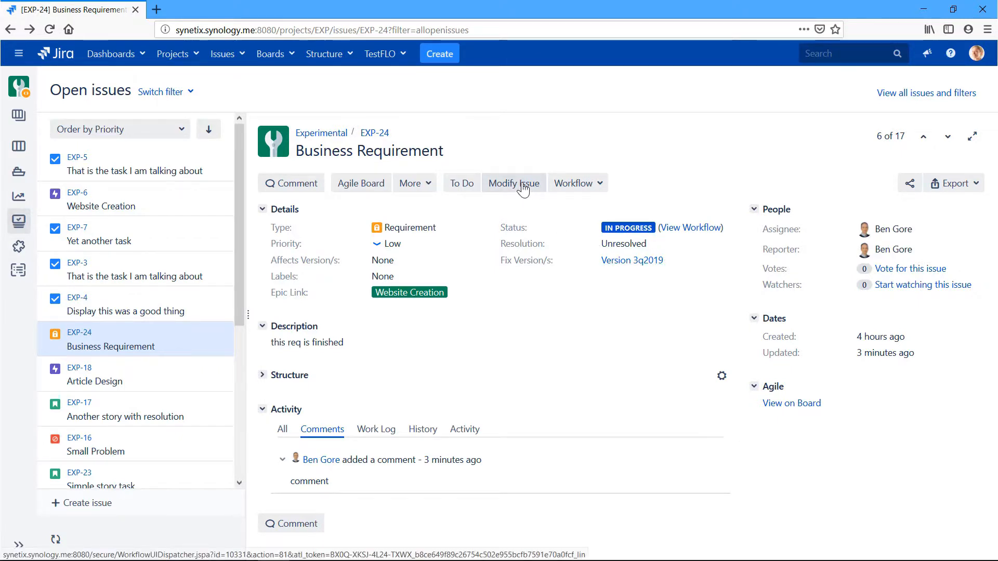
- Run Modify Issue on EXP-24, replacing fix version Version 3q2019 with Version 1q2020
{"action": "left_click", "coordinate": [514, 183]}
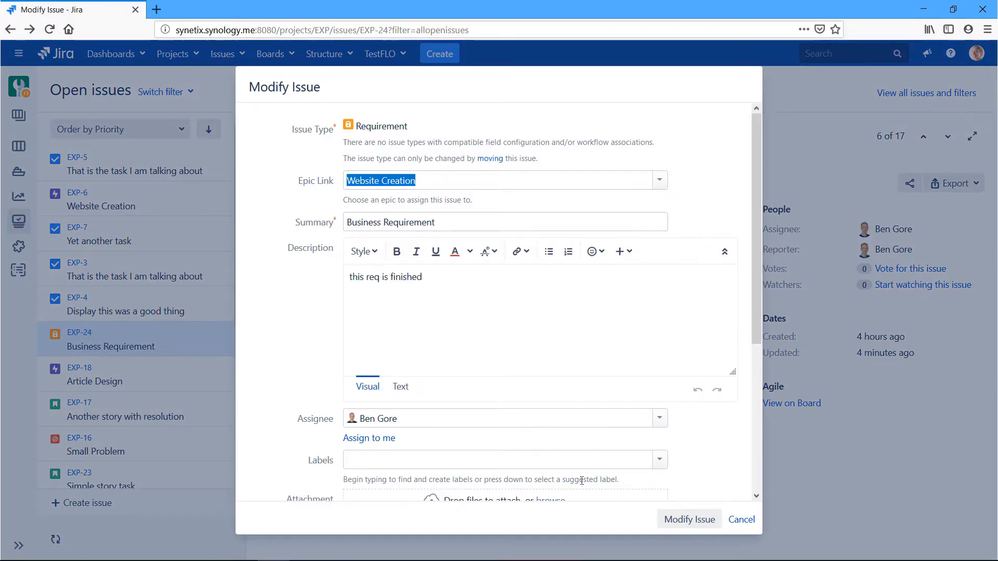
{"action": "scroll", "scroll_direction": "down", "scroll_amount": 3}
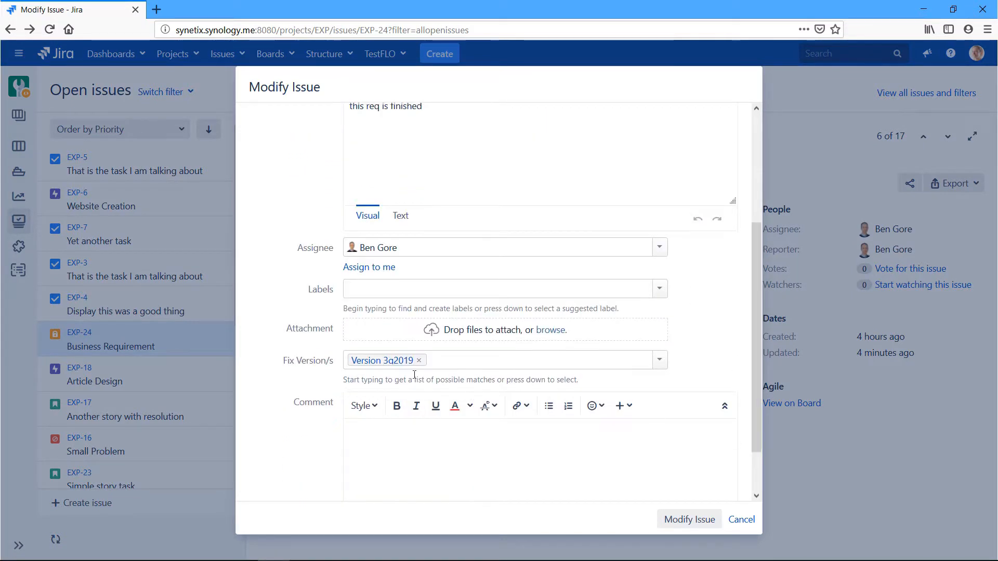
{"action": "left_click", "coordinate": [419, 360]}
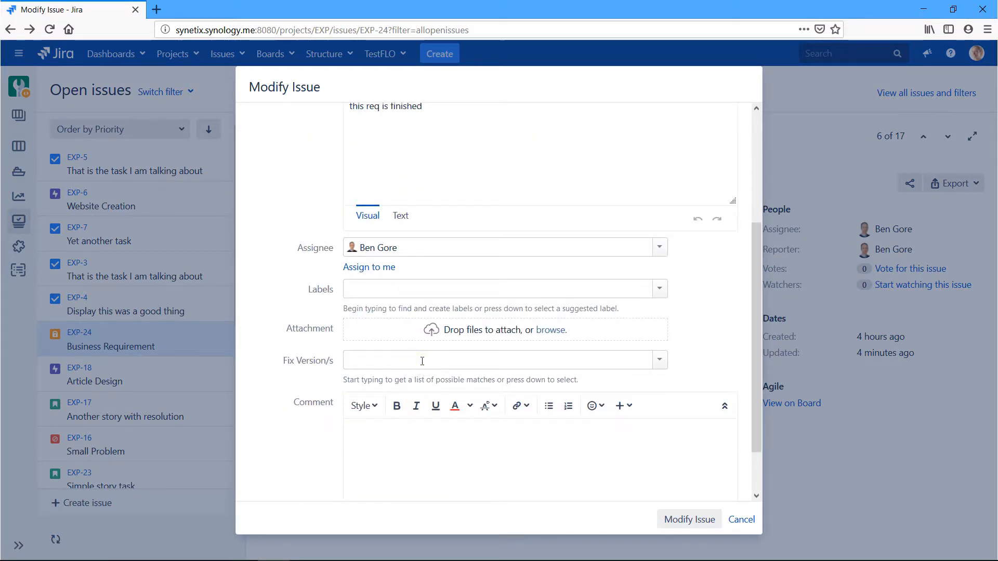
{"action": "type", "text": "ver"}
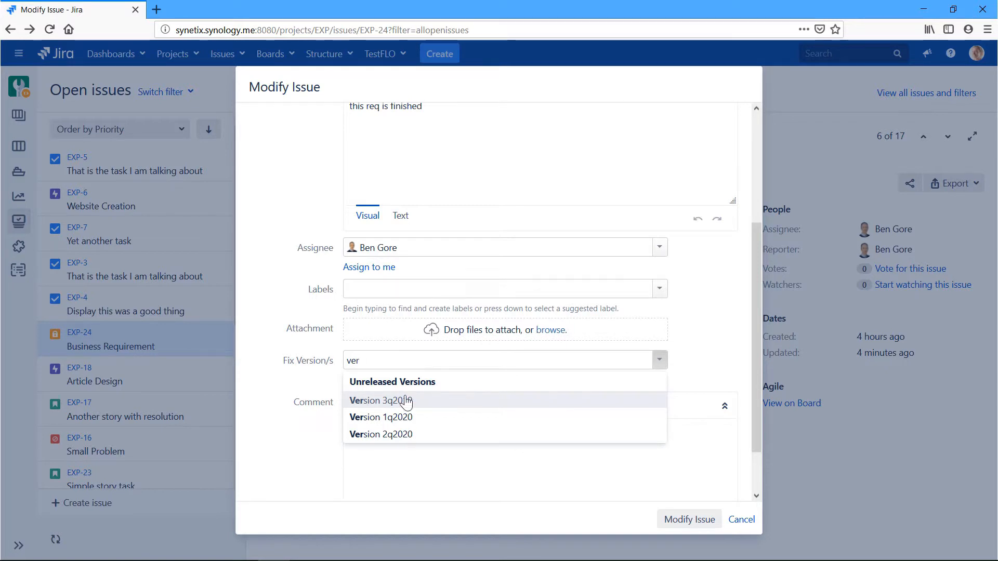
{"action": "left_click", "coordinate": [380, 417]}
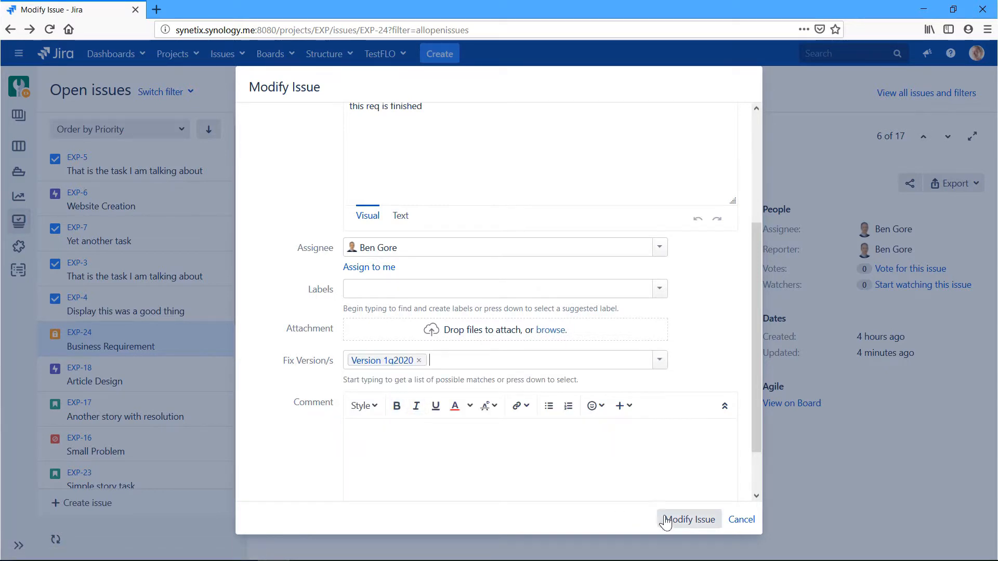
{"action": "left_click", "coordinate": [687, 519]}
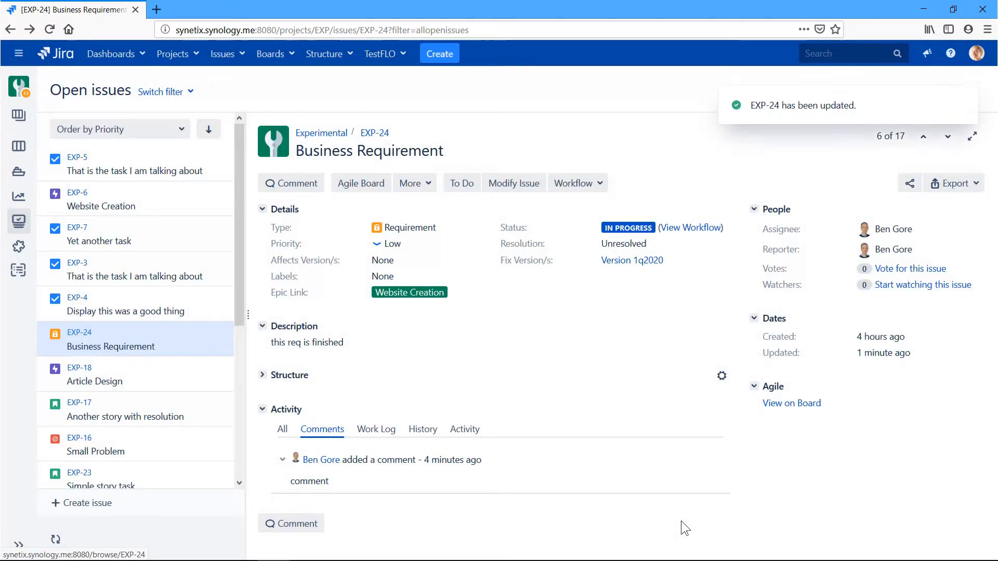
{"action": "mouse_move", "coordinate": [566, 338]}
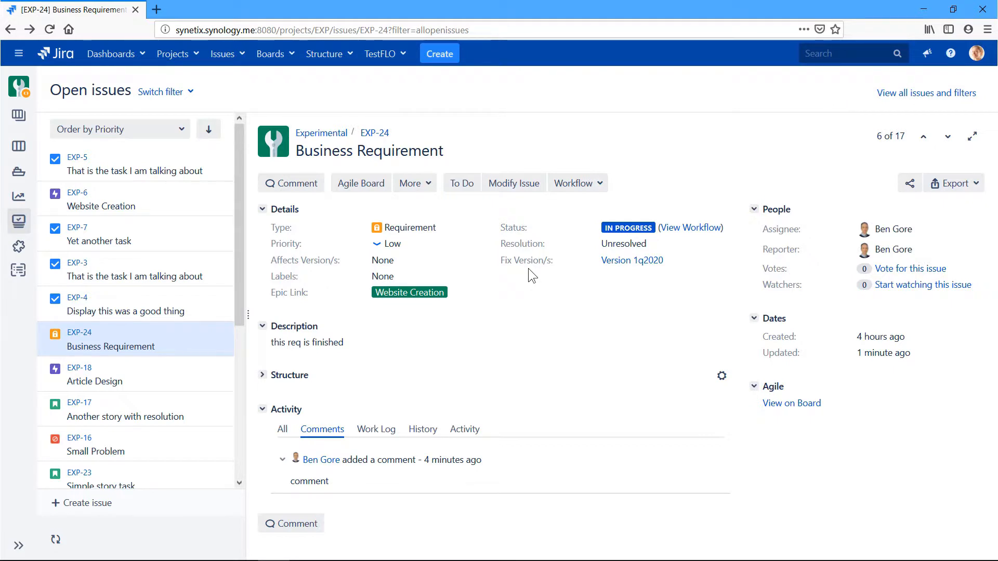
{"action": "mouse_move", "coordinate": [610, 337]}
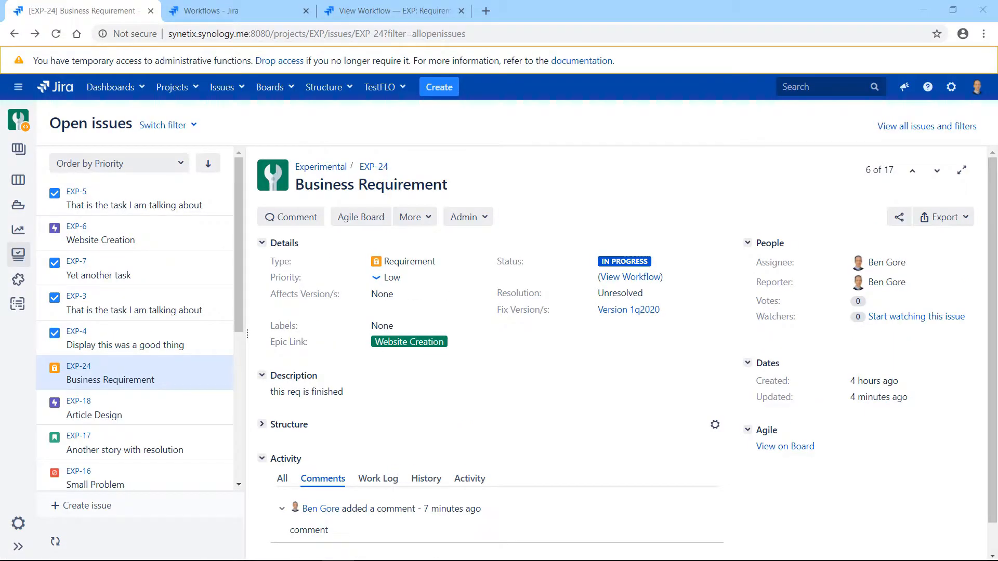
{"action": "mouse_move", "coordinate": [556, 174]}
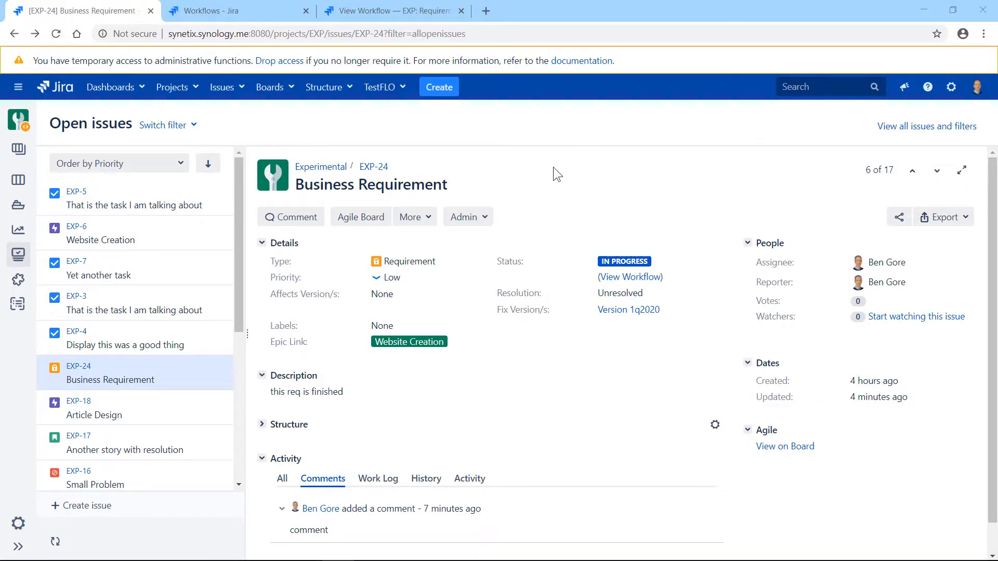
{"action": "mouse_move", "coordinate": [458, 162]}
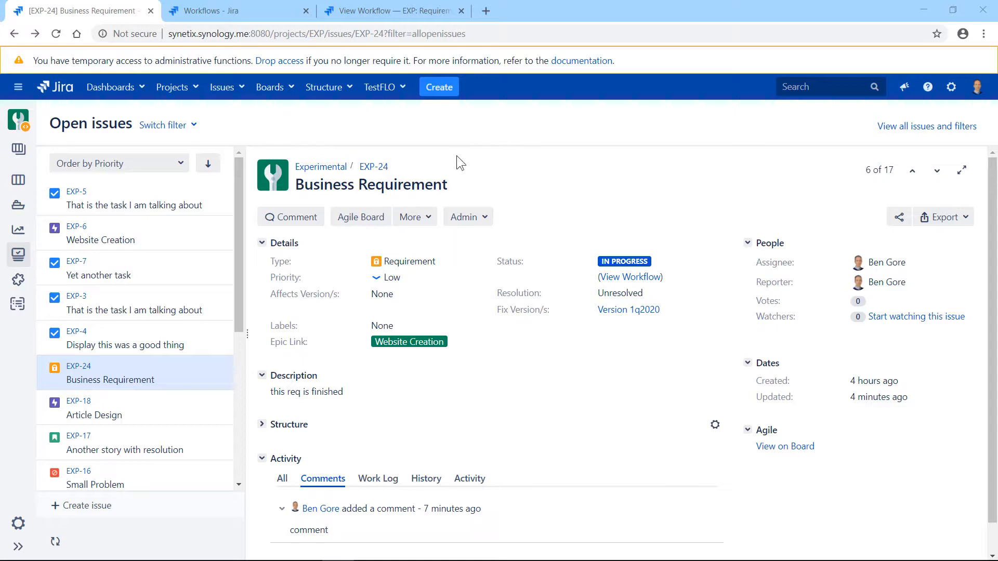
- Open an editable draft of EXP: Requirement Workflow and select the Modify Issue transition
{"action": "left_click", "coordinate": [389, 11]}
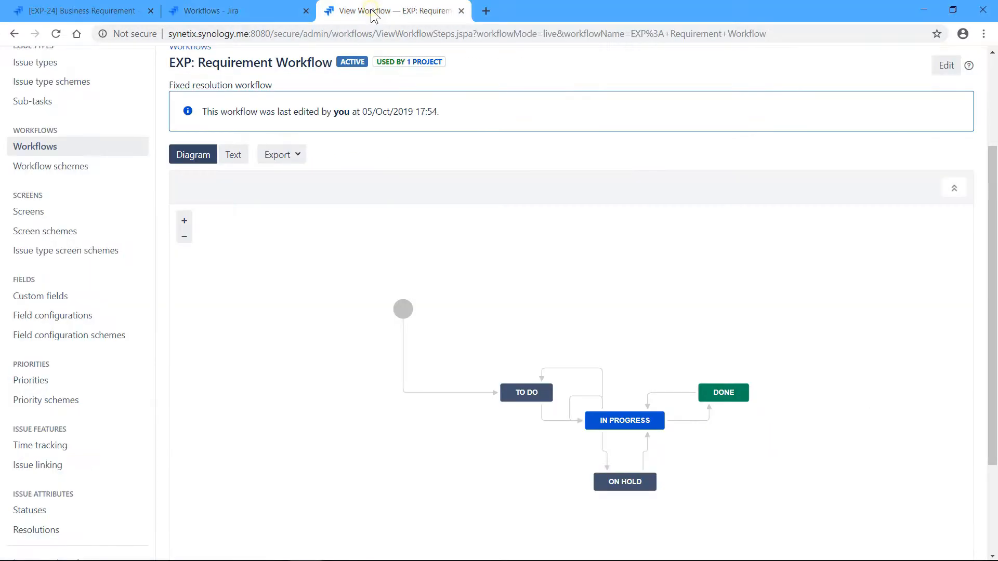
{"action": "scroll", "scroll_direction": "down", "scroll_amount": 3}
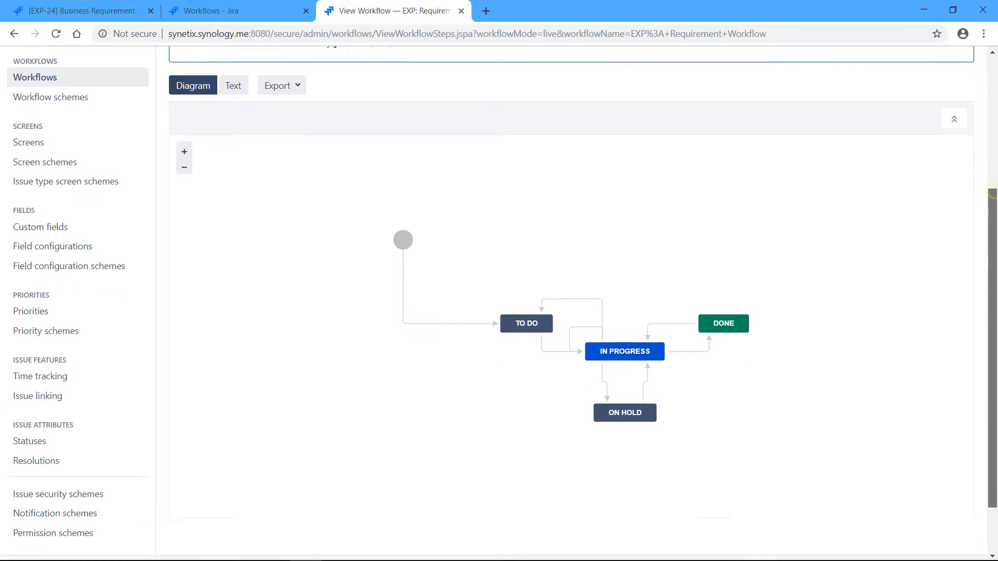
{"action": "scroll", "scroll_direction": "up", "scroll_amount": 3}
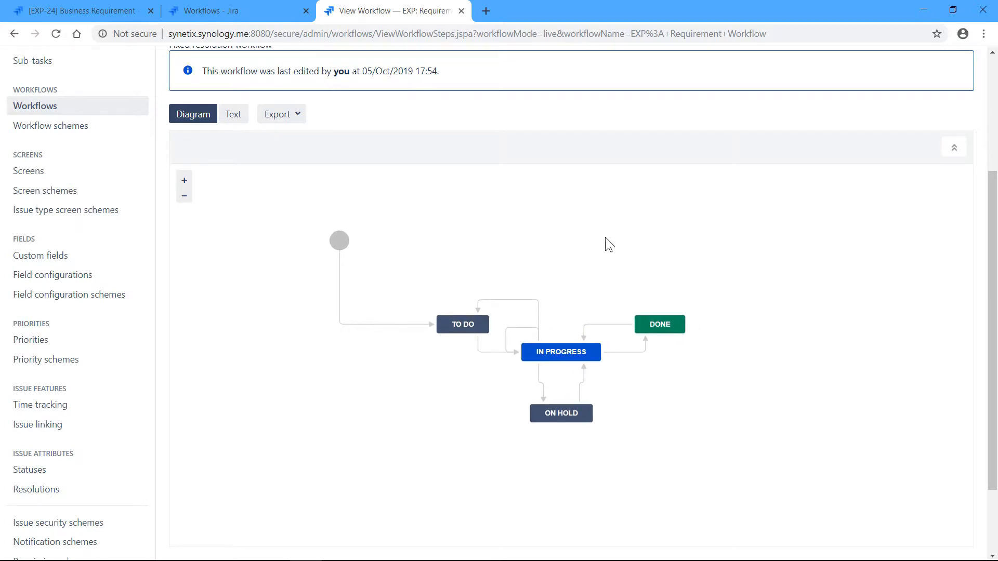
{"action": "mouse_move", "coordinate": [986, 202]}
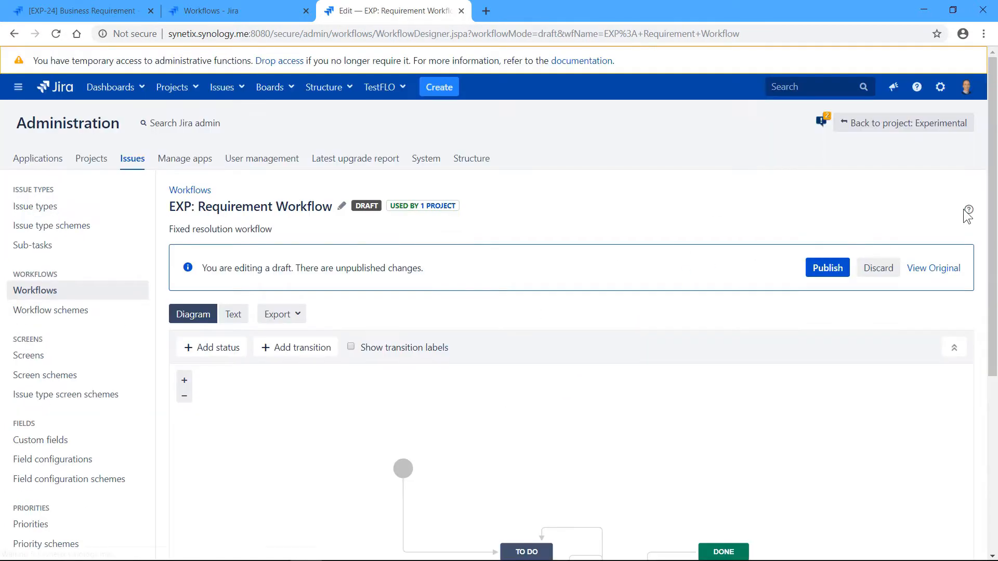
{"action": "scroll", "scroll_direction": "down", "scroll_amount": 3}
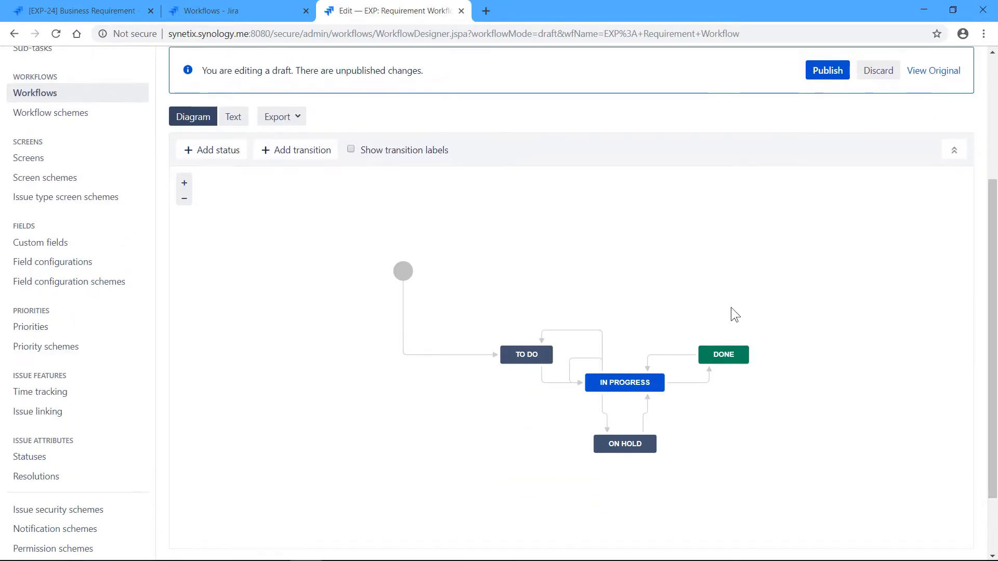
{"action": "left_click", "coordinate": [579, 357]}
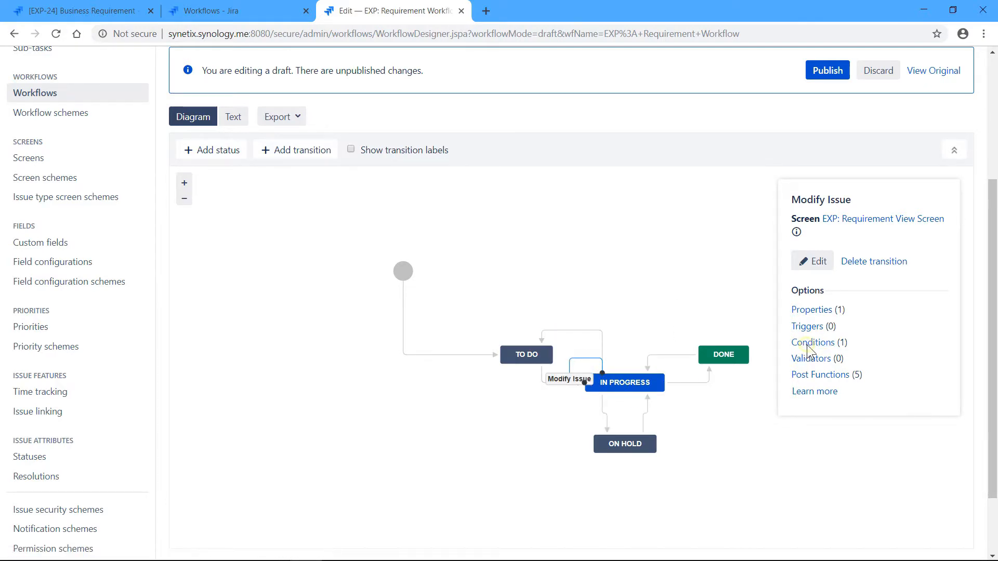
- View the Modify Issue transition's condition restricting it to the Project Manager role
{"action": "left_click", "coordinate": [813, 342]}
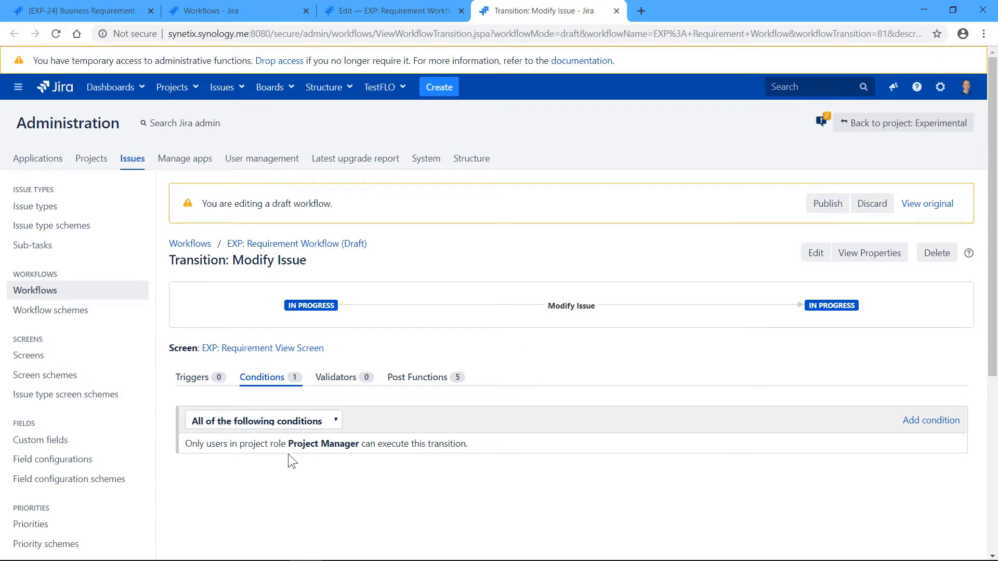
{"action": "mouse_move", "coordinate": [354, 443]}
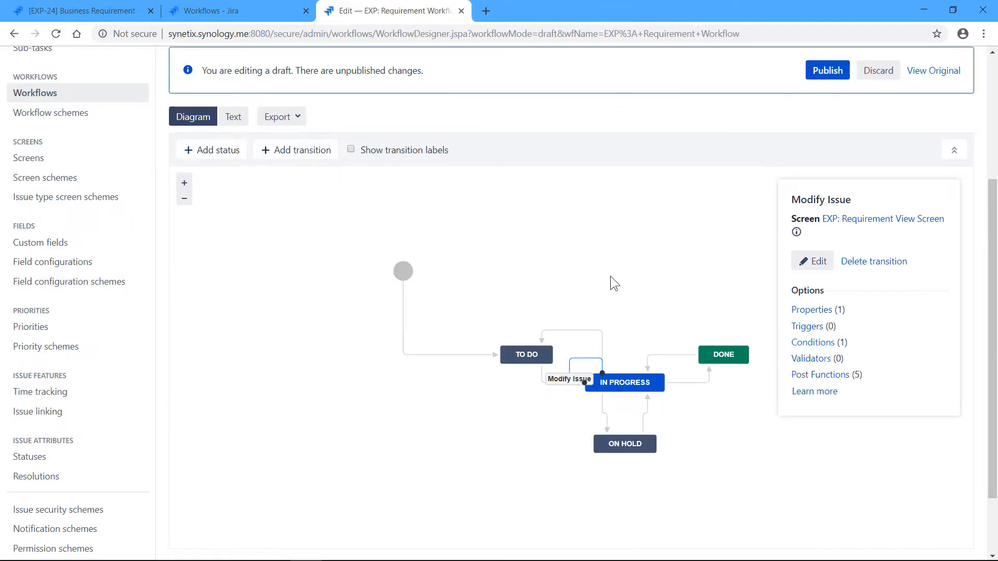
{"action": "mouse_move", "coordinate": [616, 294]}
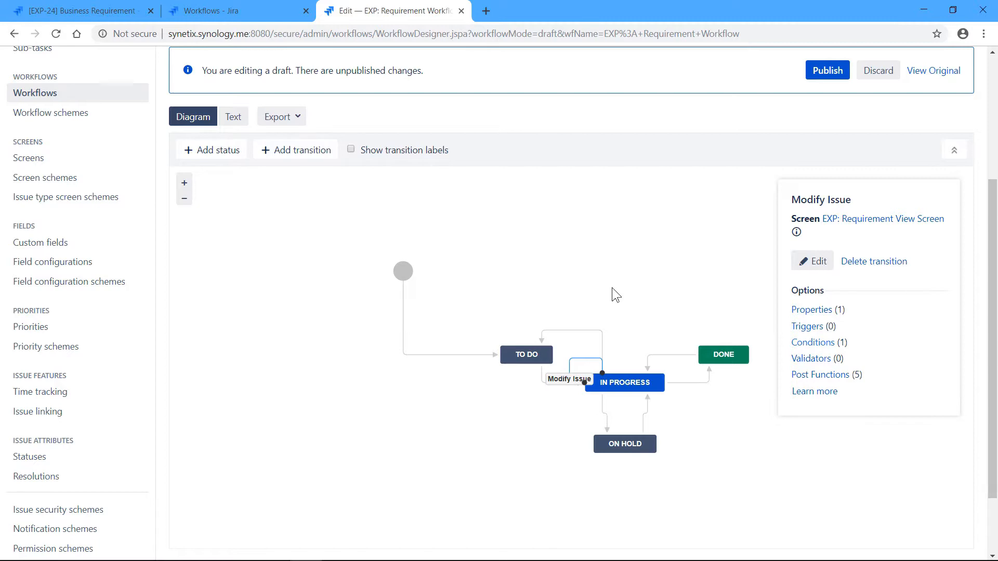
{"action": "mouse_move", "coordinate": [581, 363]}
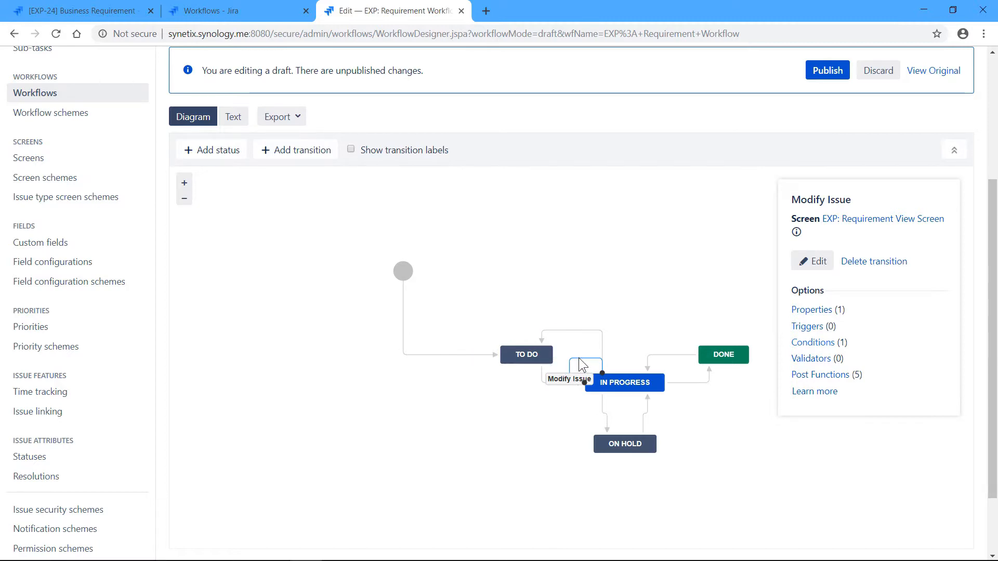
{"action": "mouse_move", "coordinate": [673, 292]}
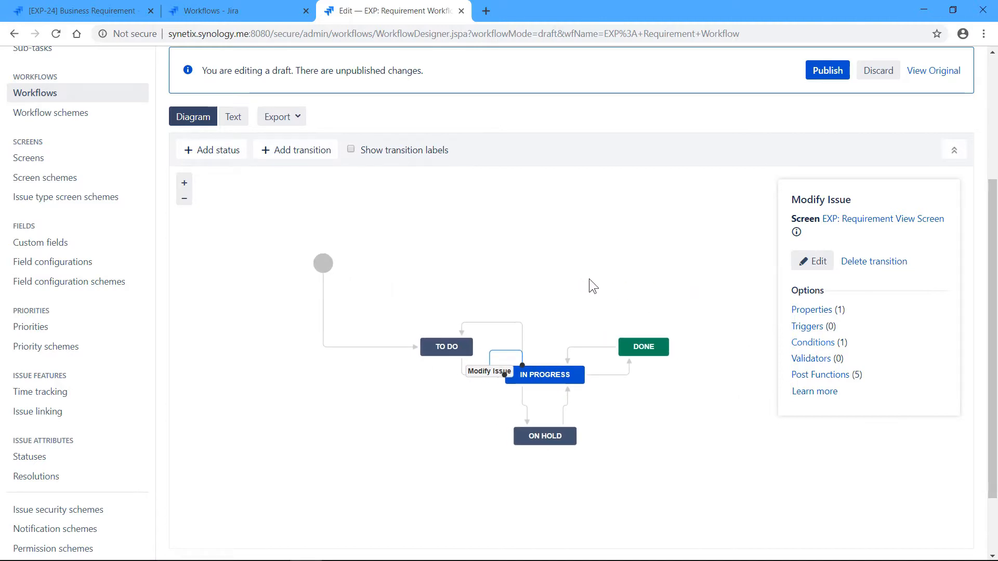
{"action": "mouse_move", "coordinate": [772, 184]}
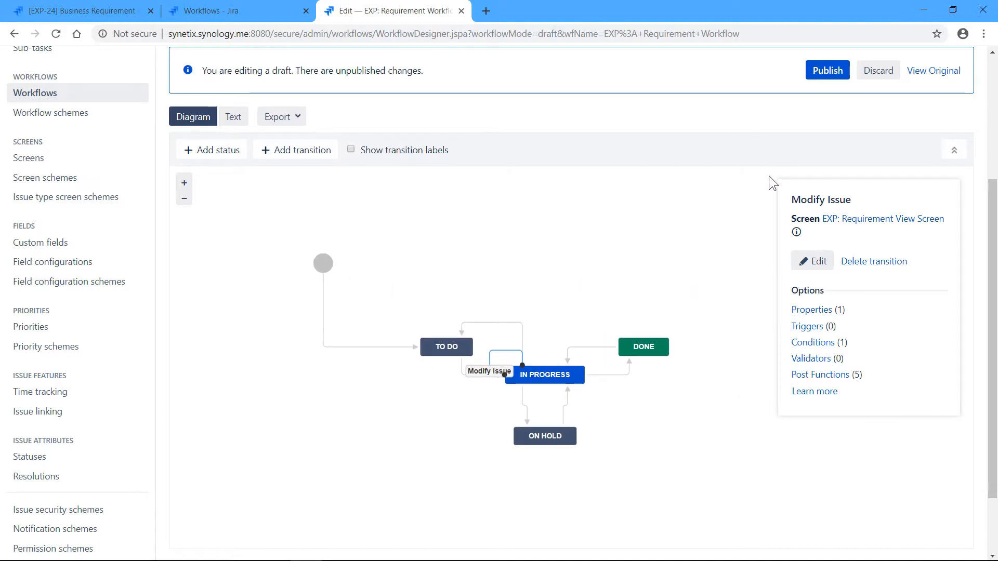
{"action": "mouse_move", "coordinate": [881, 219]}
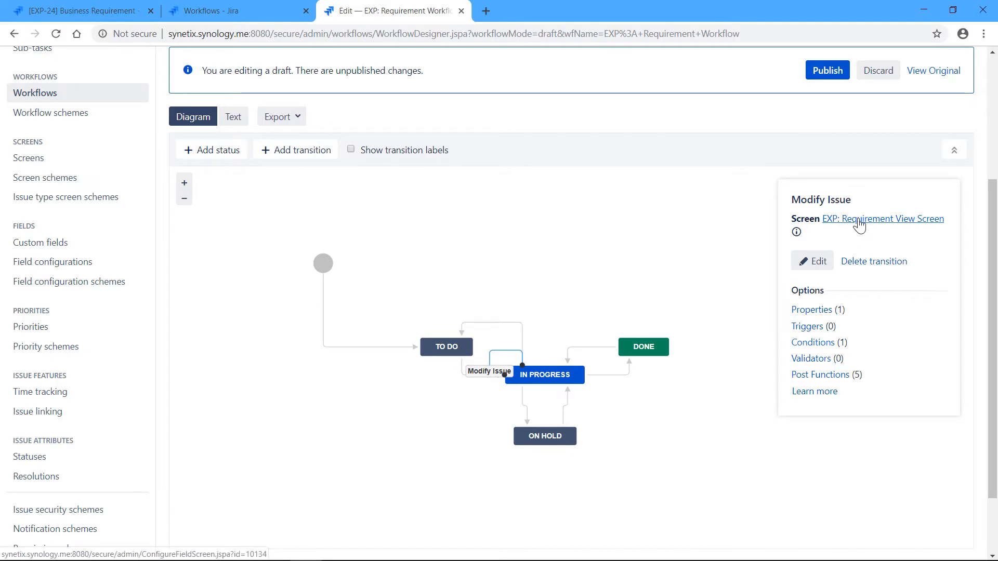
{"action": "left_click", "coordinate": [818, 261]}
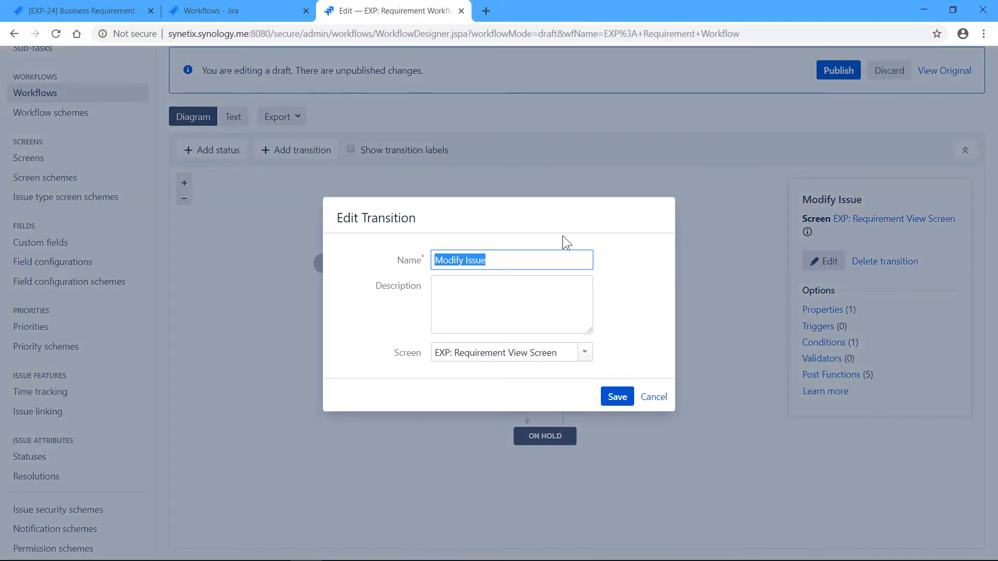
{"action": "left_click", "coordinate": [582, 352]}
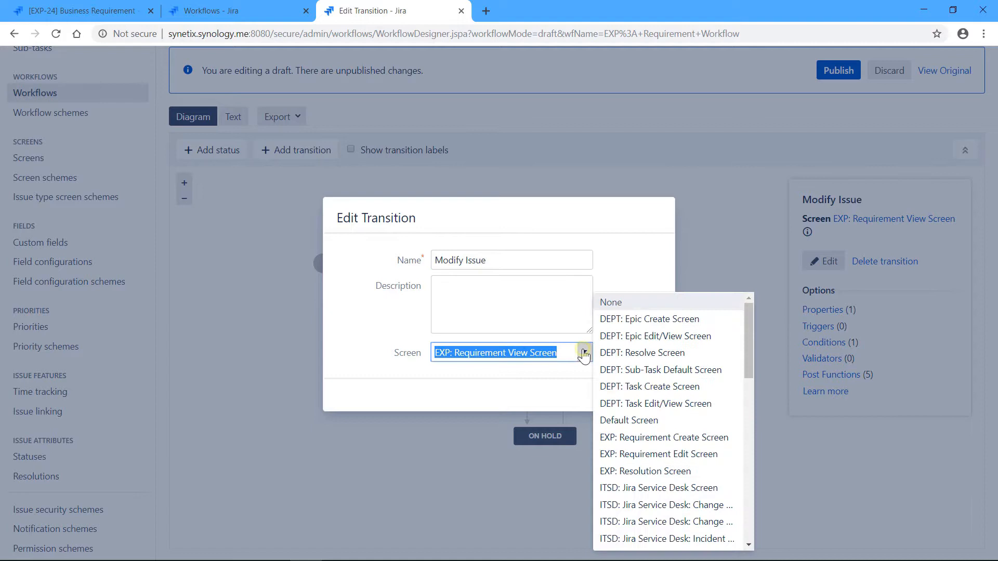
{"action": "left_click", "coordinate": [583, 353]}
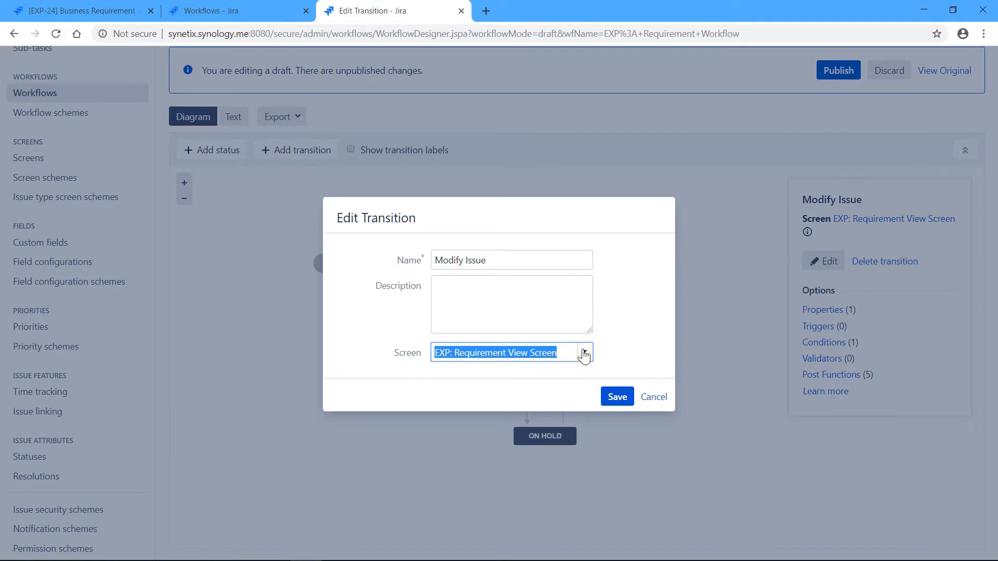
{"action": "mouse_move", "coordinate": [595, 300]}
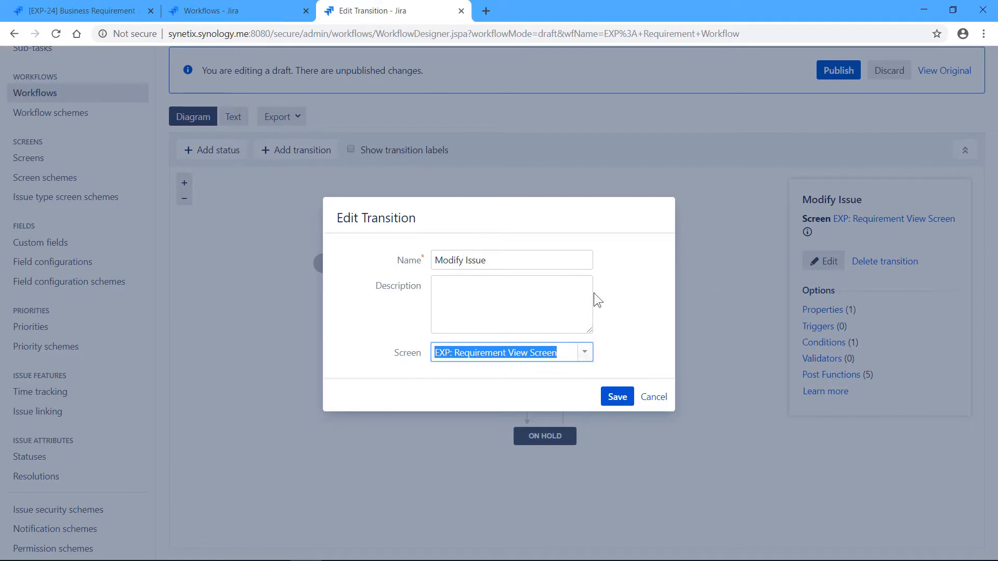
{"action": "mouse_move", "coordinate": [584, 354]}
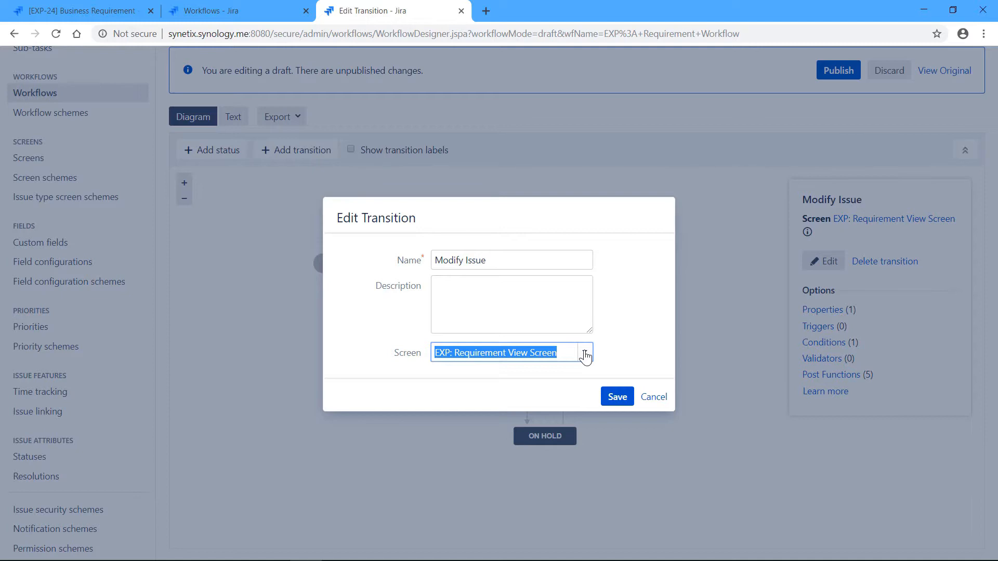
{"action": "mouse_move", "coordinate": [652, 319]}
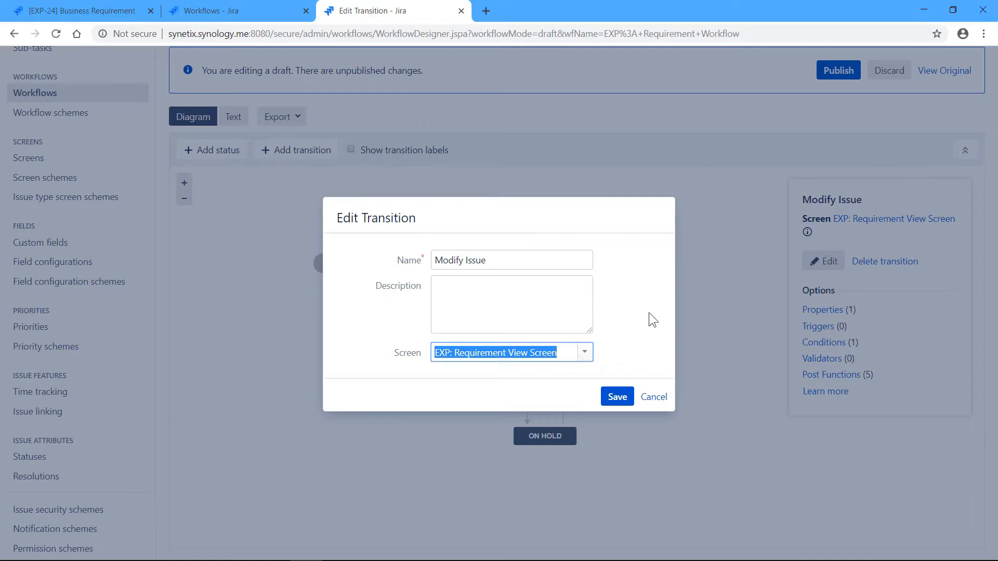
{"action": "mouse_move", "coordinate": [638, 291]}
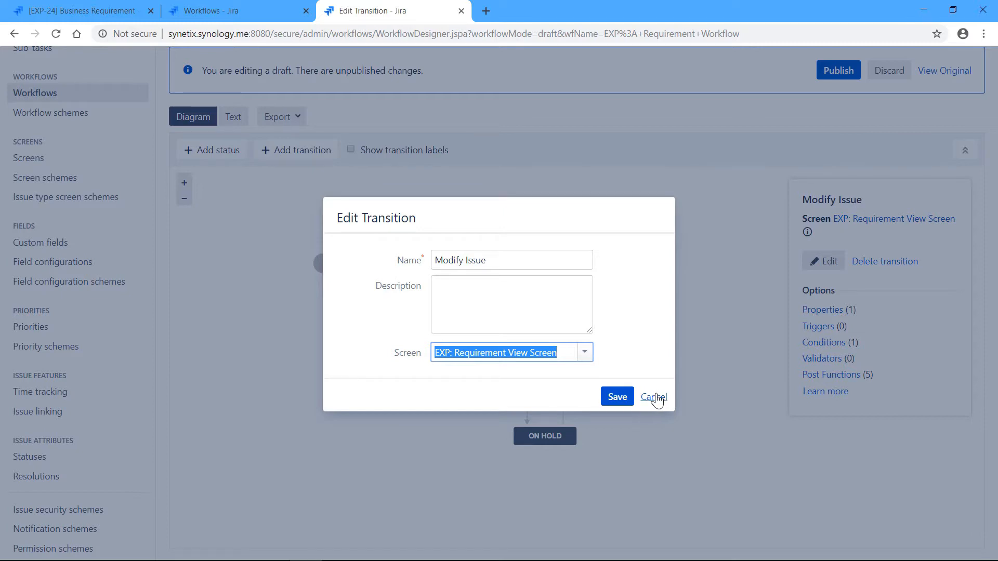
{"action": "left_click", "coordinate": [652, 396]}
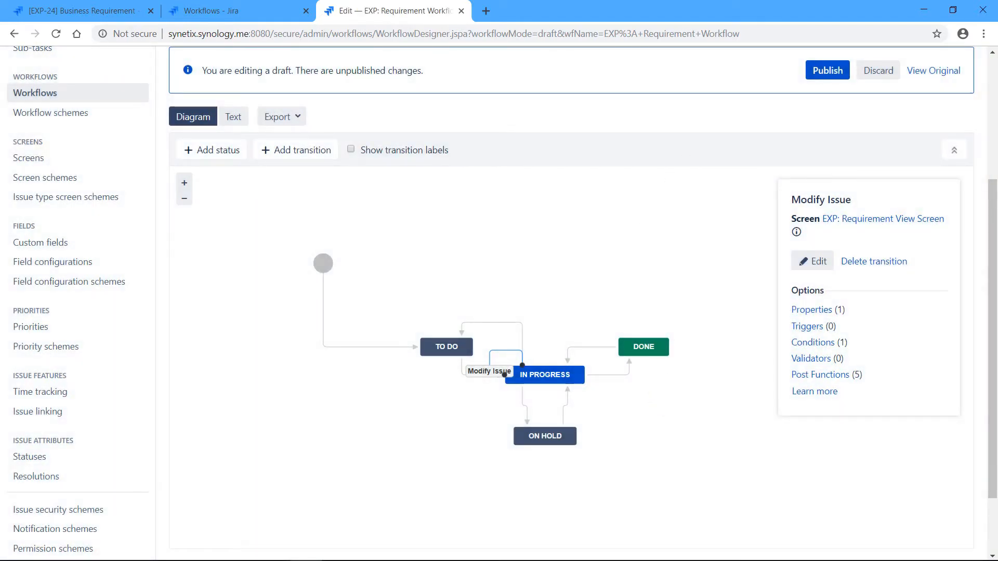
{"action": "scroll", "scroll_direction": "up", "scroll_amount": 3}
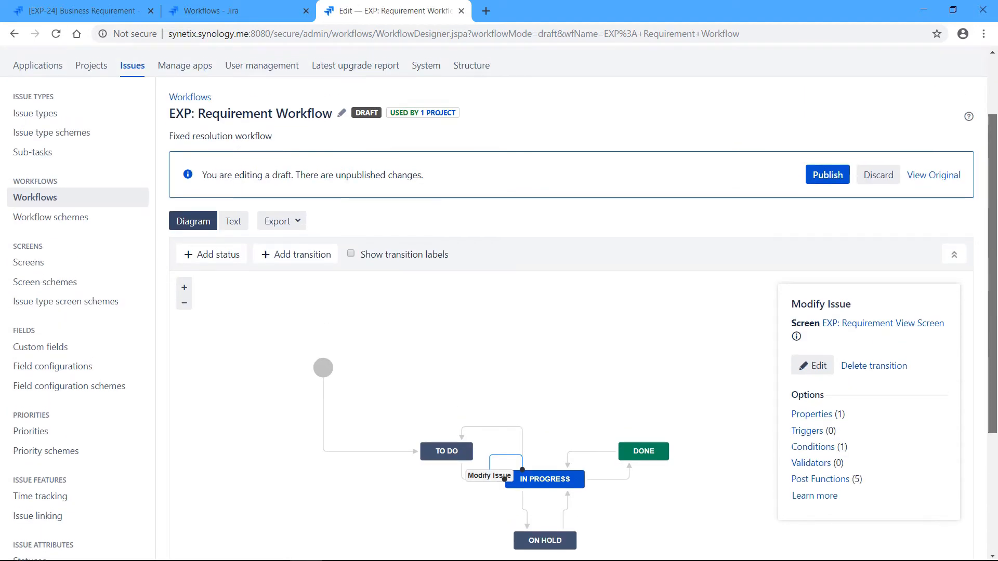
{"action": "scroll", "scroll_direction": "down", "scroll_amount": 3}
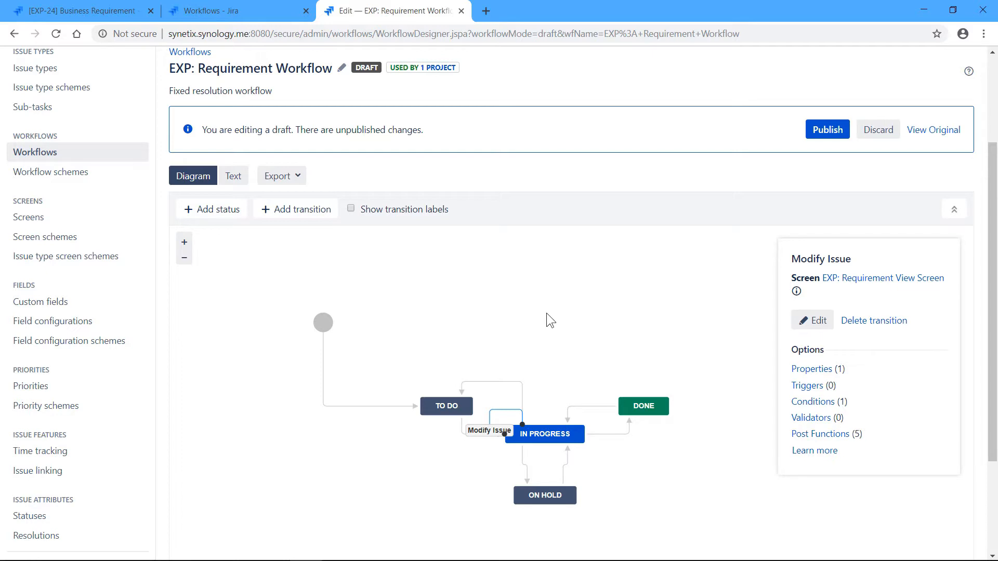
{"action": "mouse_move", "coordinate": [717, 237]}
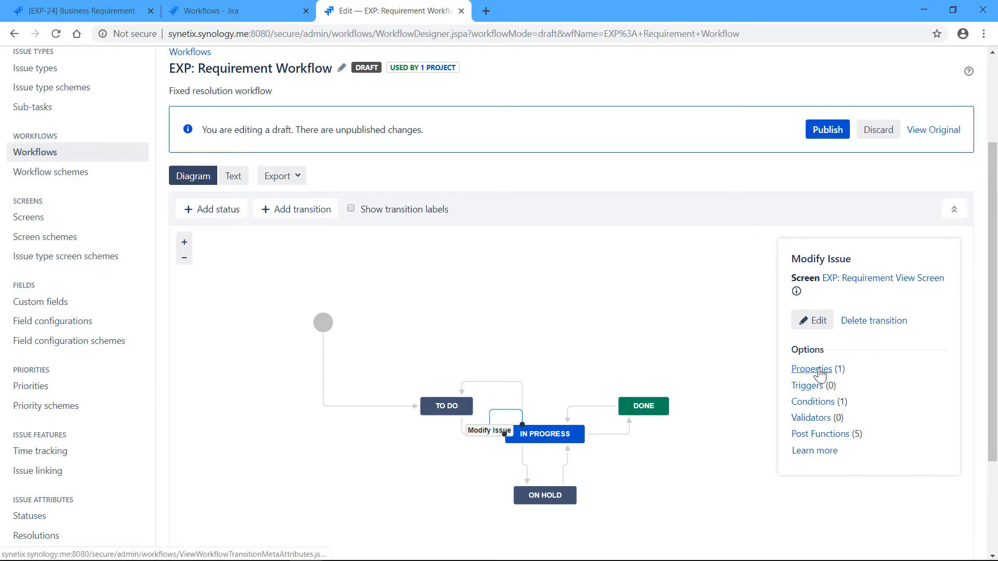
{"action": "left_click", "coordinate": [810, 369]}
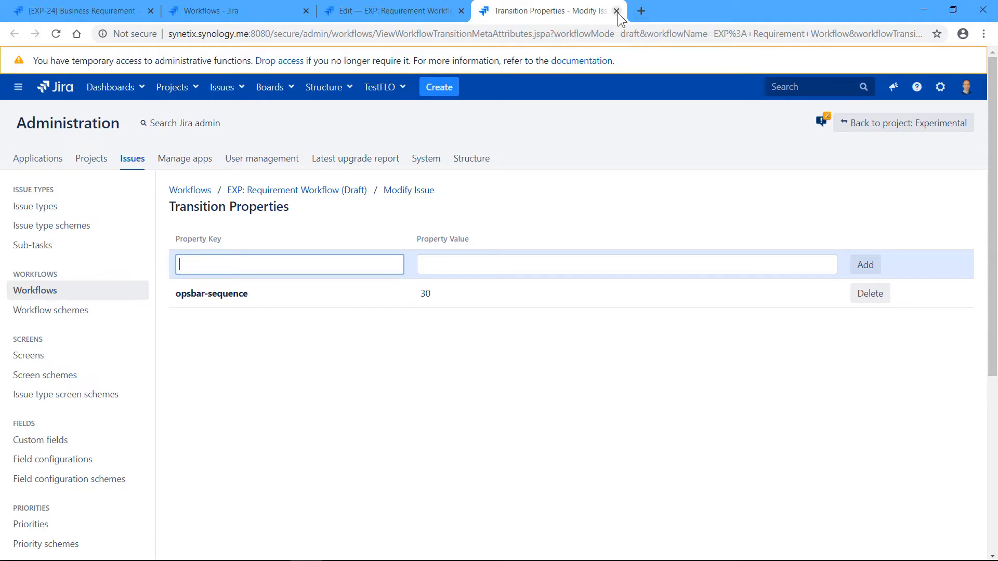
{"action": "left_click", "coordinate": [615, 10]}
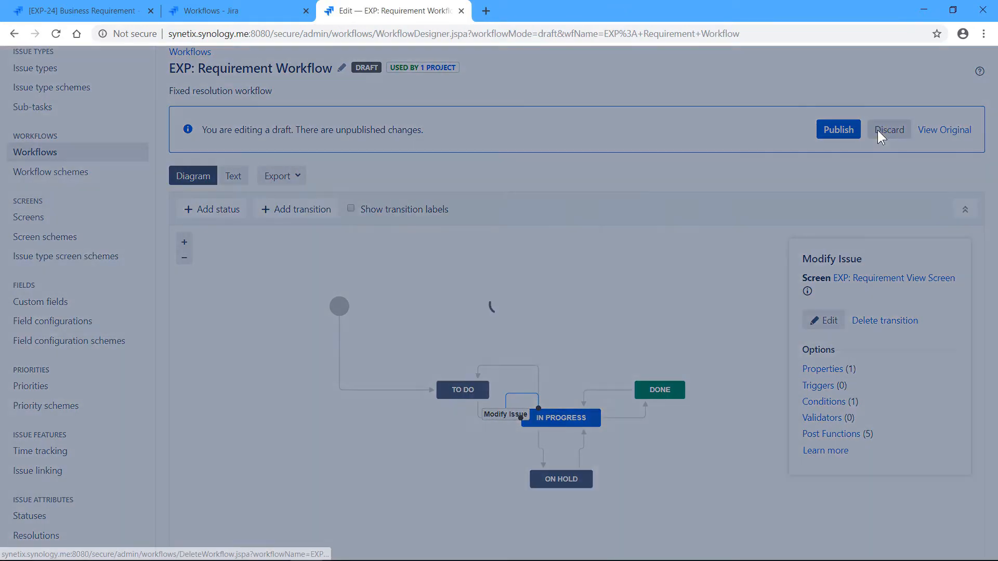
- Discard the Requirement Workflow draft and reload the EXP-24 issue page
{"action": "left_click", "coordinate": [889, 129]}
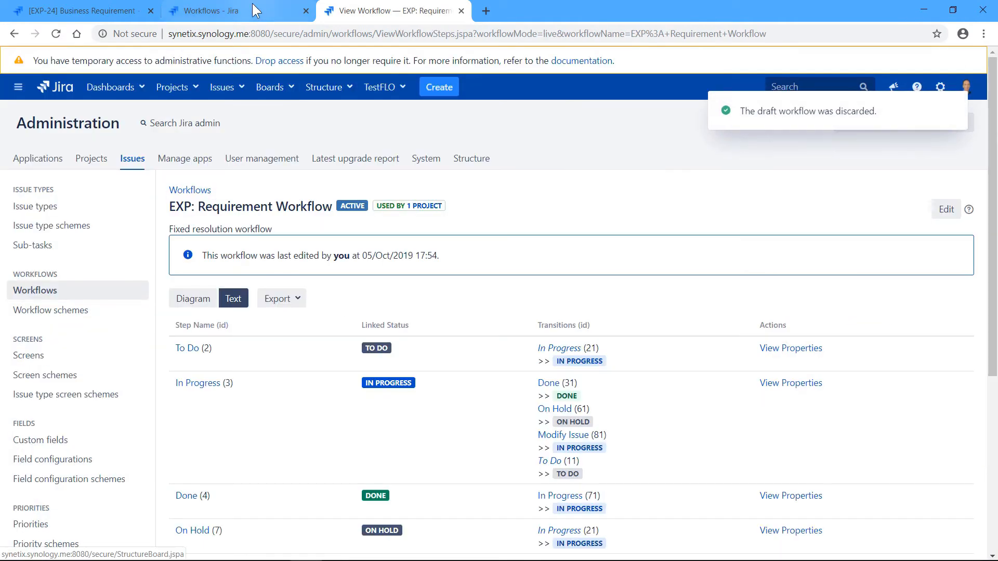
{"action": "left_click", "coordinate": [77, 11]}
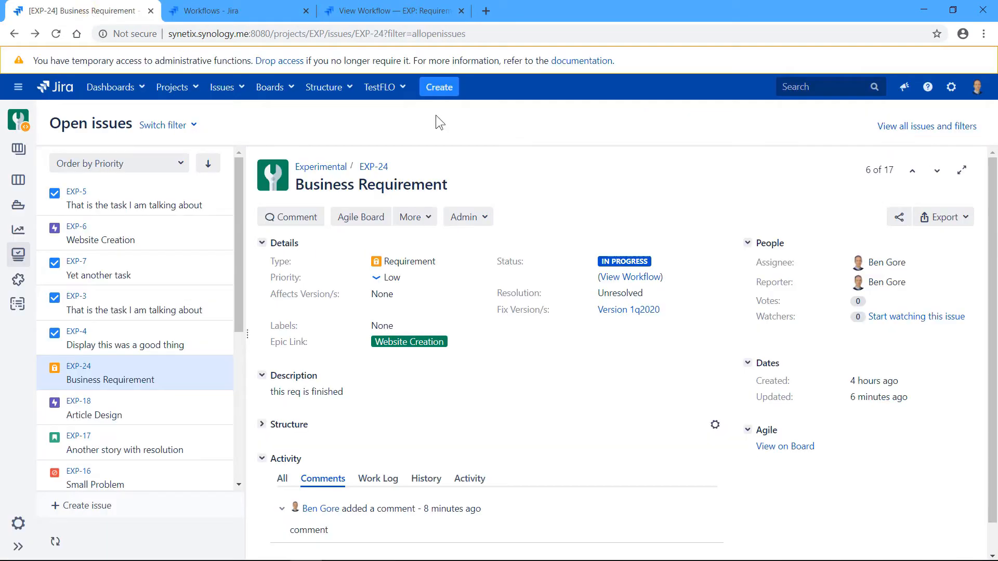
{"action": "mouse_move", "coordinate": [541, 185]}
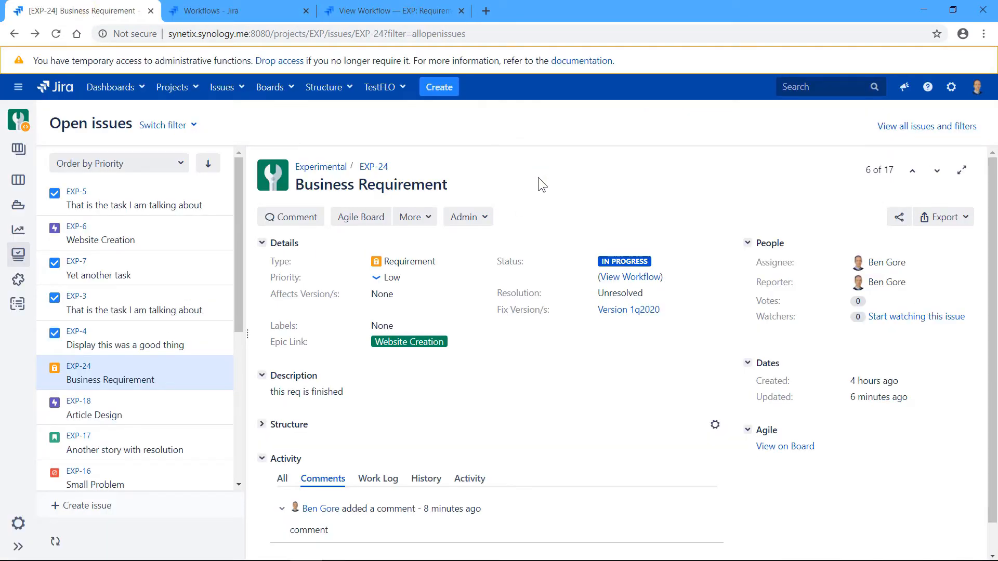
{"action": "left_click", "coordinate": [55, 33]}
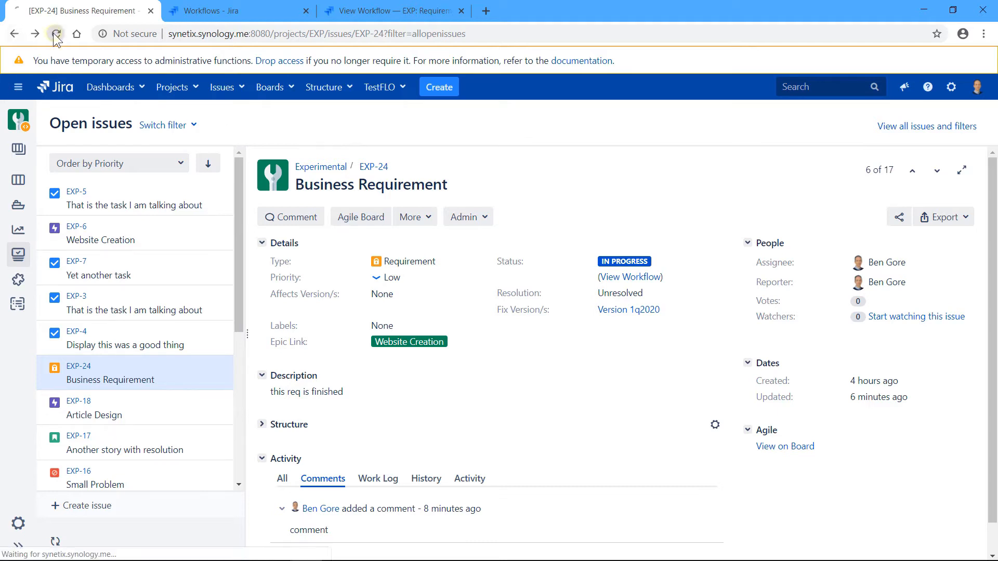
{"action": "left_click", "coordinate": [55, 34]}
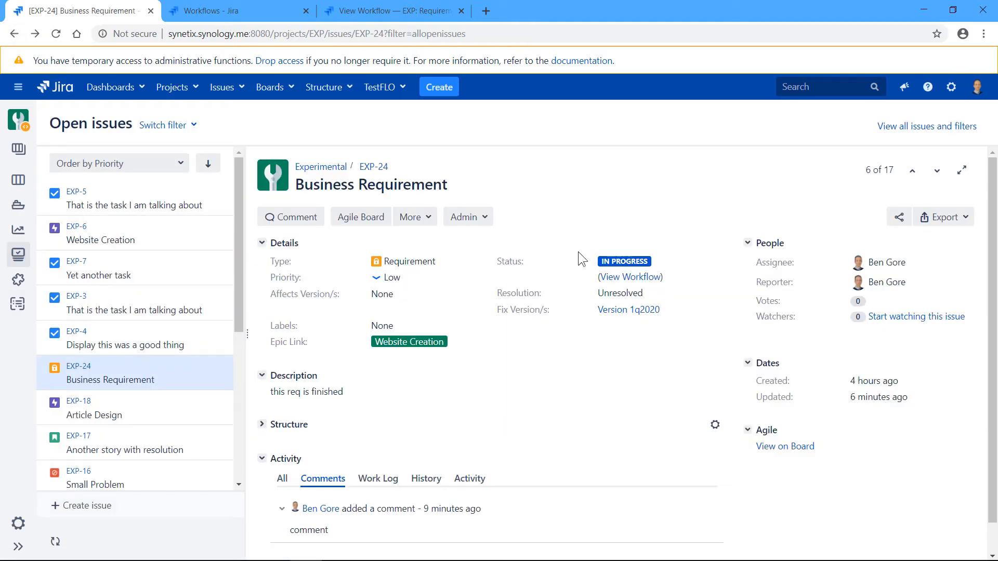
{"action": "mouse_move", "coordinate": [681, 293]}
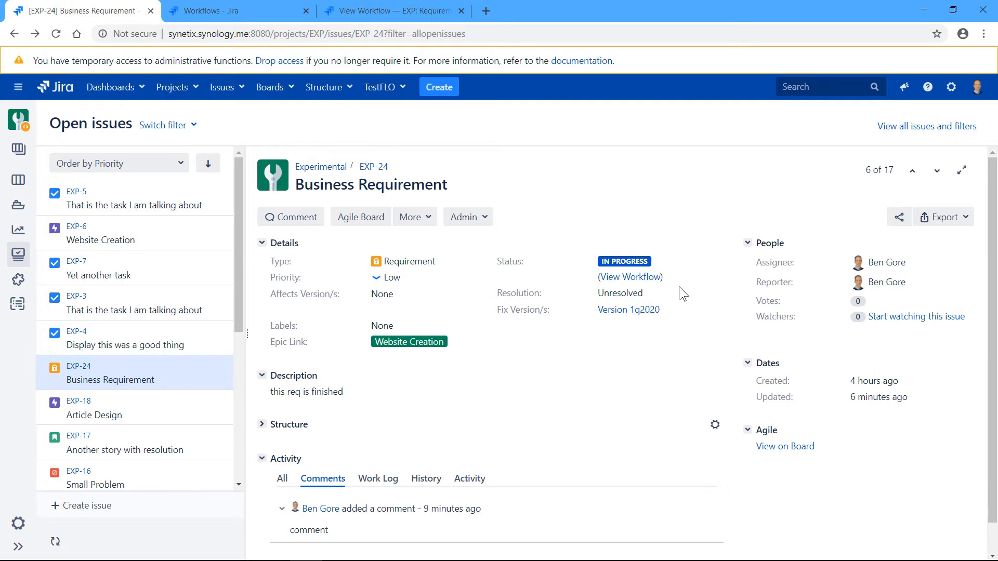
{"action": "mouse_move", "coordinate": [991, 266]}
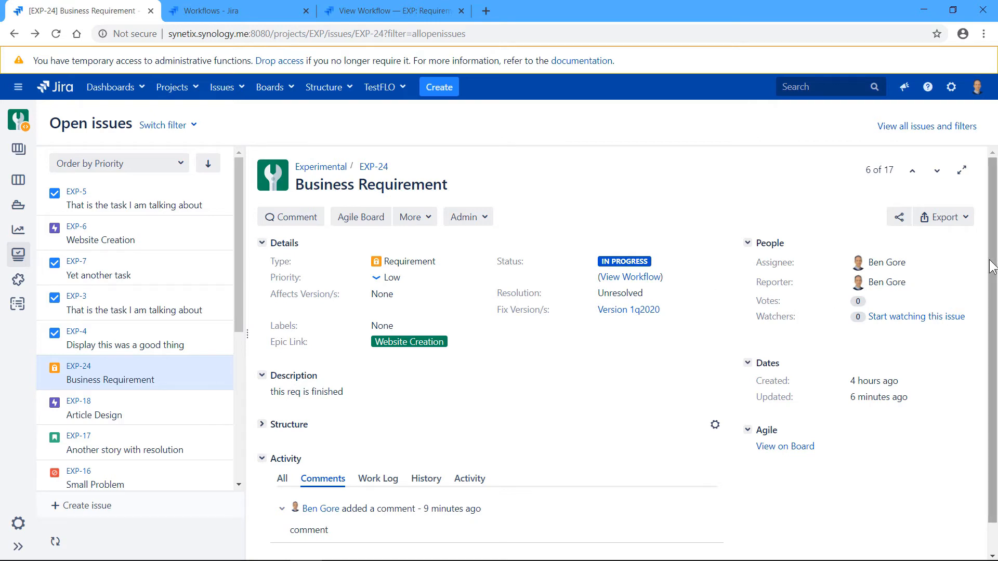
- Scroll EXP-24 in the other session to see its To Do and Modify Issue transitions
{"action": "scroll", "scroll_direction": "down", "scroll_amount": 3}
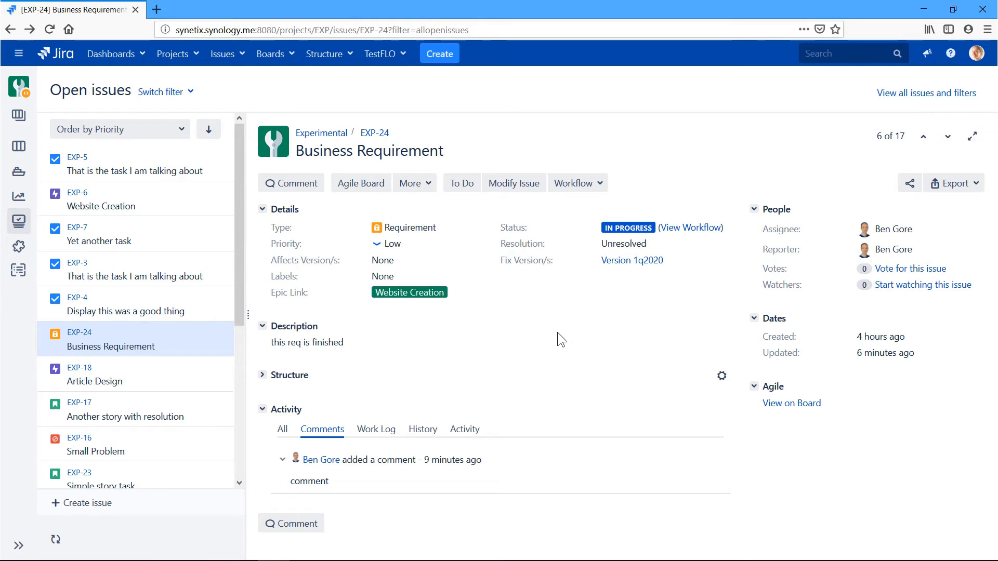
{"action": "mouse_move", "coordinate": [461, 184]}
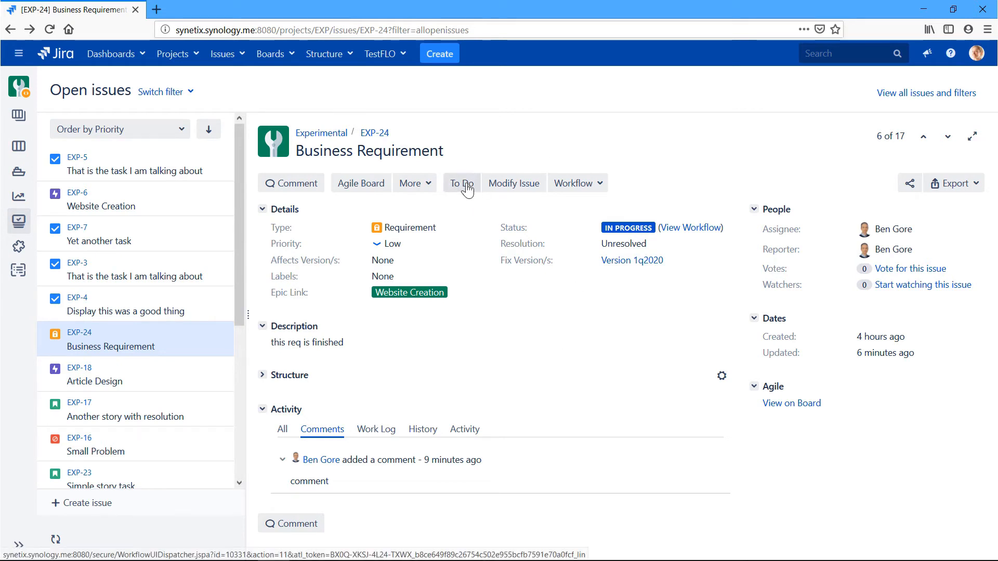
{"action": "mouse_move", "coordinate": [573, 296]}
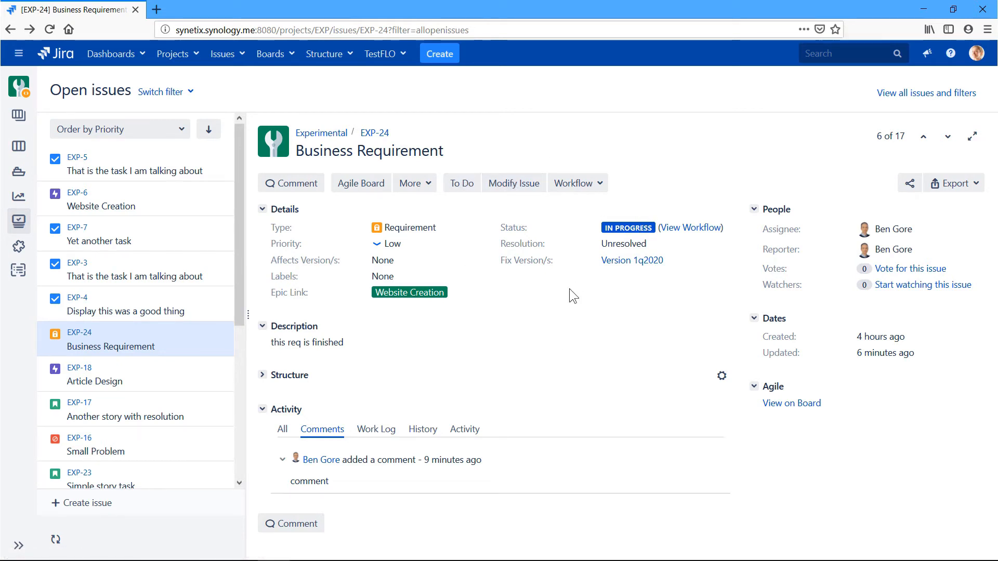
{"action": "mouse_move", "coordinate": [689, 253]}
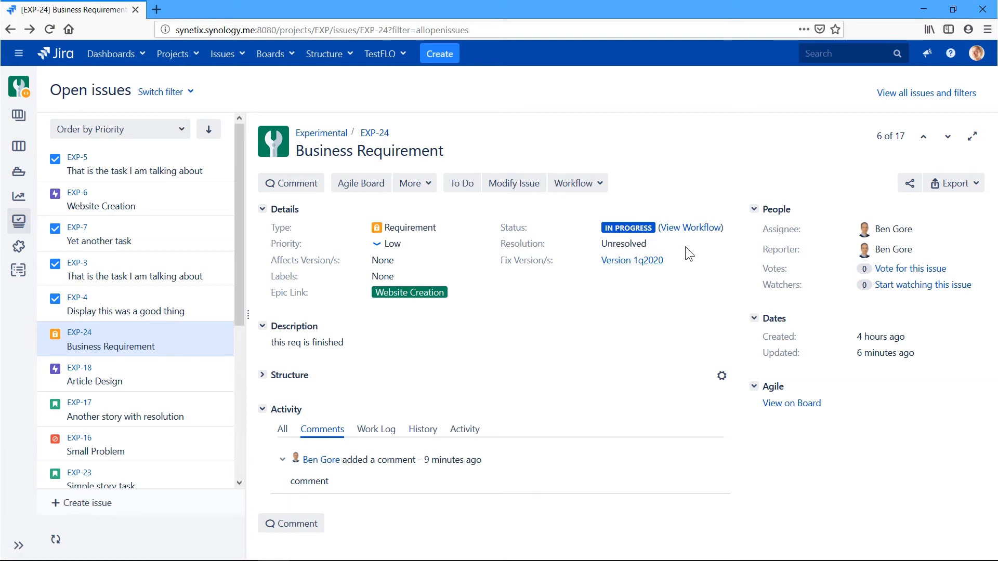
{"action": "mouse_move", "coordinate": [508, 232]}
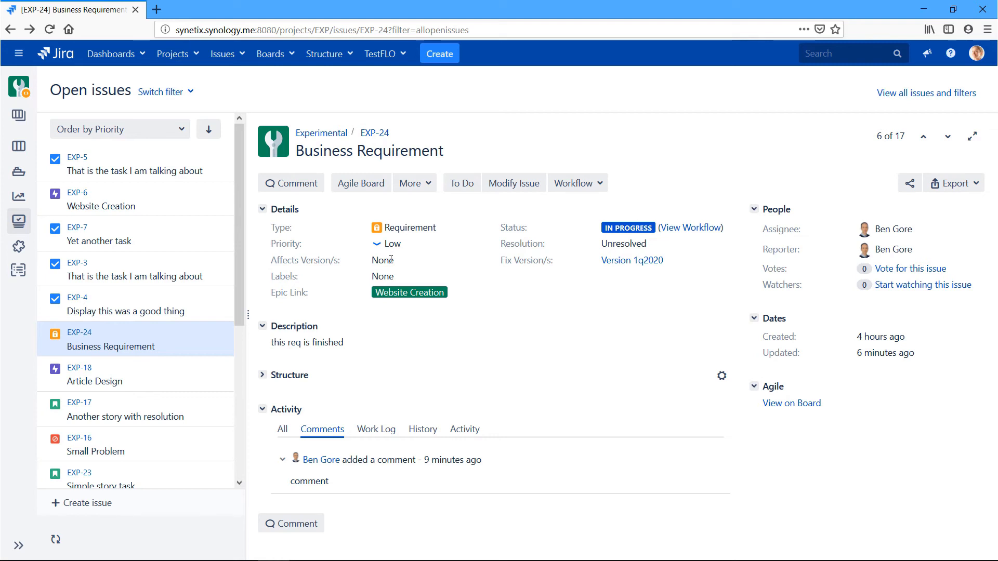
{"action": "mouse_move", "coordinate": [539, 240]}
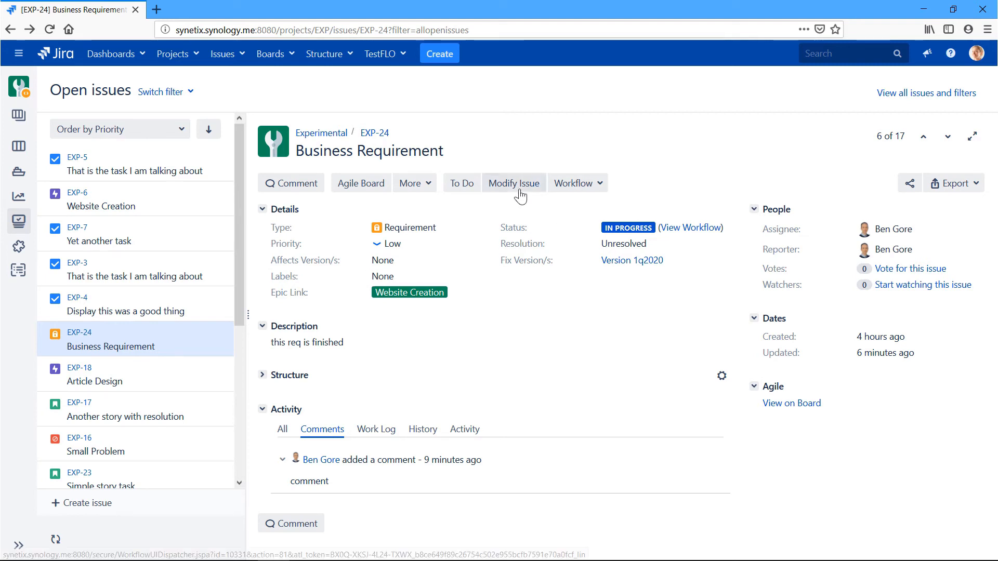
- Start Modify Issue on EXP-24 and scroll to the Version 1q2020 fix version field
{"action": "left_click", "coordinate": [513, 183]}
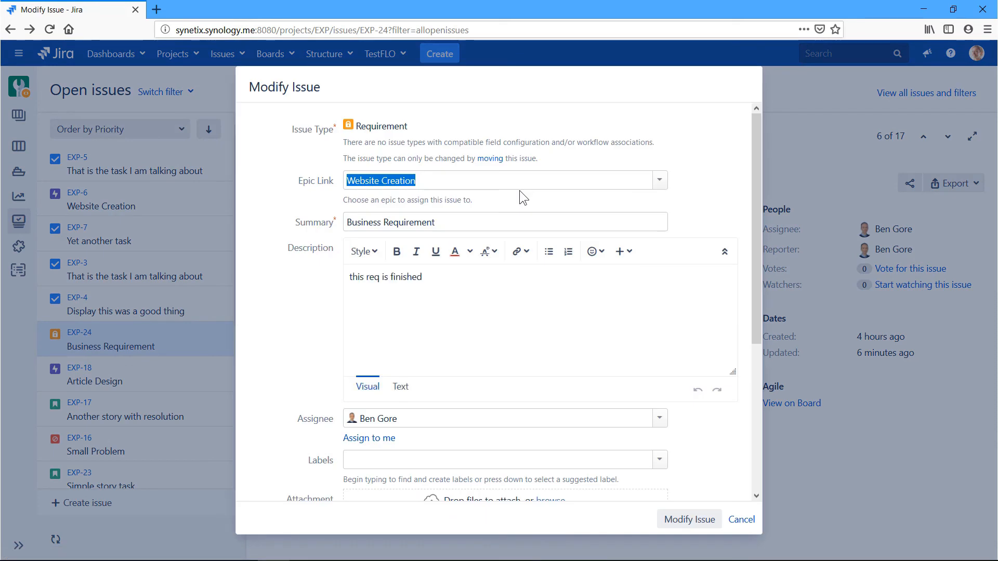
{"action": "scroll", "scroll_direction": "down", "scroll_amount": 3}
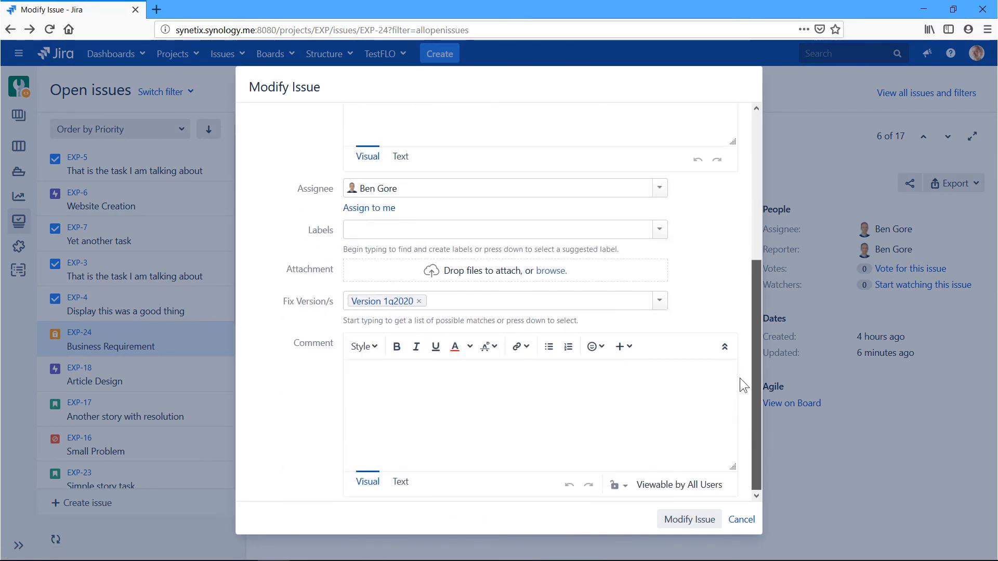